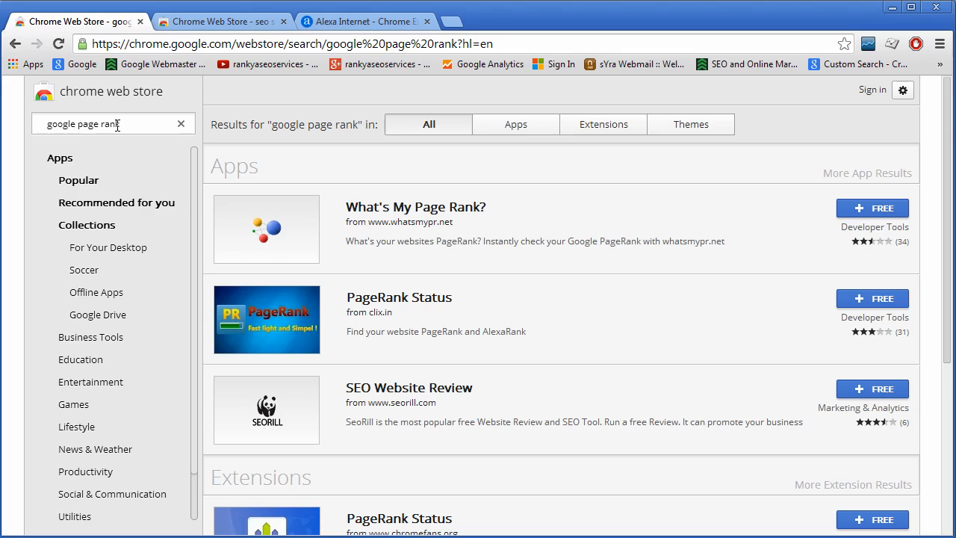
{"action": "mouse_move", "coordinate": [441, 252]}
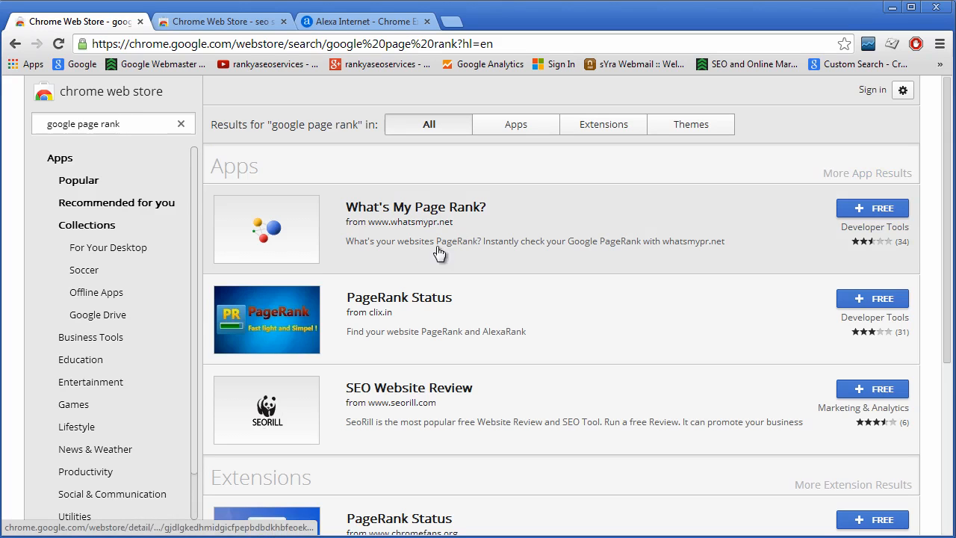
Scroll through the 'seo site tools' results, past SEO Site Tools and Mozbar.
{"action": "scroll", "scroll_direction": "down", "scroll_amount": 3}
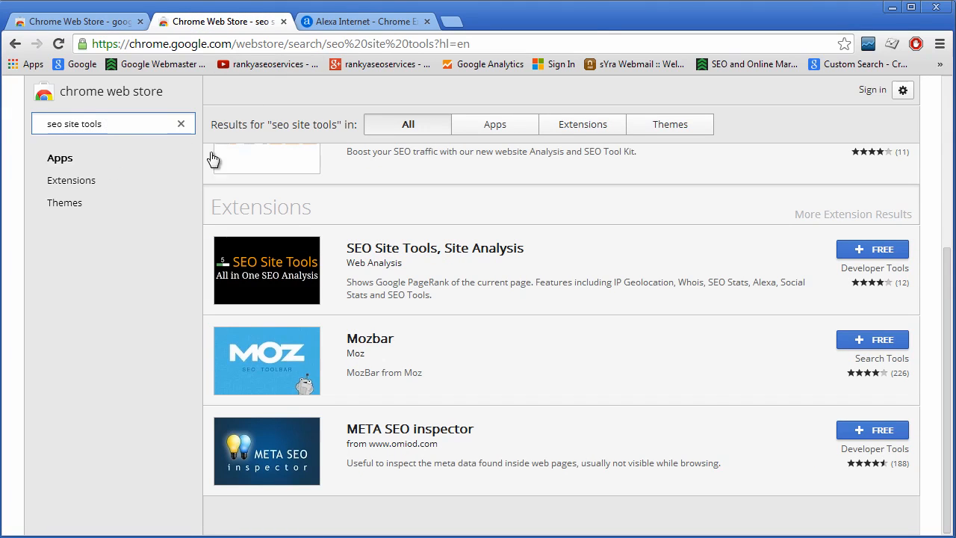
{"action": "mouse_move", "coordinate": [368, 235]}
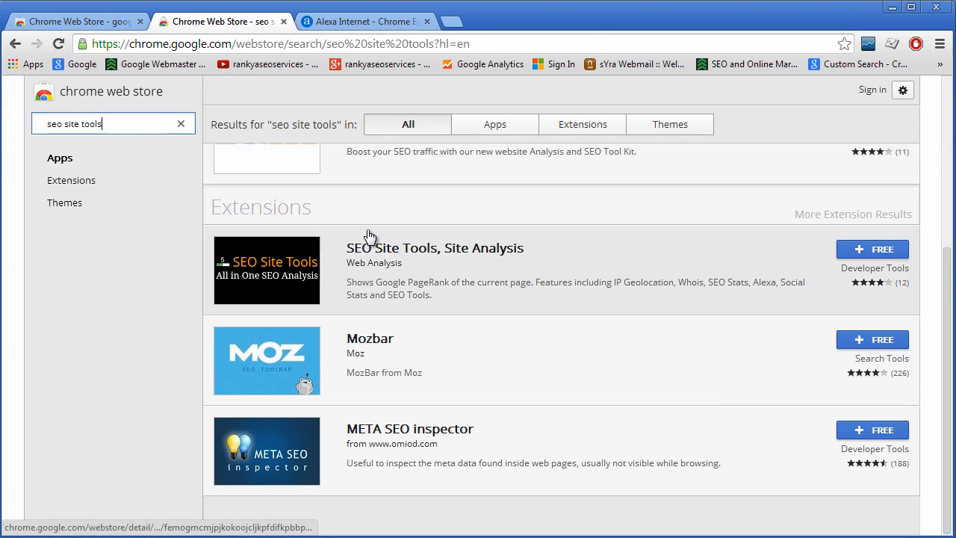
{"action": "scroll", "scroll_direction": "up", "scroll_amount": 3}
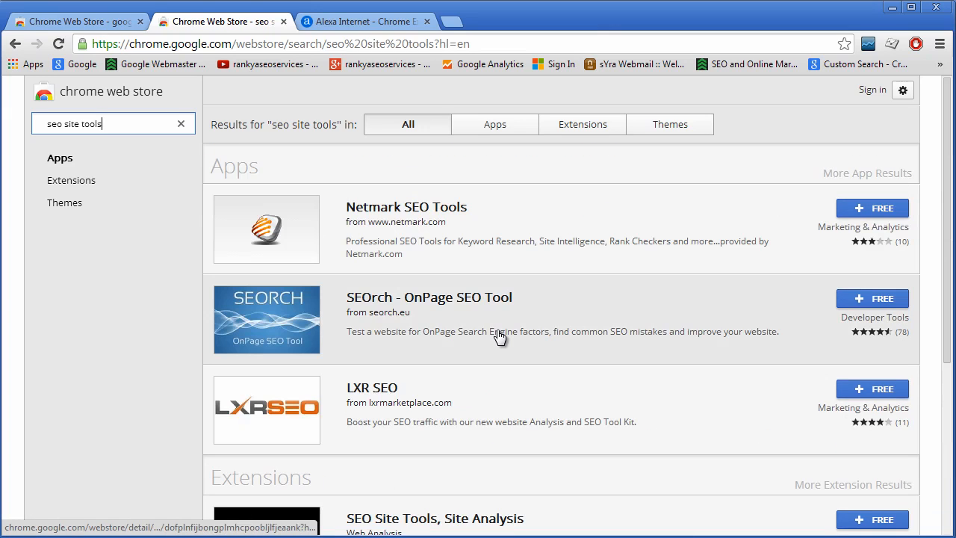
{"action": "scroll", "scroll_direction": "down", "scroll_amount": 3}
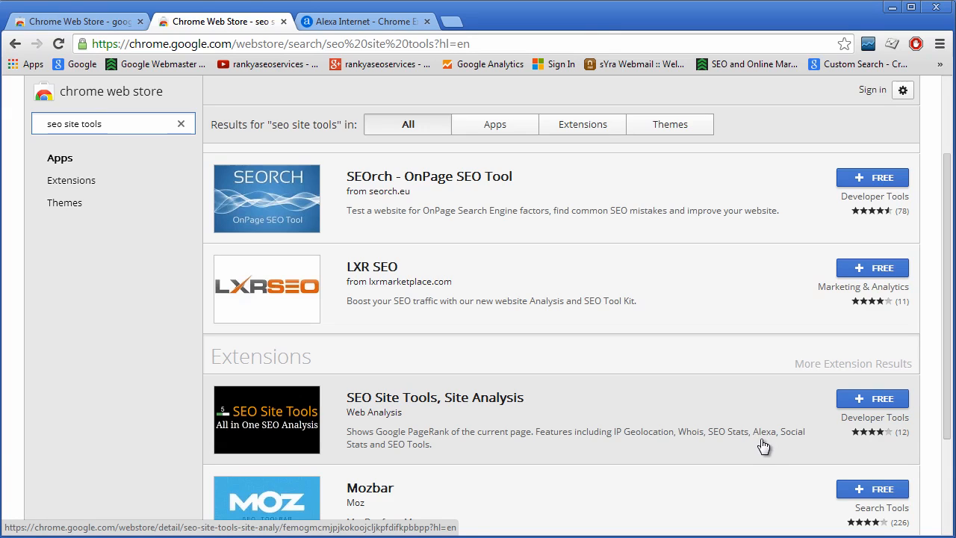
{"action": "mouse_move", "coordinate": [764, 438]}
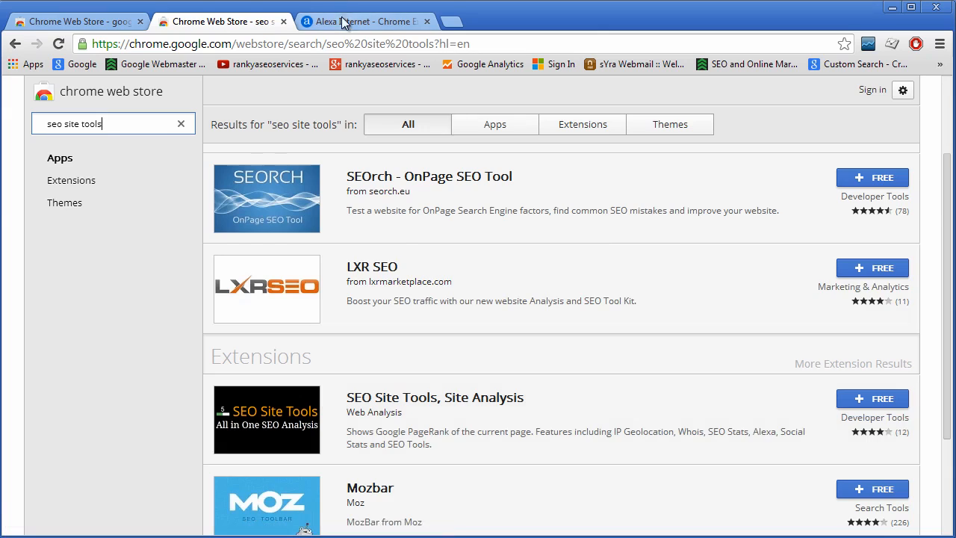
Bring up the Alexa Extension for Chrome page with its Traffic Rank features.
{"action": "left_click", "coordinate": [363, 21]}
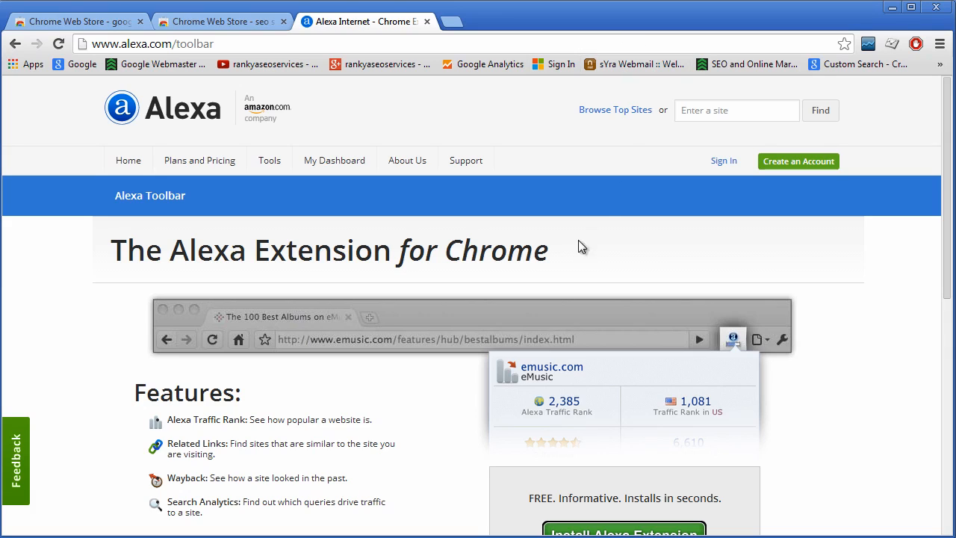
{"action": "mouse_move", "coordinate": [399, 250]}
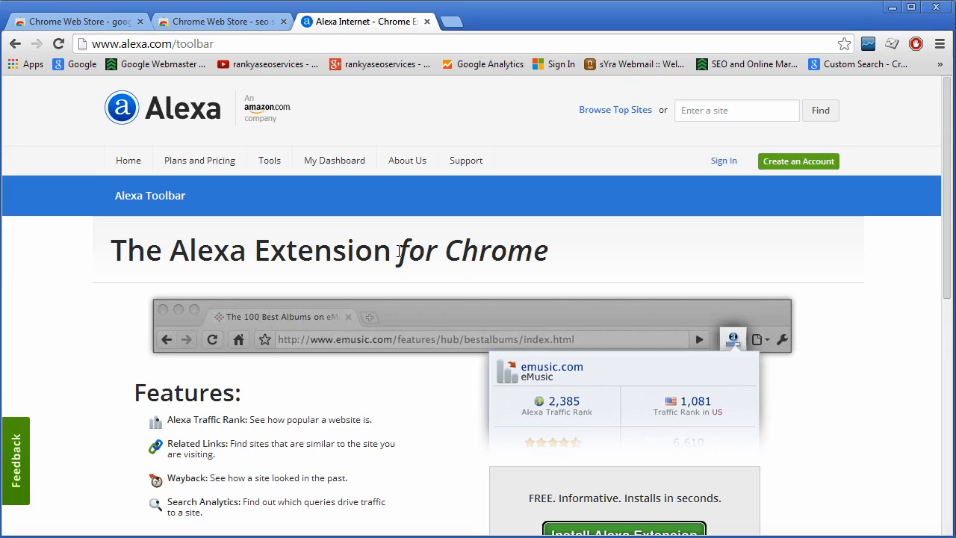
{"action": "mouse_move", "coordinate": [545, 241]}
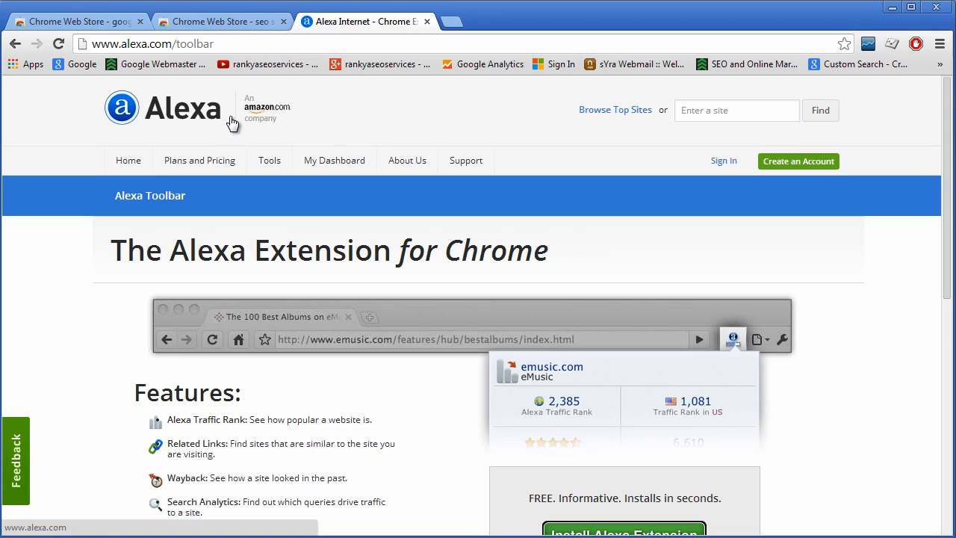
{"action": "mouse_move", "coordinate": [334, 160]}
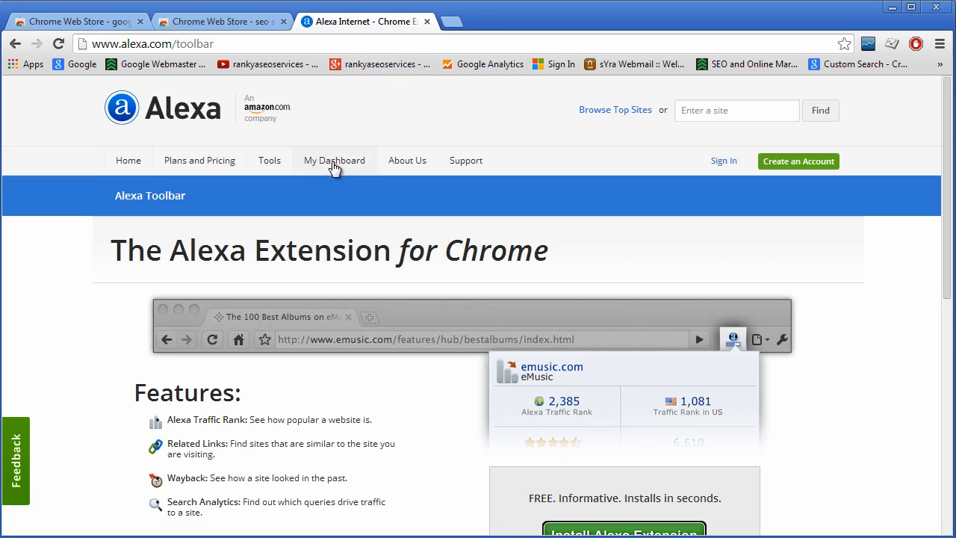
{"action": "mouse_move", "coordinate": [300, 408]}
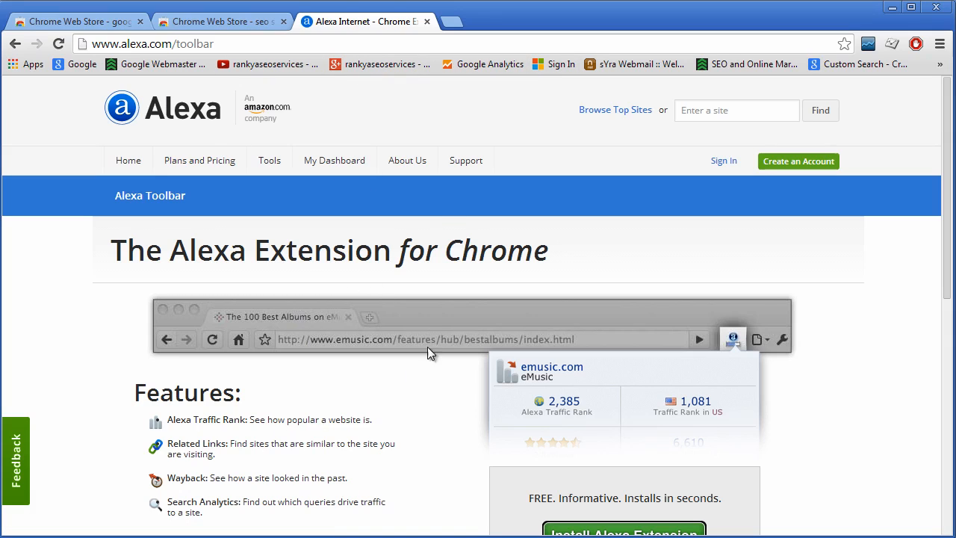
{"action": "mouse_move", "coordinate": [183, 108]}
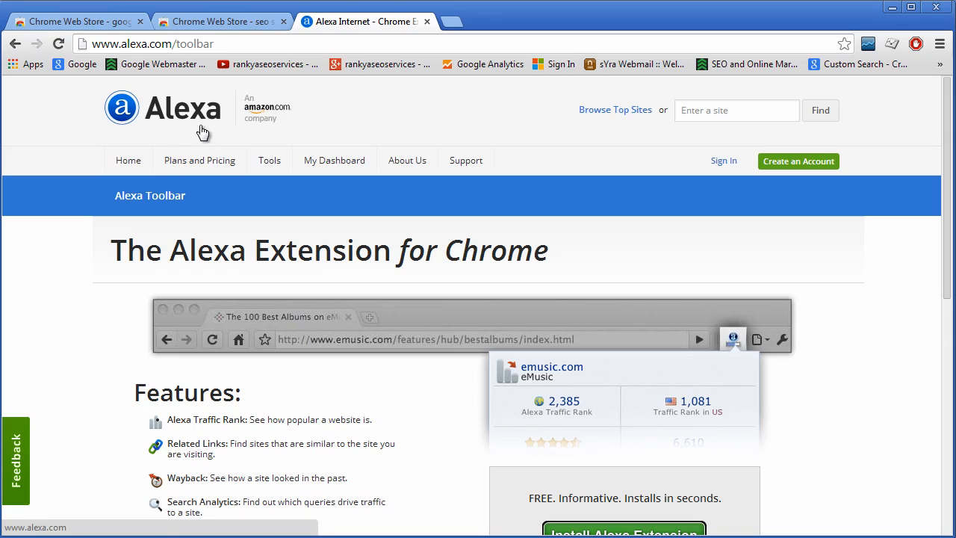
{"action": "mouse_move", "coordinate": [200, 116]}
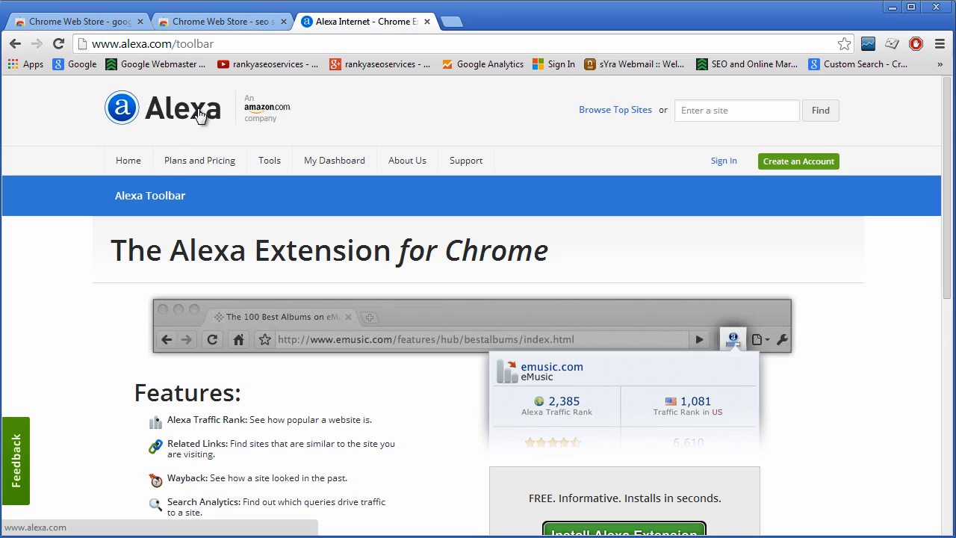
{"action": "mouse_move", "coordinate": [336, 322]}
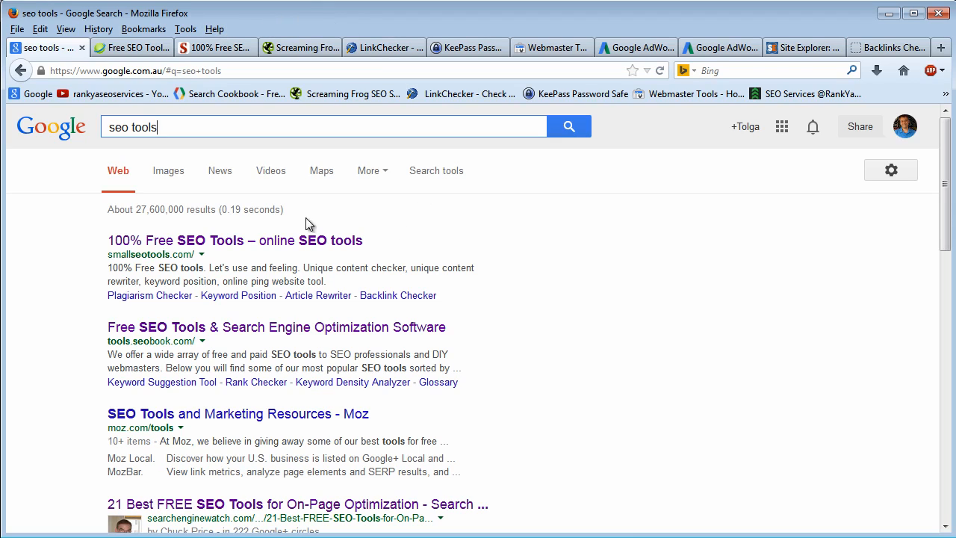
Review the seobook and SmallSEOTools free tool pages, then close the already-reviewed tabs.
{"action": "left_click", "coordinate": [179, 127]}
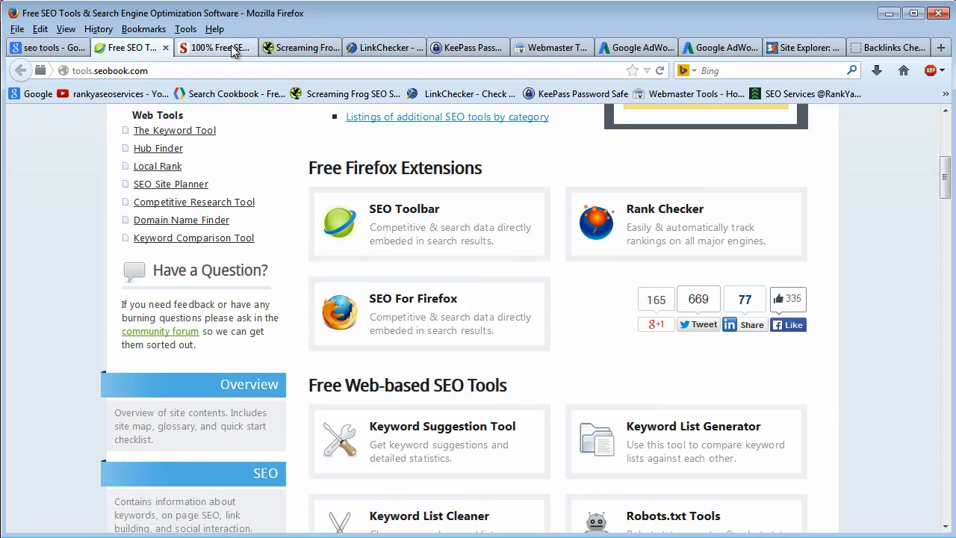
{"action": "left_click", "coordinate": [212, 48]}
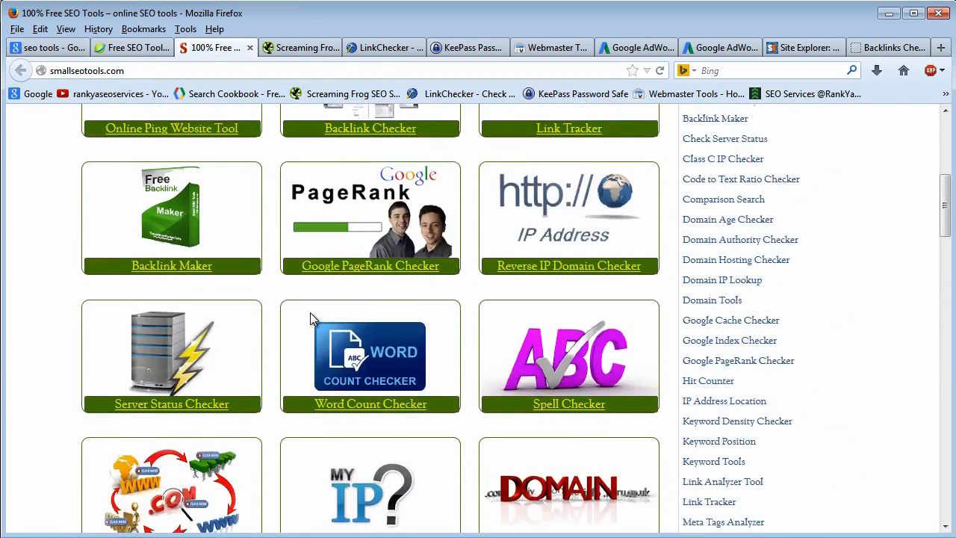
{"action": "scroll", "scroll_direction": "down", "scroll_amount": 3}
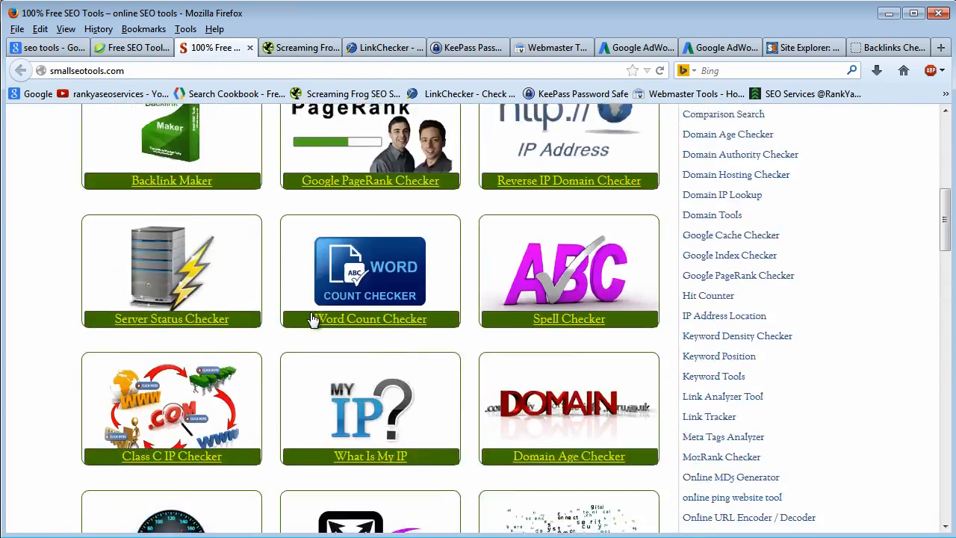
{"action": "scroll", "scroll_direction": "down", "scroll_amount": 3}
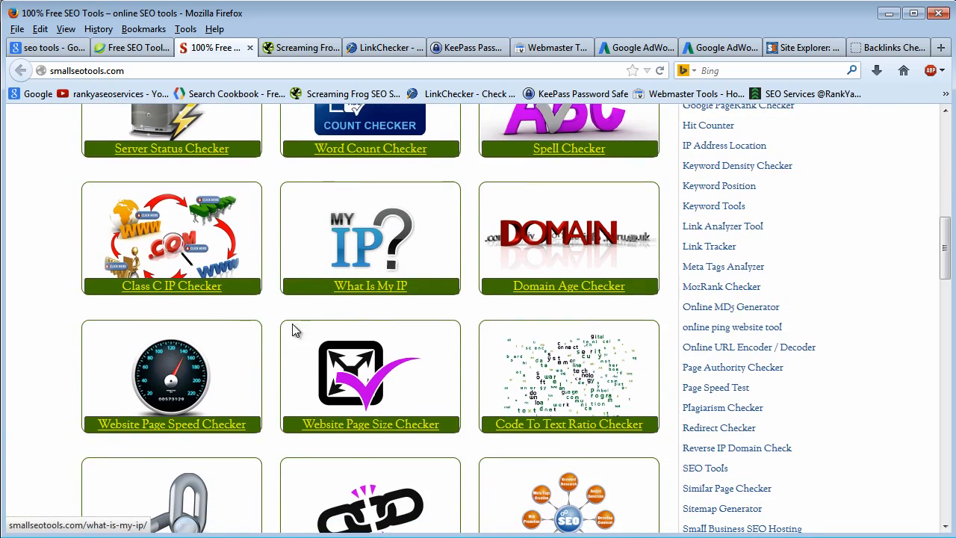
{"action": "mouse_move", "coordinate": [336, 344]}
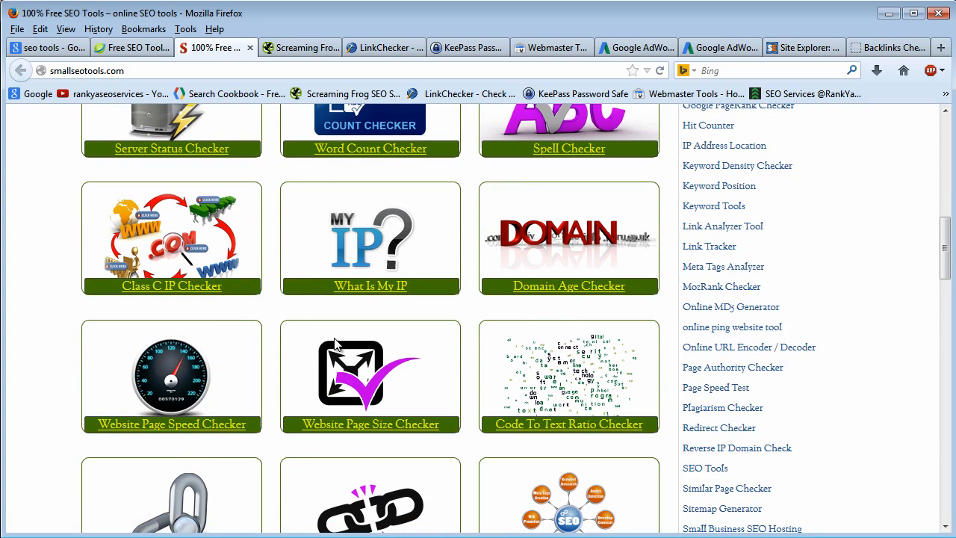
{"action": "mouse_move", "coordinate": [314, 324]}
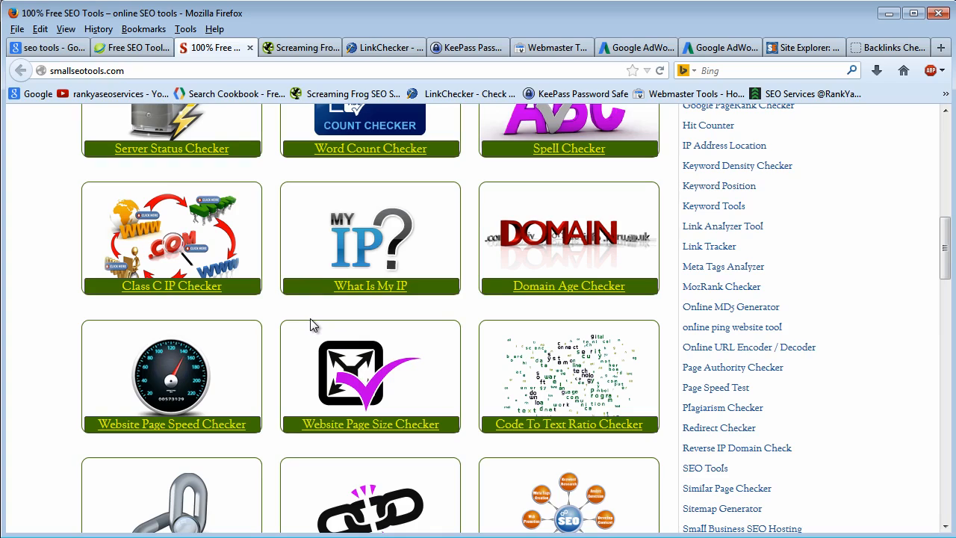
{"action": "mouse_move", "coordinate": [287, 314]}
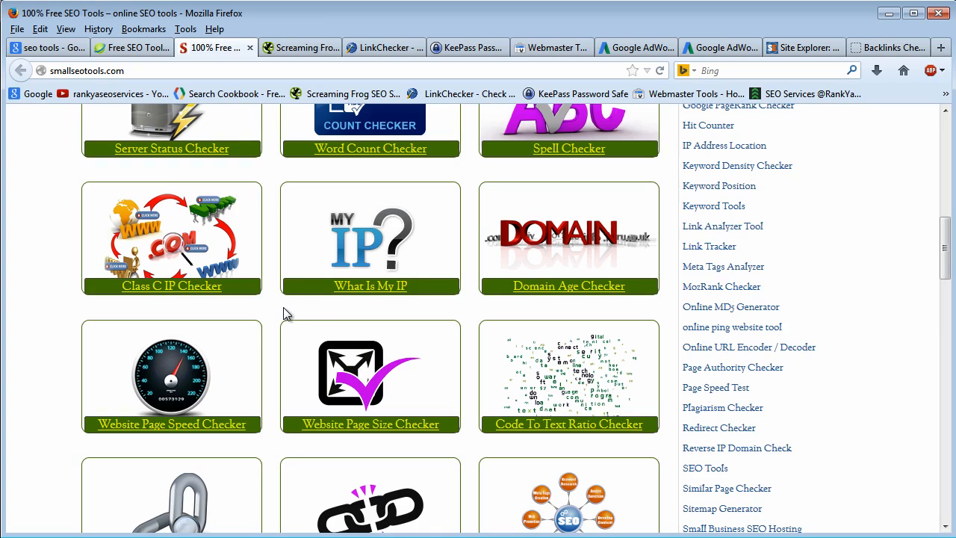
{"action": "mouse_move", "coordinate": [228, 58]}
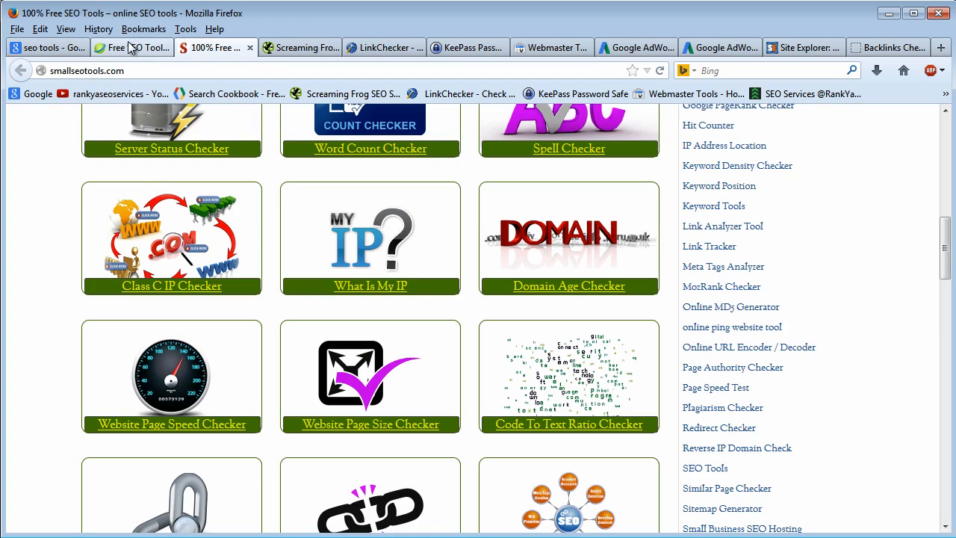
{"action": "left_click", "coordinate": [41, 47]}
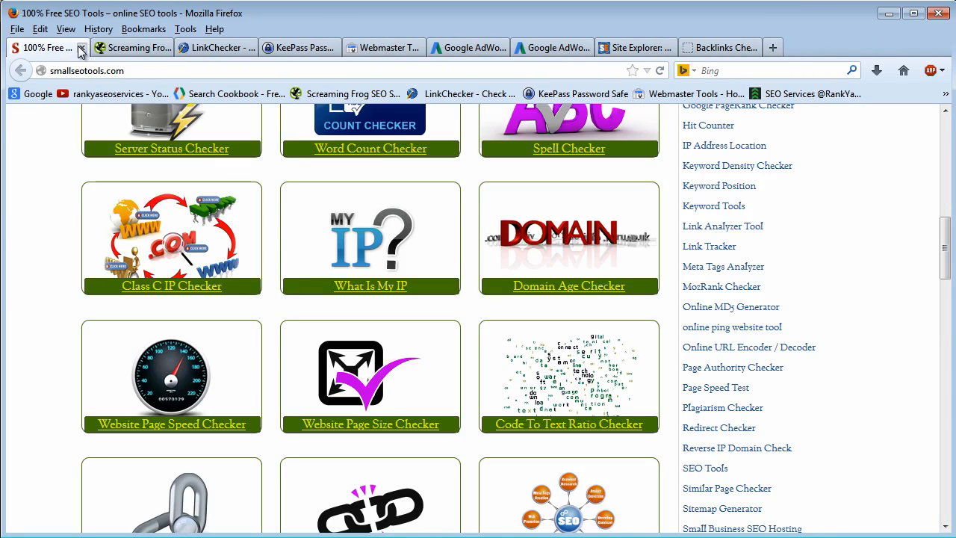
Close the SmallSEOTools tab, leaving the Screaming Frog SEO Spider download page open.
{"action": "left_click", "coordinate": [135, 47]}
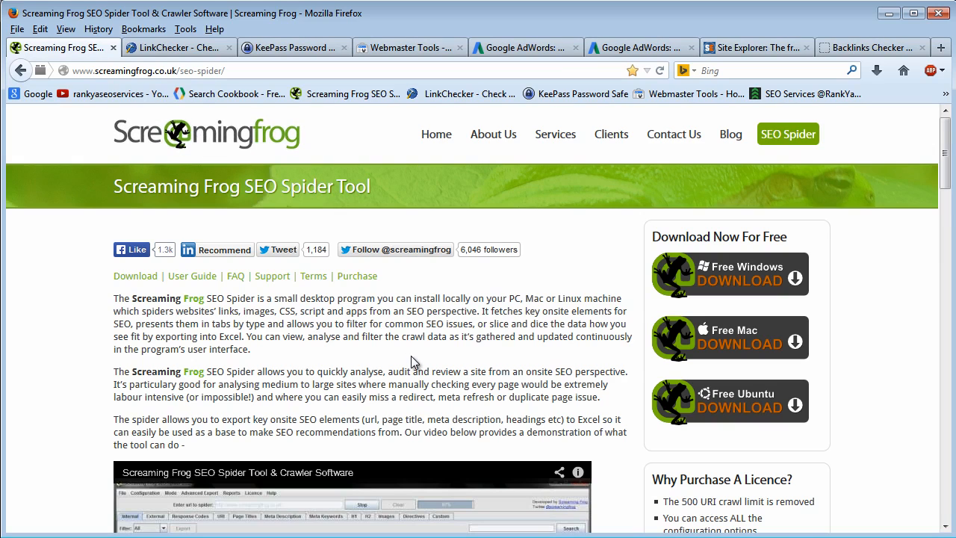
{"action": "mouse_move", "coordinate": [686, 500]}
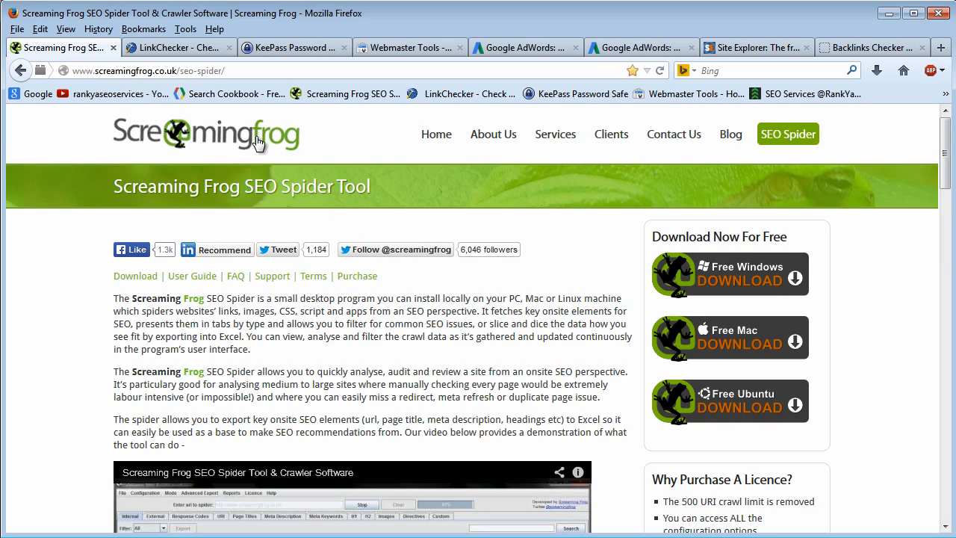
{"action": "mouse_move", "coordinate": [424, 359]}
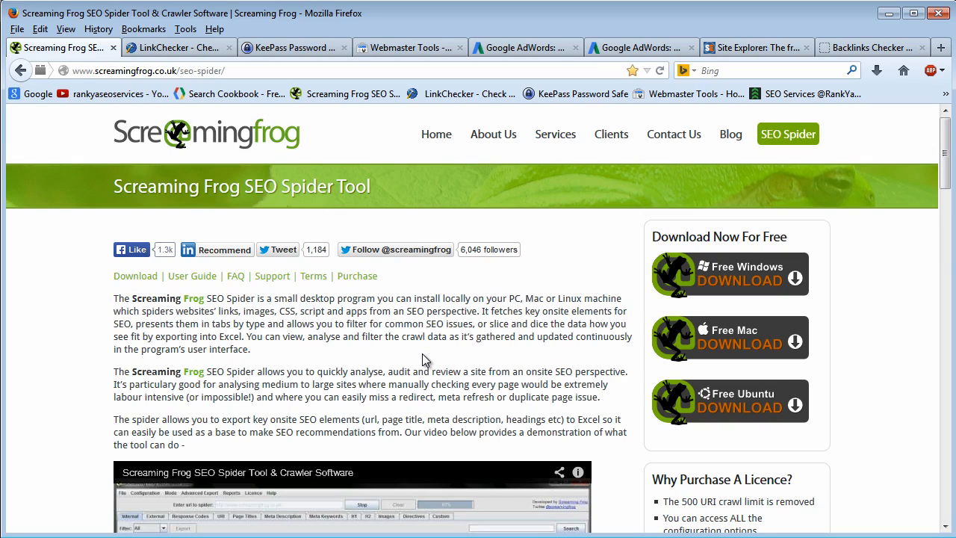
{"action": "mouse_move", "coordinate": [436, 367]}
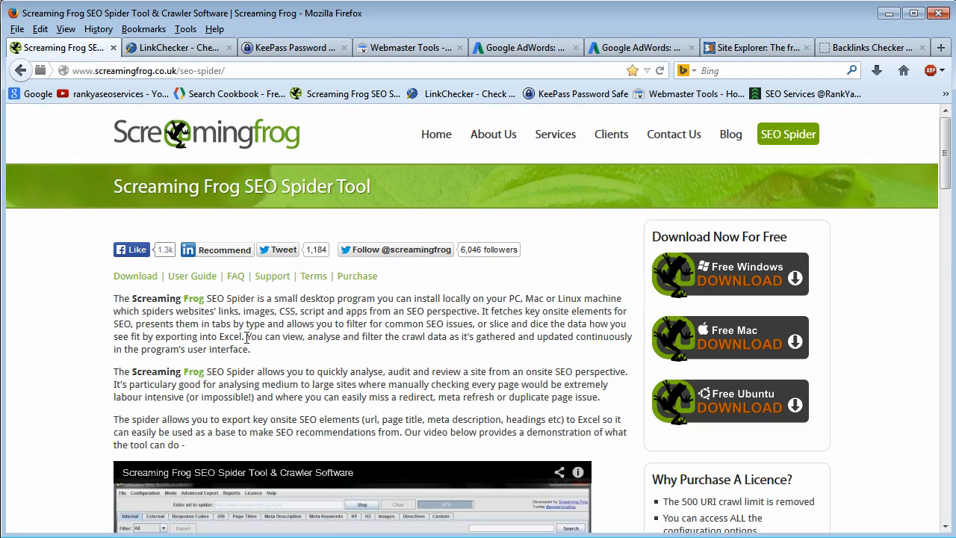
{"action": "mouse_move", "coordinate": [375, 341]}
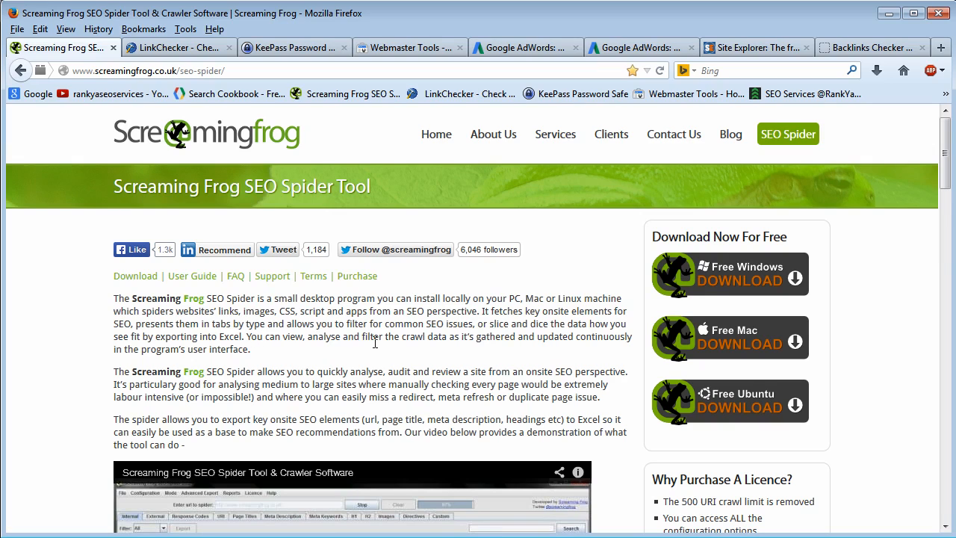
{"action": "mouse_move", "coordinate": [379, 351]}
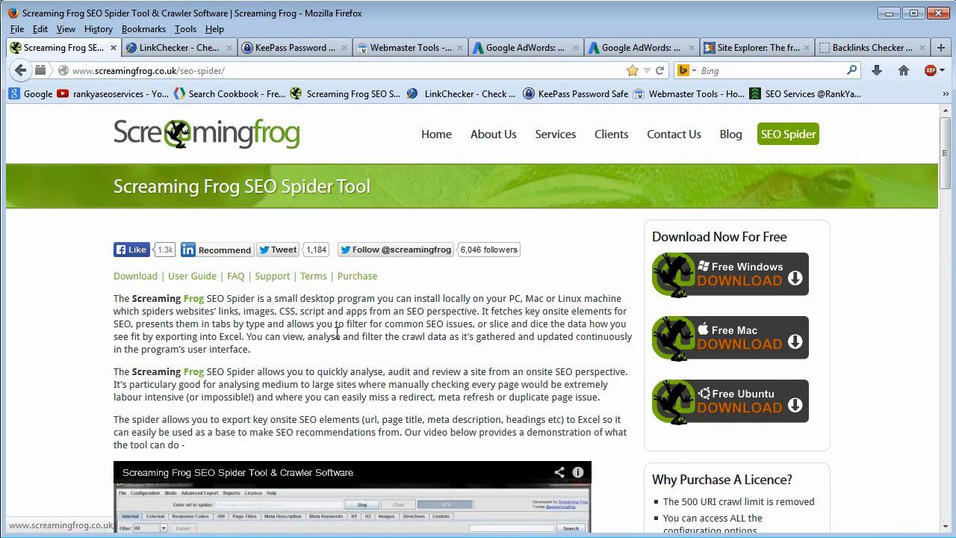
{"action": "mouse_move", "coordinate": [409, 342]}
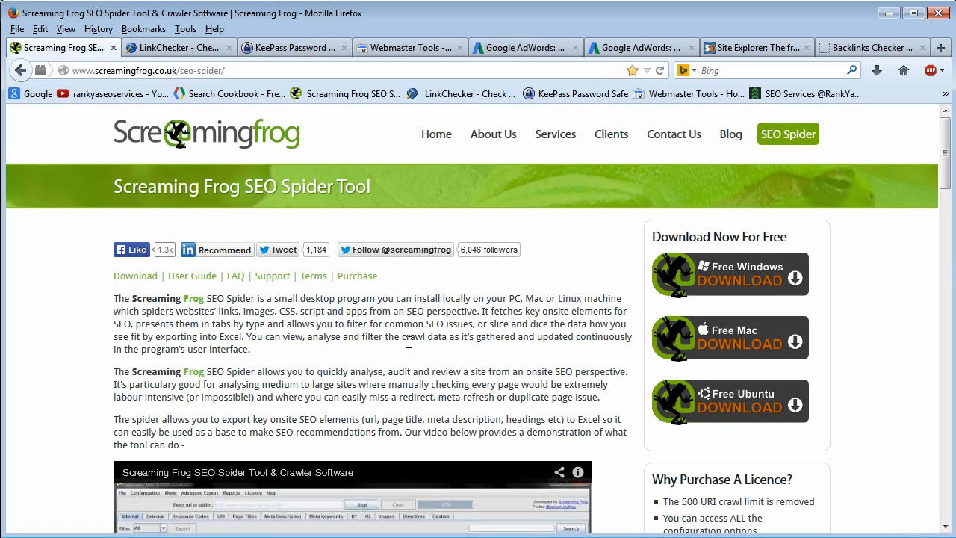
Switch to the LinkChecker project page, then focus the URL box in LinkChecker 9.1.
{"action": "left_click", "coordinate": [177, 47]}
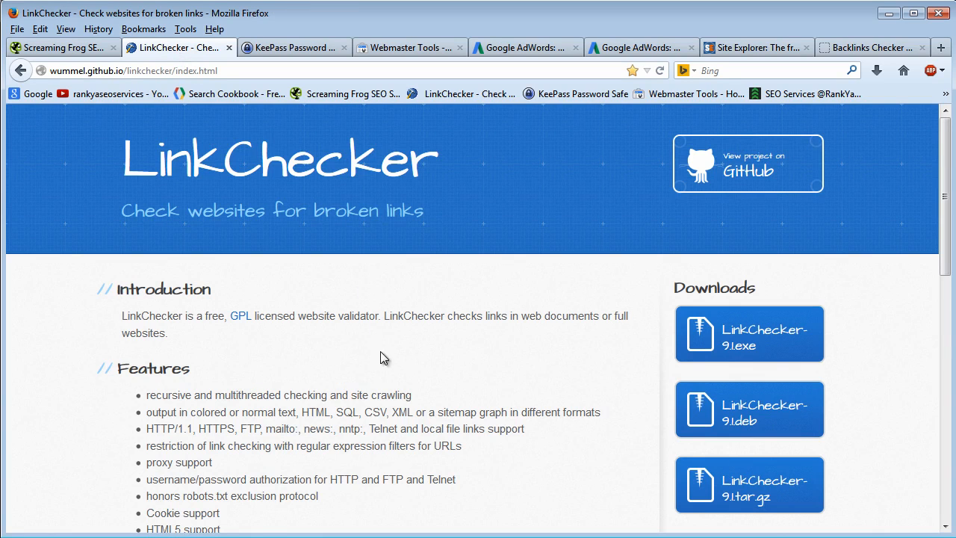
{"action": "mouse_move", "coordinate": [331, 362]}
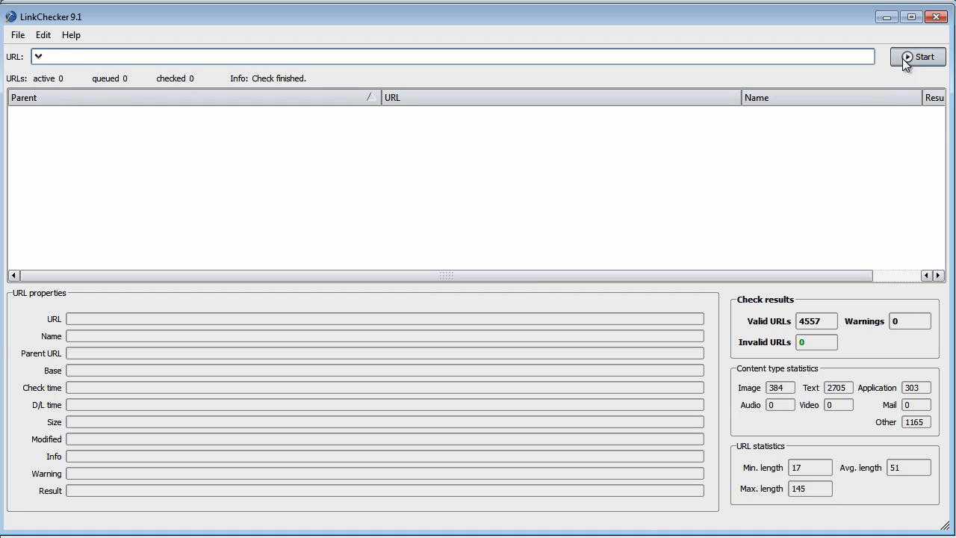
{"action": "mouse_move", "coordinate": [563, 215]}
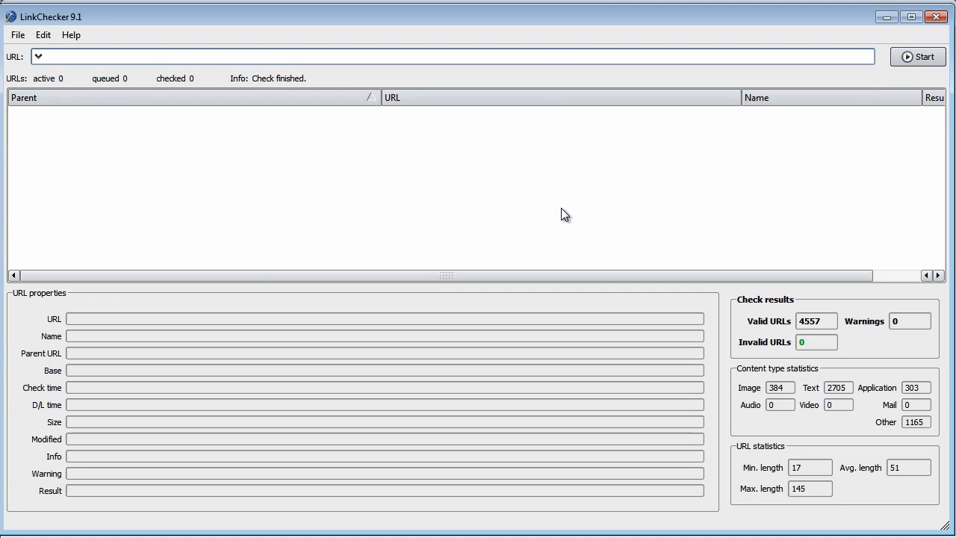
{"action": "mouse_move", "coordinate": [456, 187]}
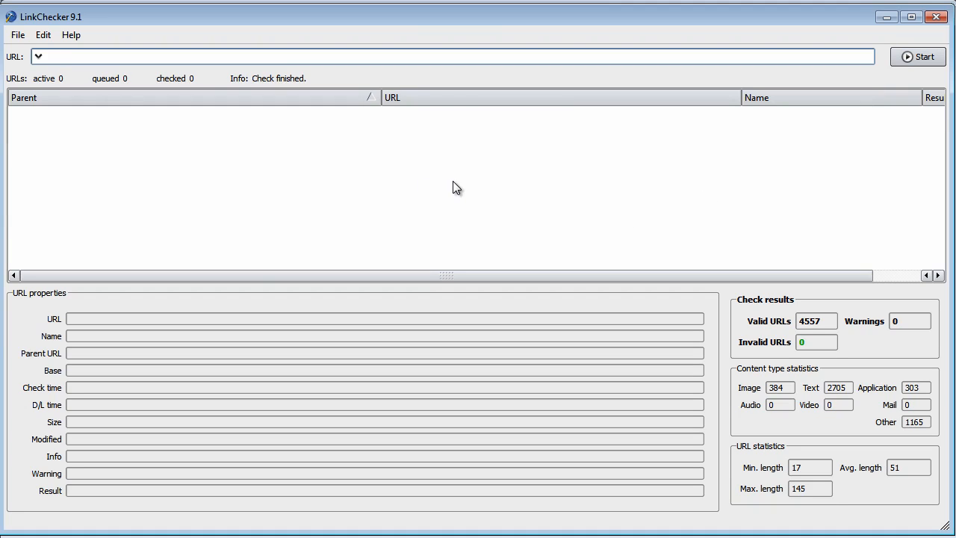
{"action": "mouse_move", "coordinate": [407, 206]}
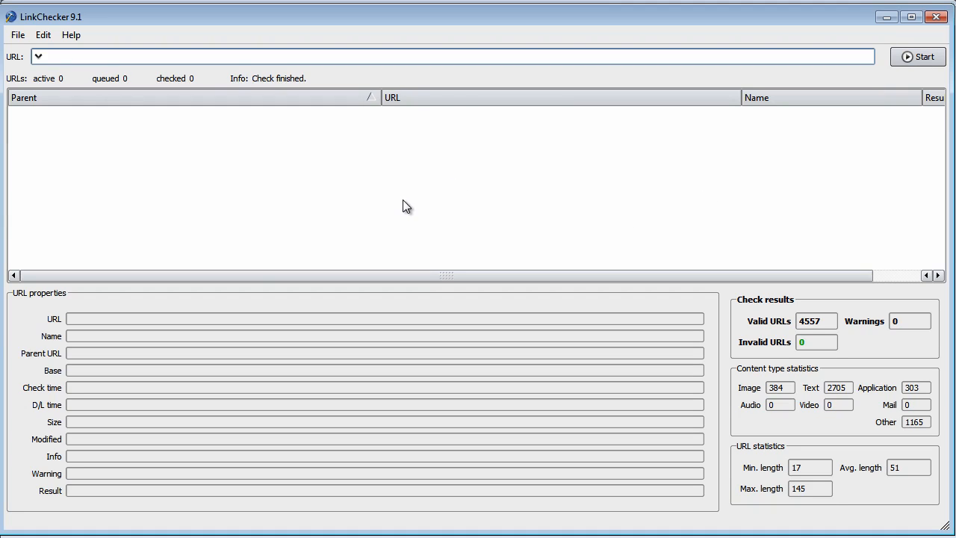
{"action": "left_click", "coordinate": [224, 56]}
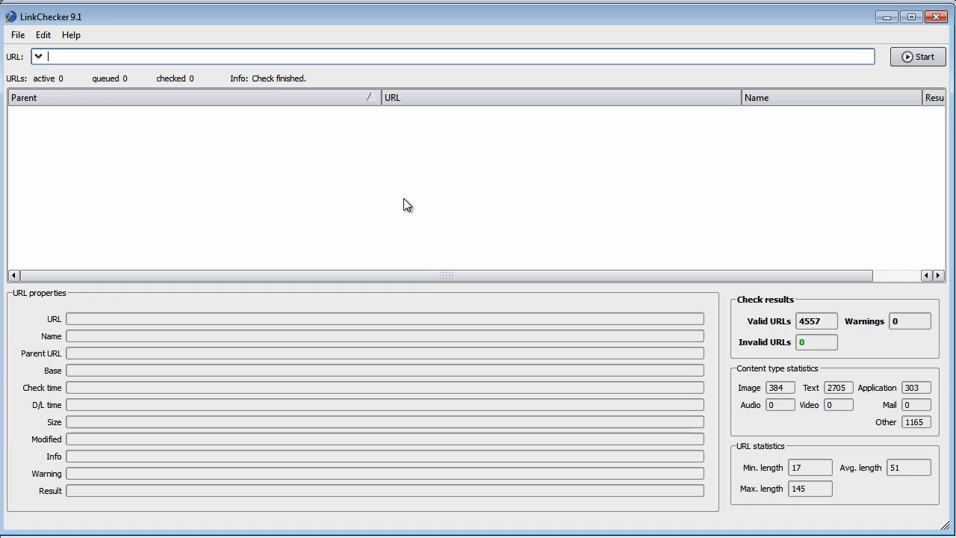
{"action": "mouse_move", "coordinate": [111, 43]}
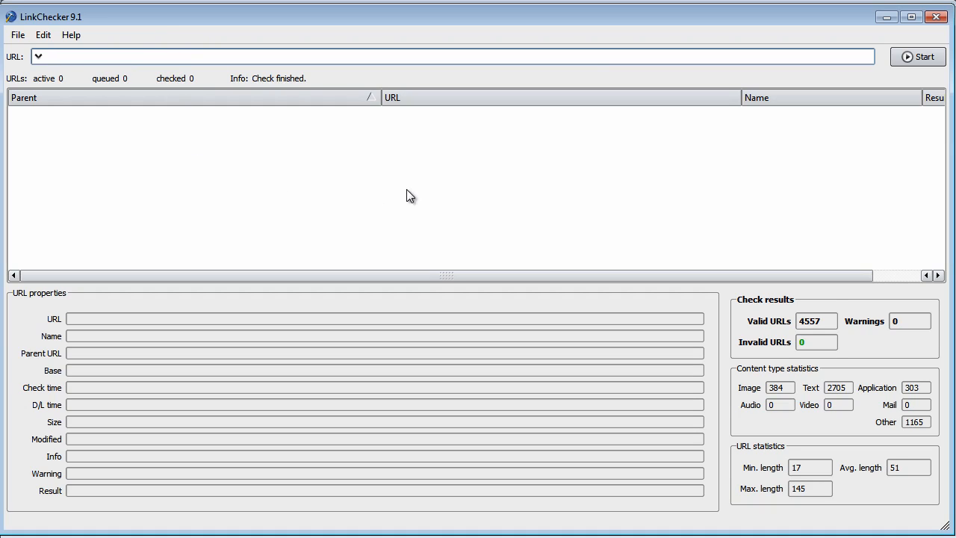
{"action": "mouse_move", "coordinate": [451, 194]}
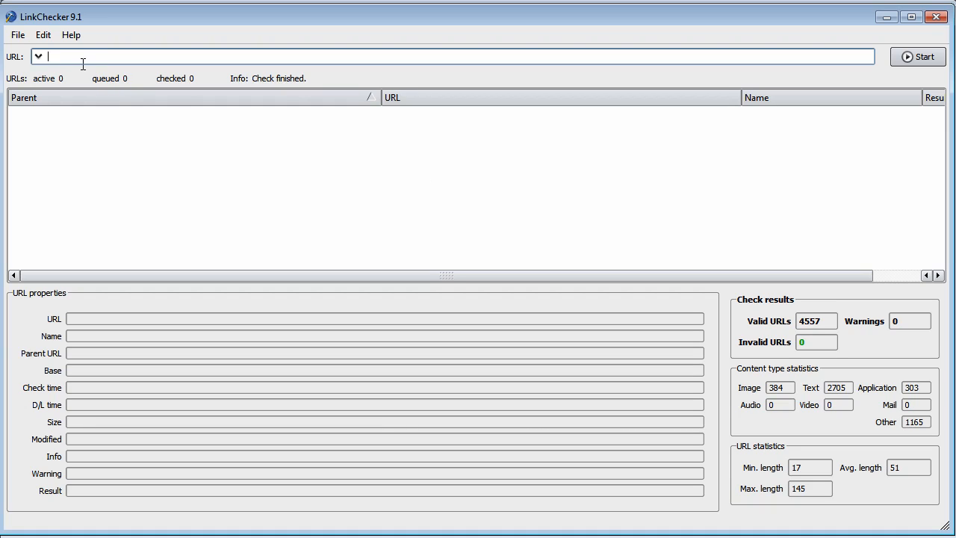
{"action": "mouse_move", "coordinate": [77, 57]}
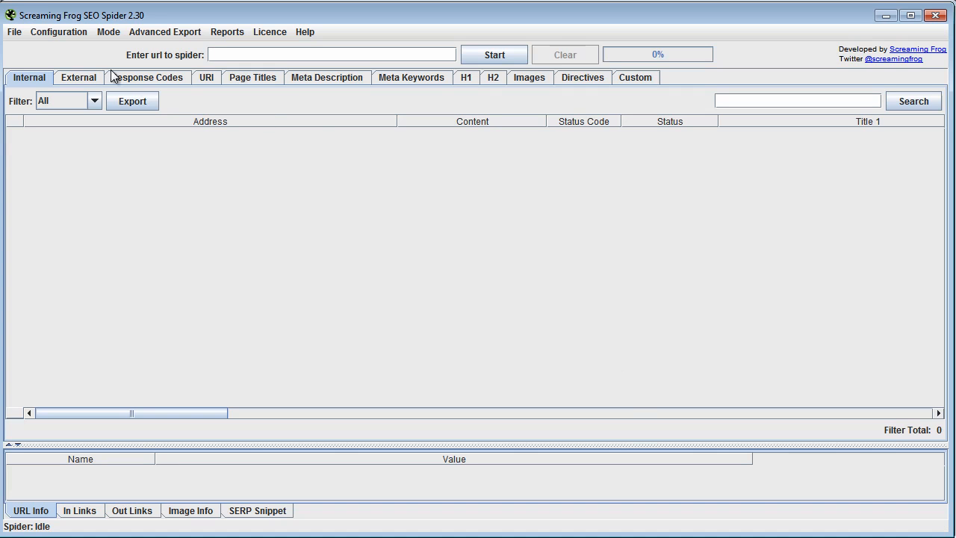
{"action": "mouse_move", "coordinate": [94, 28]}
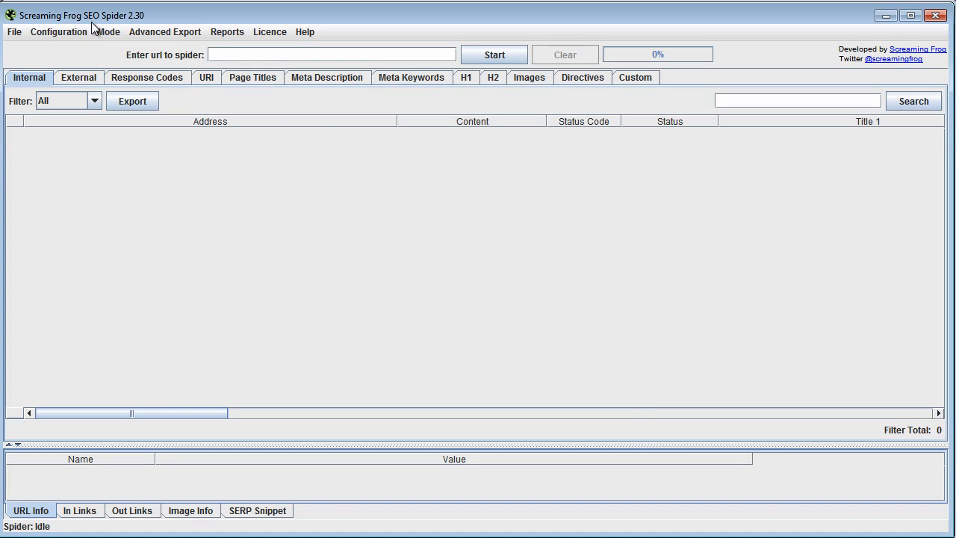
{"action": "mouse_move", "coordinate": [86, 26]}
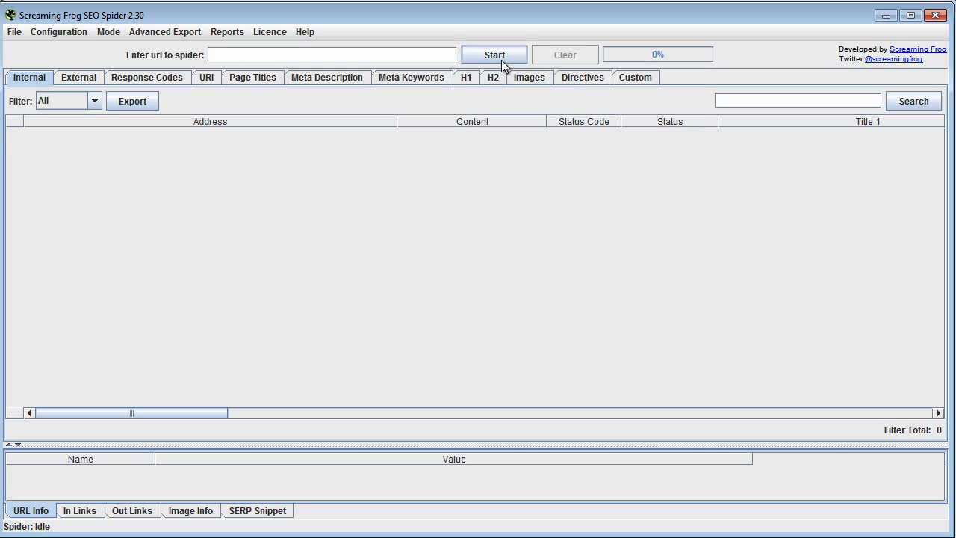
{"action": "mouse_move", "coordinate": [546, 214]}
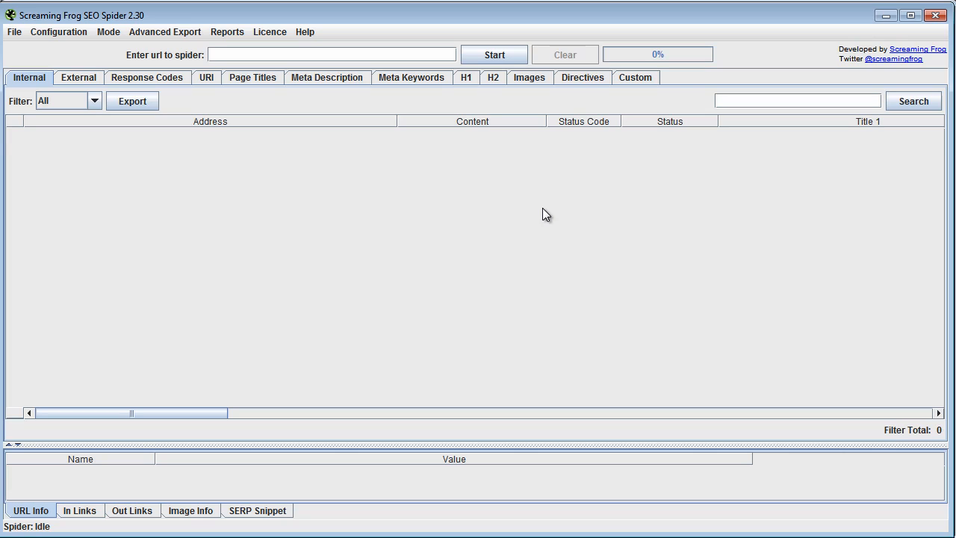
{"action": "mouse_move", "coordinate": [544, 215]}
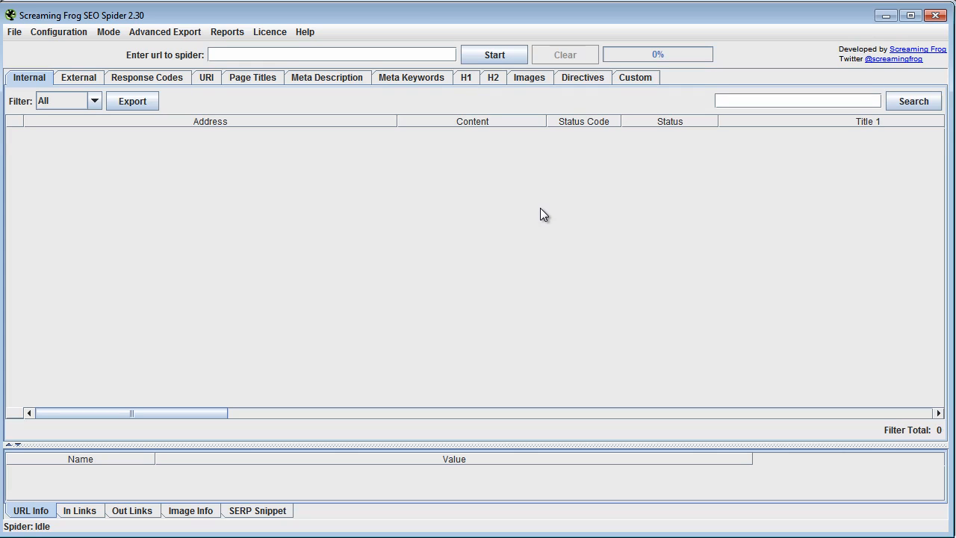
{"action": "mouse_move", "coordinate": [195, 102]}
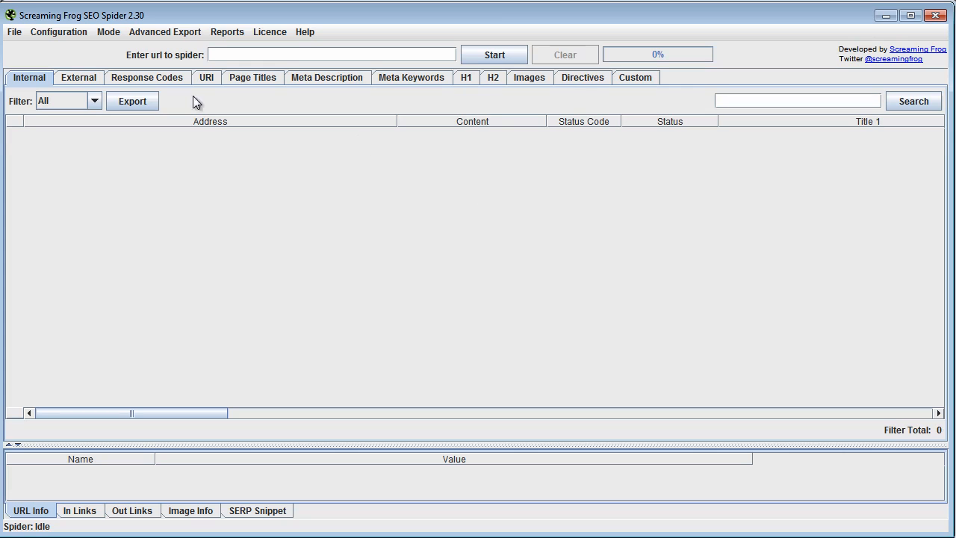
{"action": "mouse_move", "coordinate": [367, 266]}
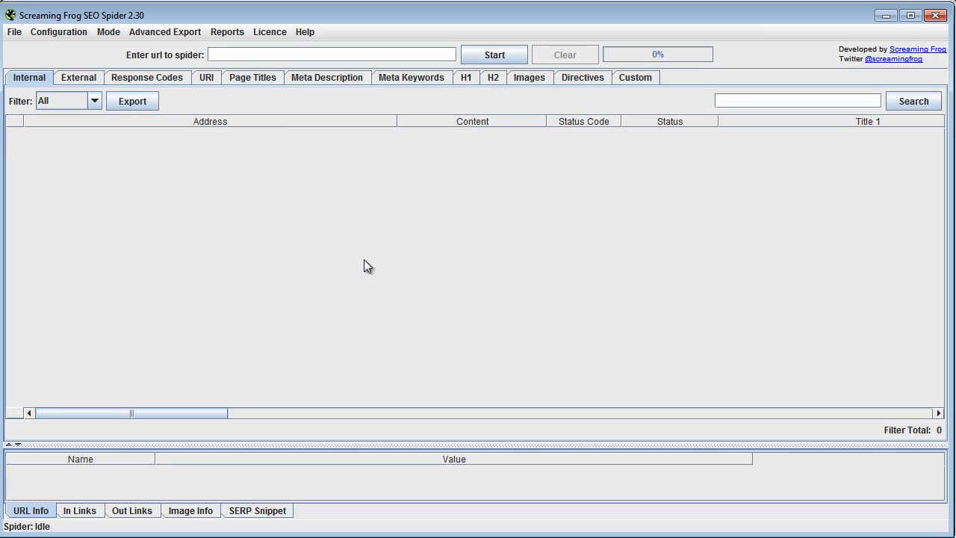
{"action": "mouse_move", "coordinate": [501, 283]}
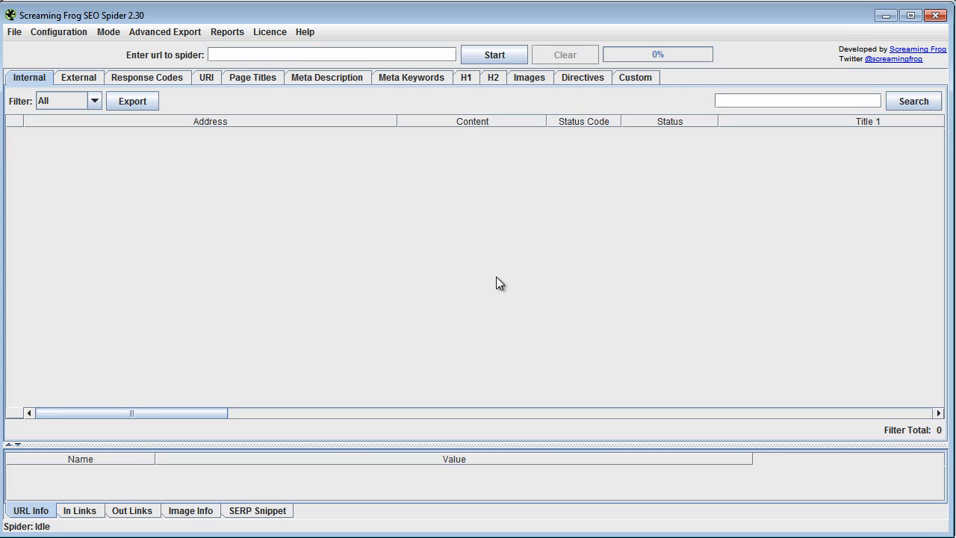
{"action": "mouse_move", "coordinate": [555, 265]}
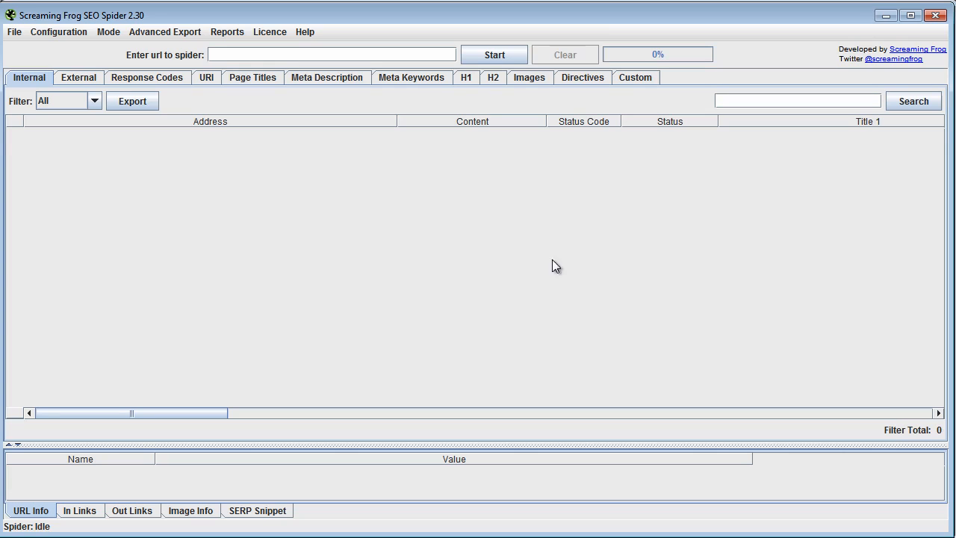
{"action": "mouse_move", "coordinate": [454, 341]}
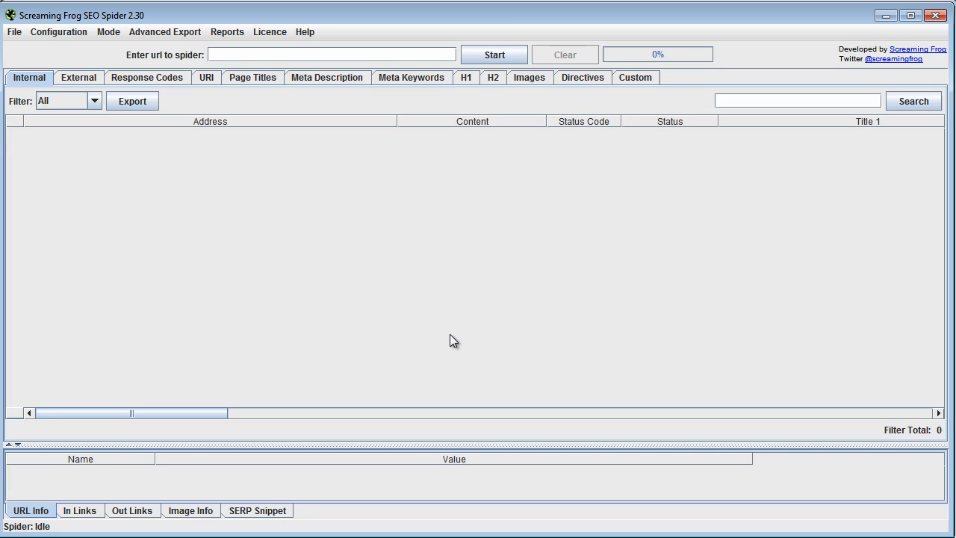
{"action": "mouse_move", "coordinate": [475, 167]}
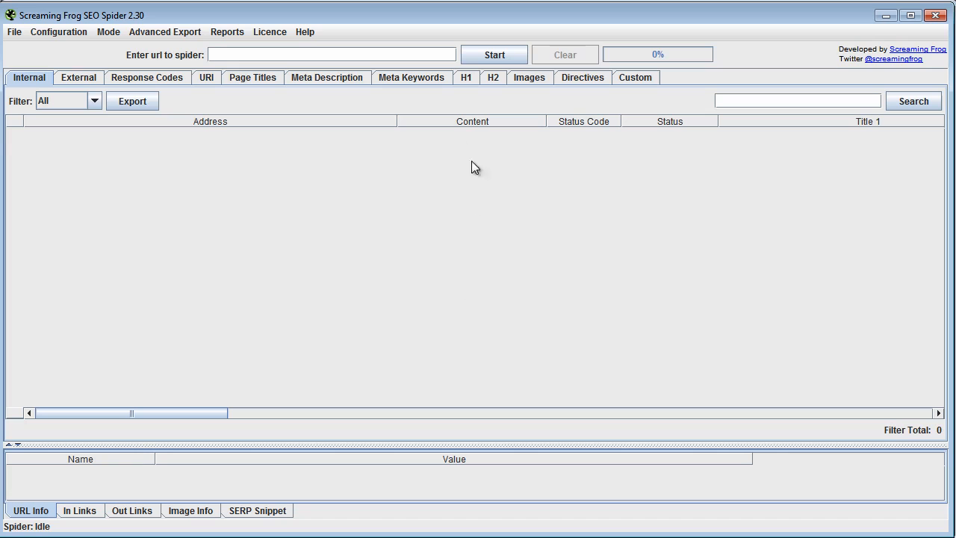
{"action": "mouse_move", "coordinate": [334, 300]}
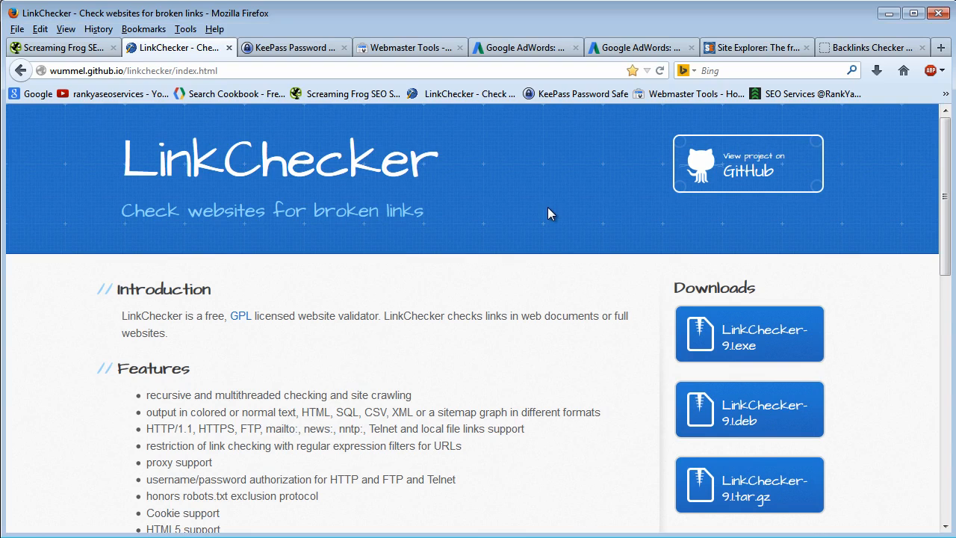
{"action": "left_click", "coordinate": [409, 47]}
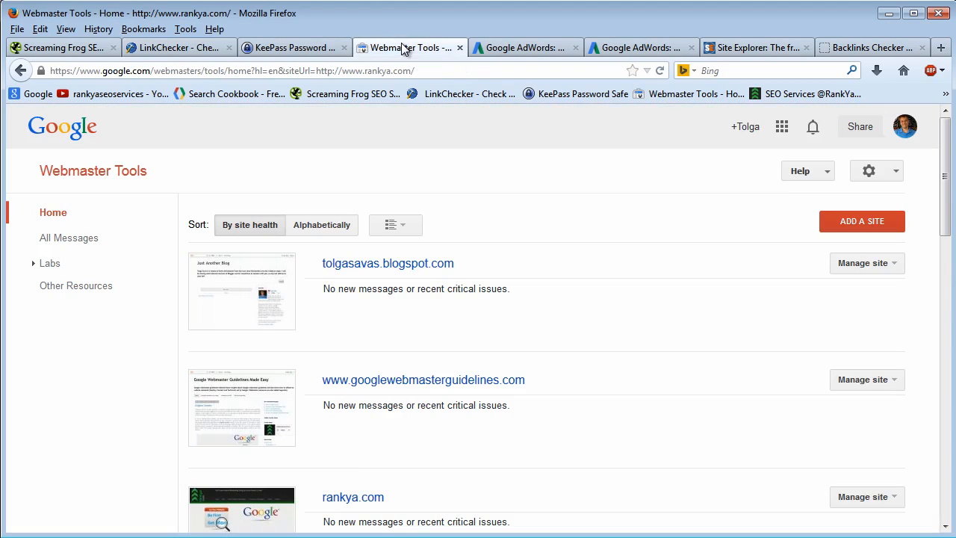
{"action": "mouse_move", "coordinate": [116, 179]}
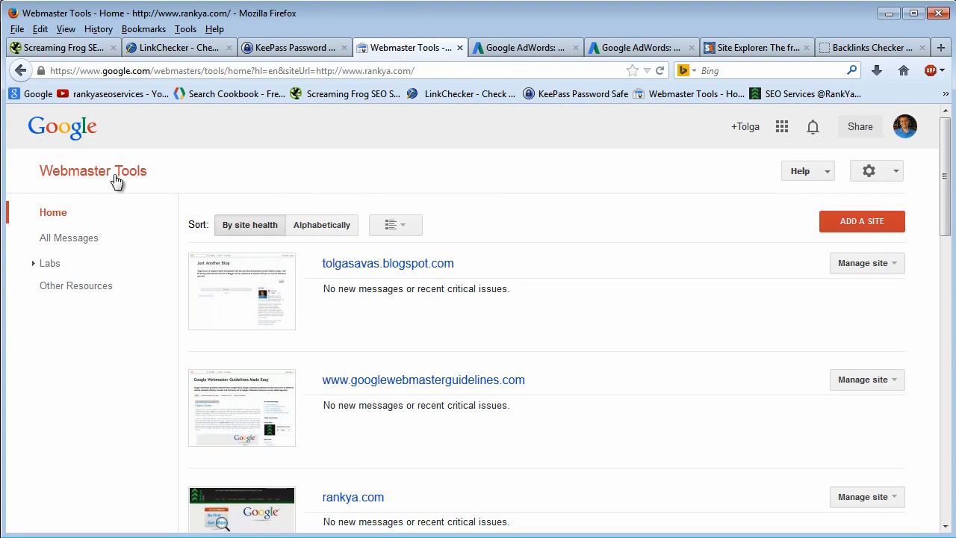
{"action": "mouse_move", "coordinate": [216, 177]}
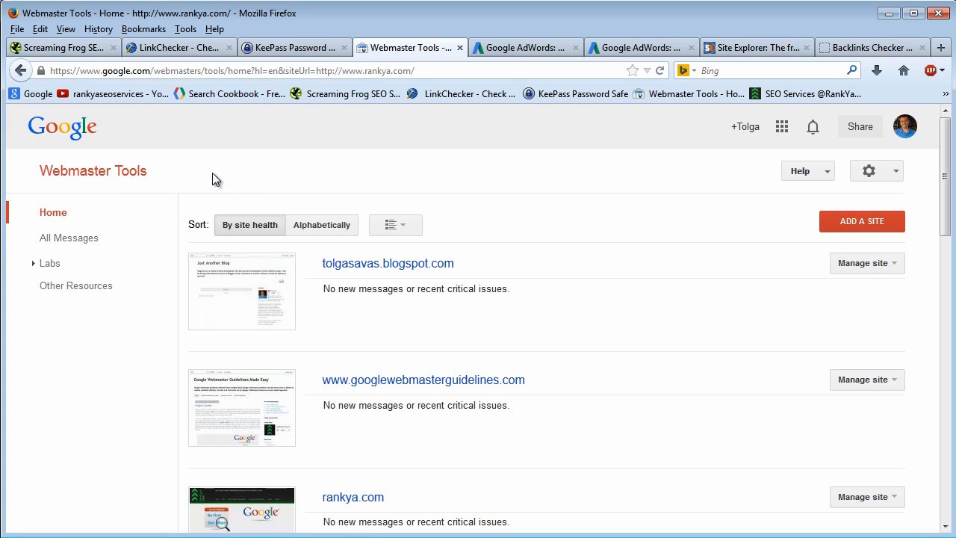
{"action": "mouse_move", "coordinate": [351, 182]}
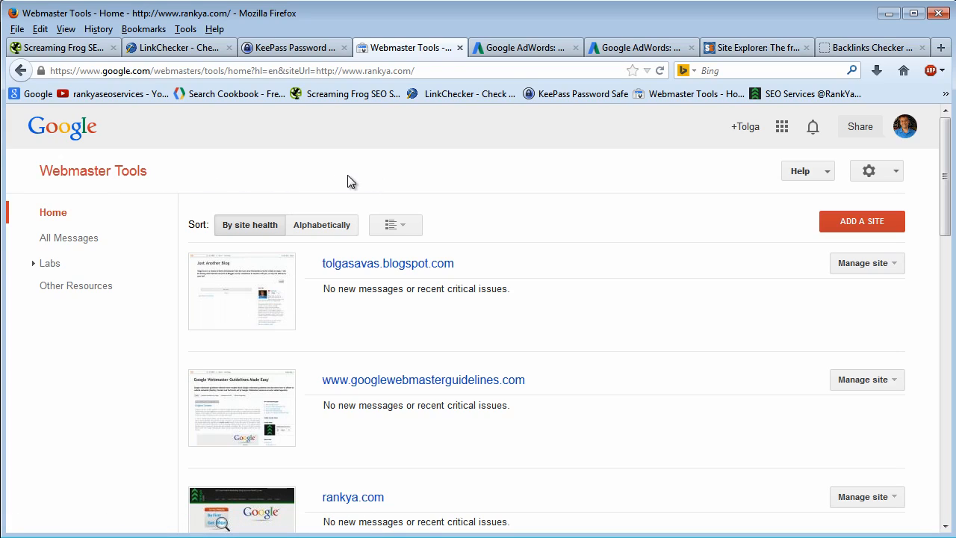
{"action": "mouse_move", "coordinate": [356, 182]}
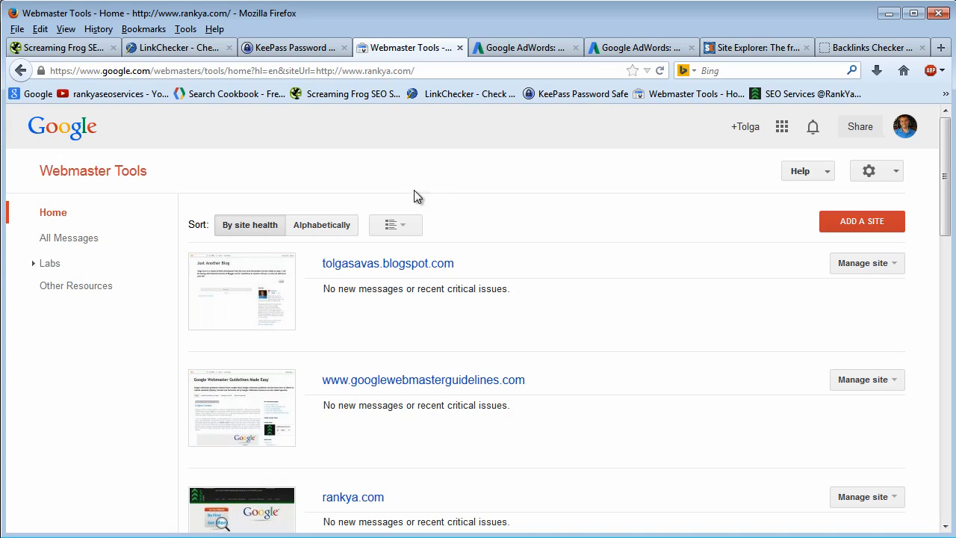
{"action": "mouse_move", "coordinate": [604, 288]}
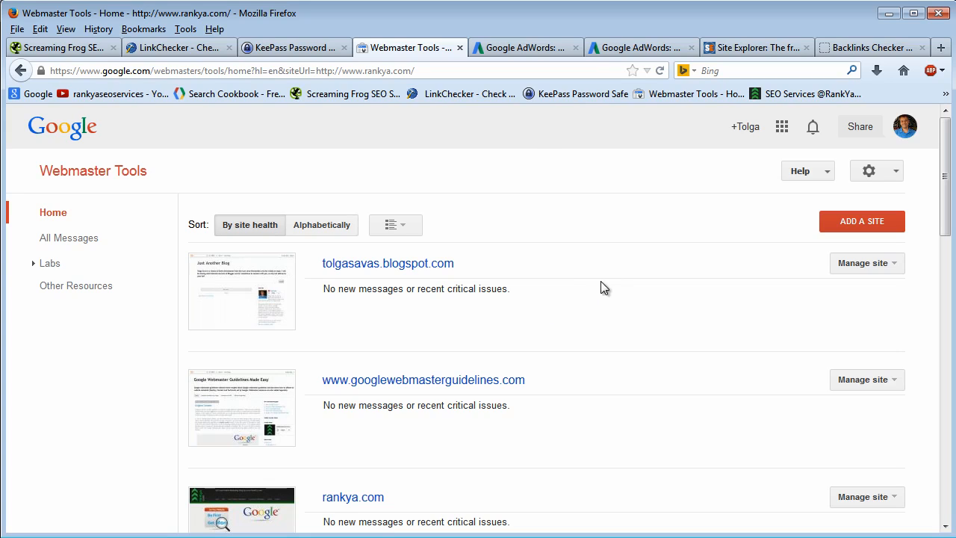
{"action": "mouse_move", "coordinate": [125, 177]}
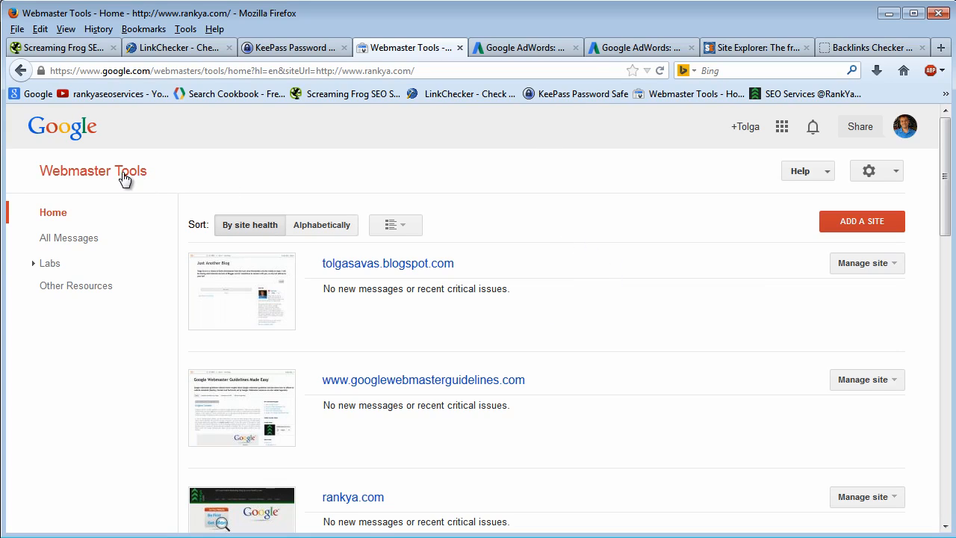
{"action": "mouse_move", "coordinate": [275, 189]}
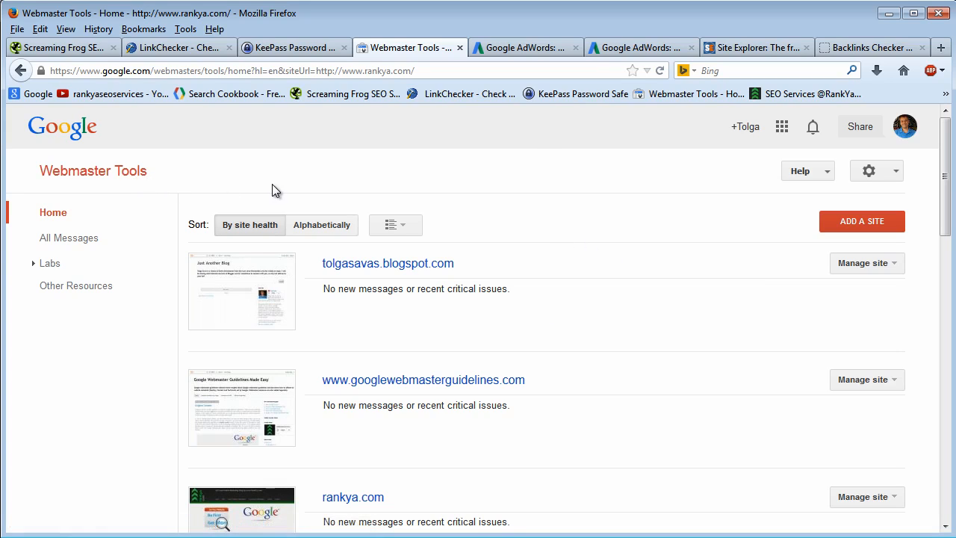
{"action": "scroll", "scroll_direction": "down", "scroll_amount": 3}
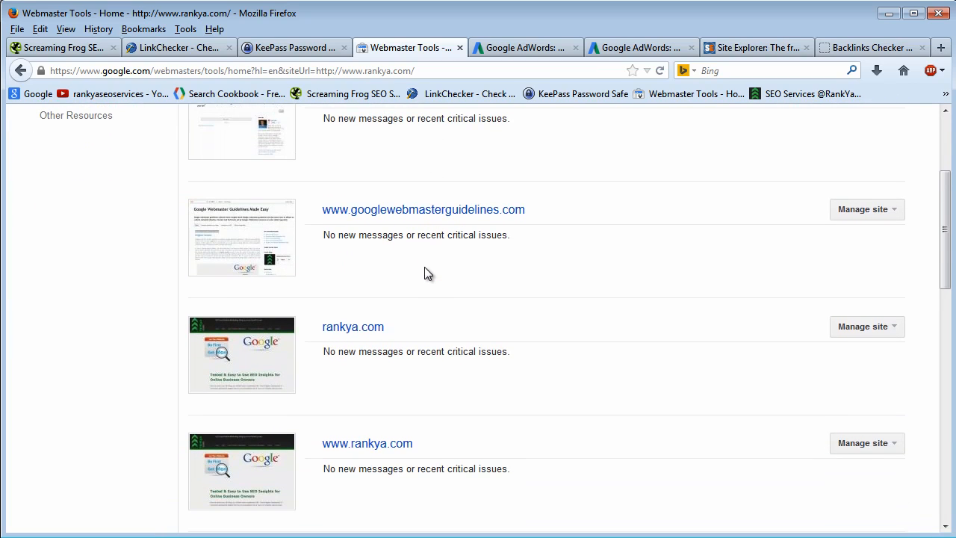
{"action": "mouse_move", "coordinate": [479, 389]}
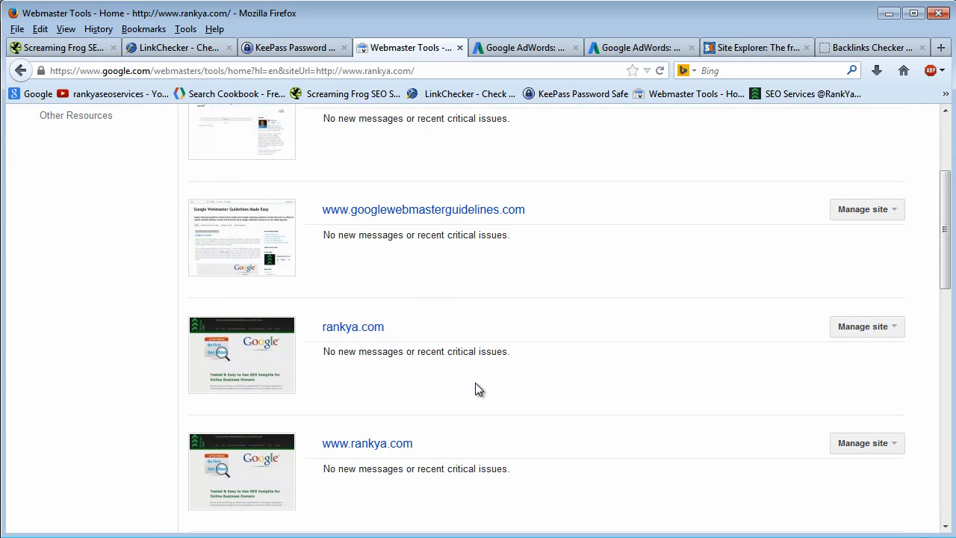
{"action": "mouse_move", "coordinate": [477, 396]}
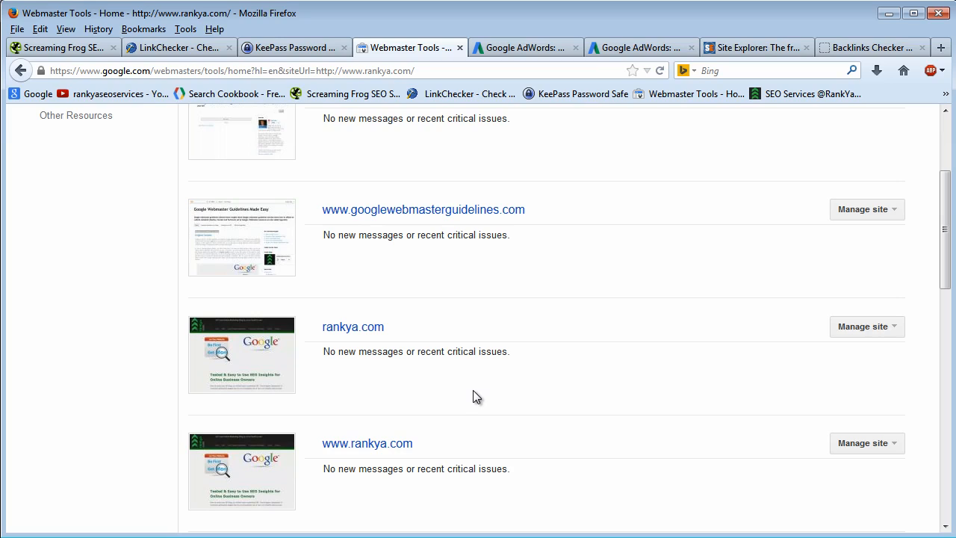
{"action": "mouse_move", "coordinate": [473, 398]}
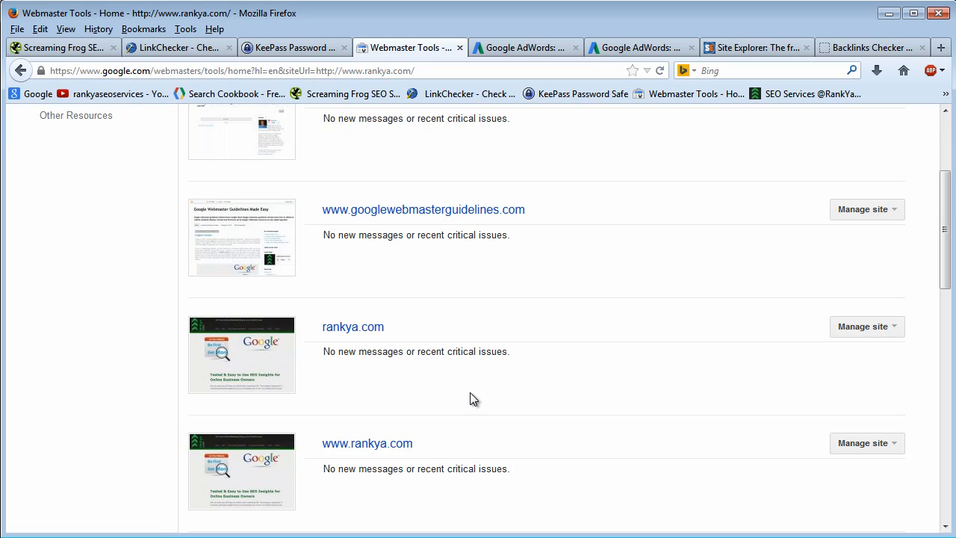
{"action": "mouse_move", "coordinate": [456, 422]}
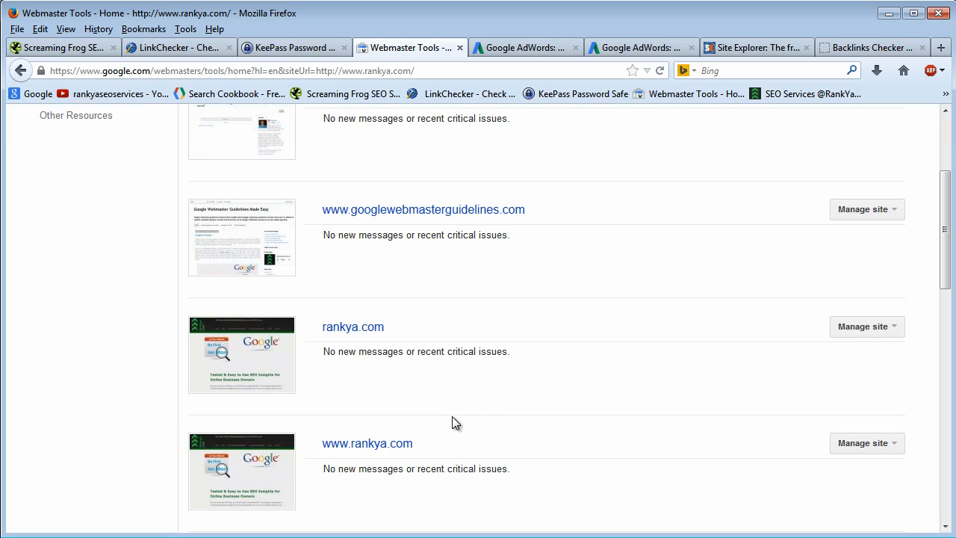
{"action": "left_click", "coordinate": [366, 443]}
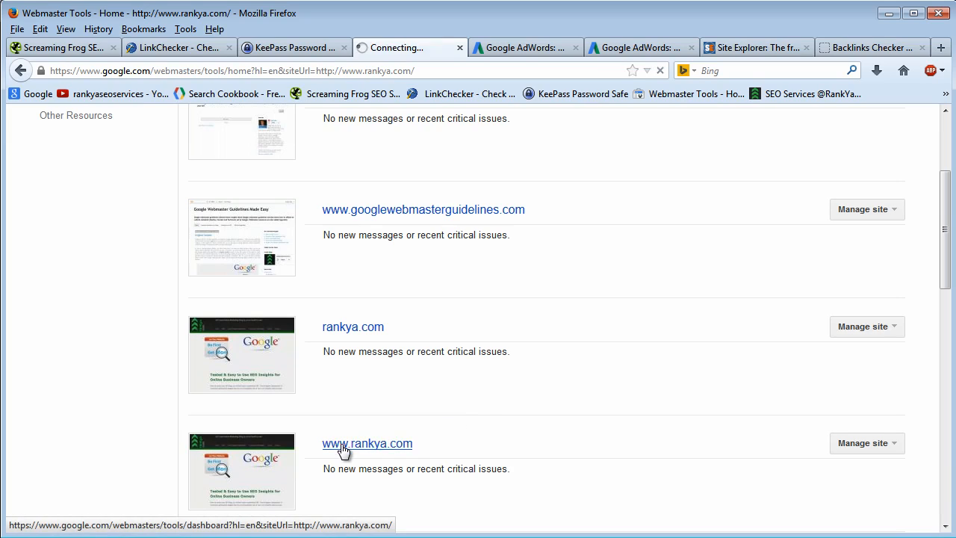
{"action": "left_click", "coordinate": [367, 443]}
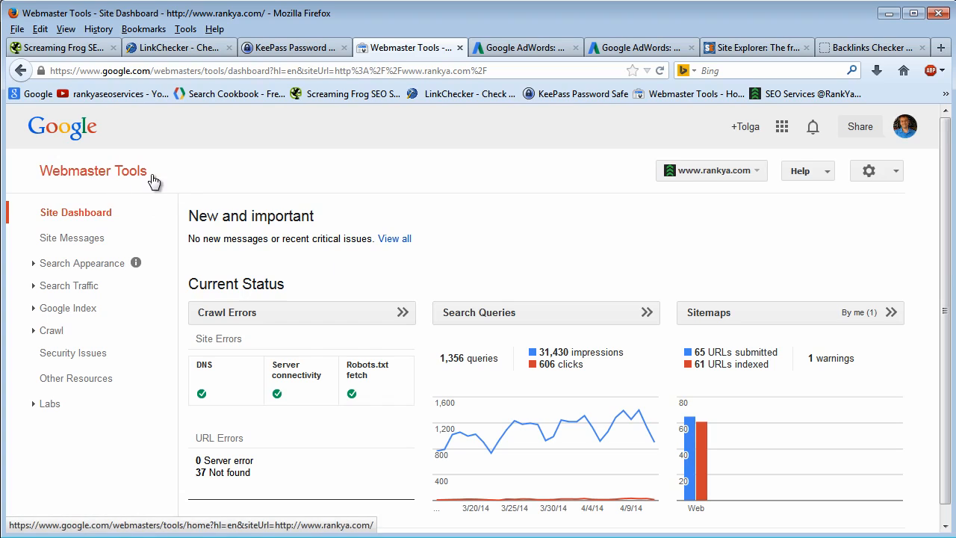
{"action": "mouse_move", "coordinate": [82, 374]}
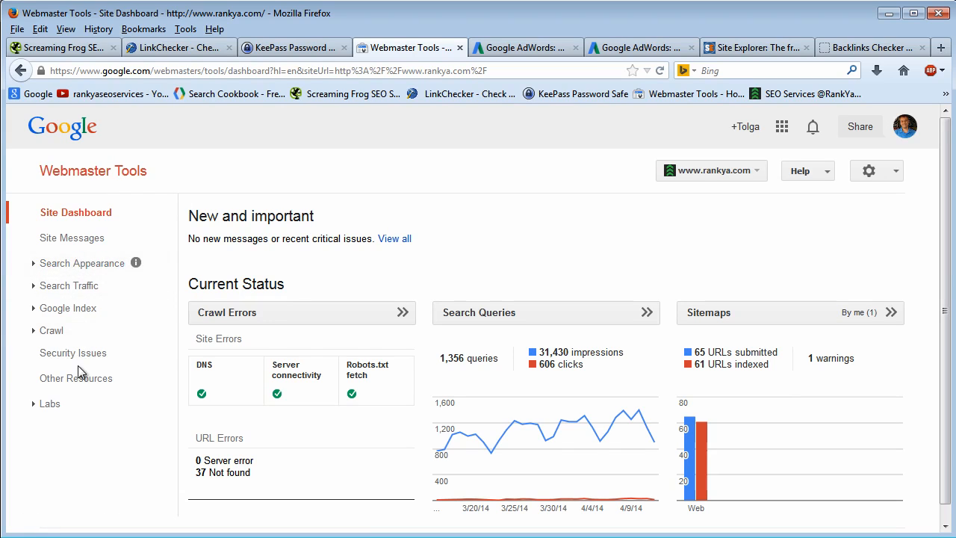
{"action": "mouse_move", "coordinate": [69, 285]}
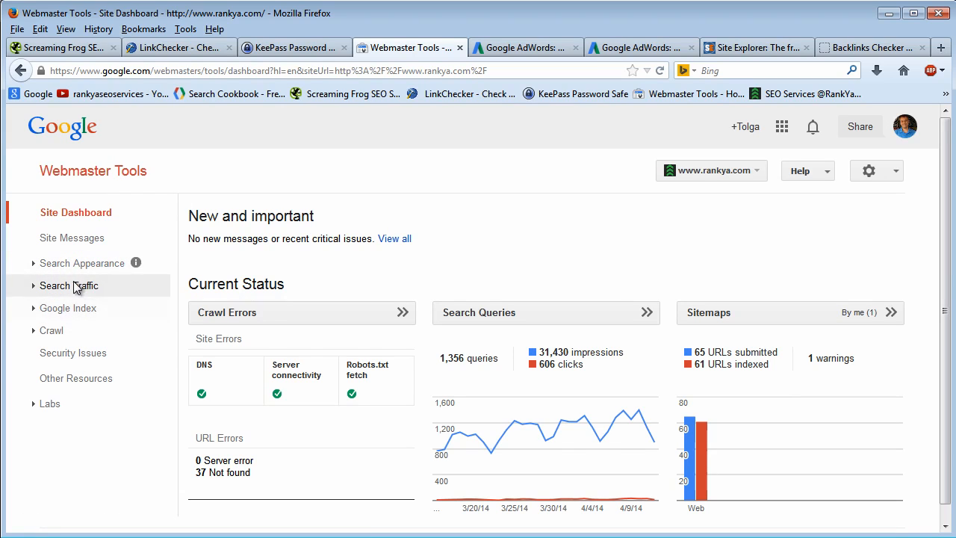
{"action": "left_click", "coordinate": [82, 263]}
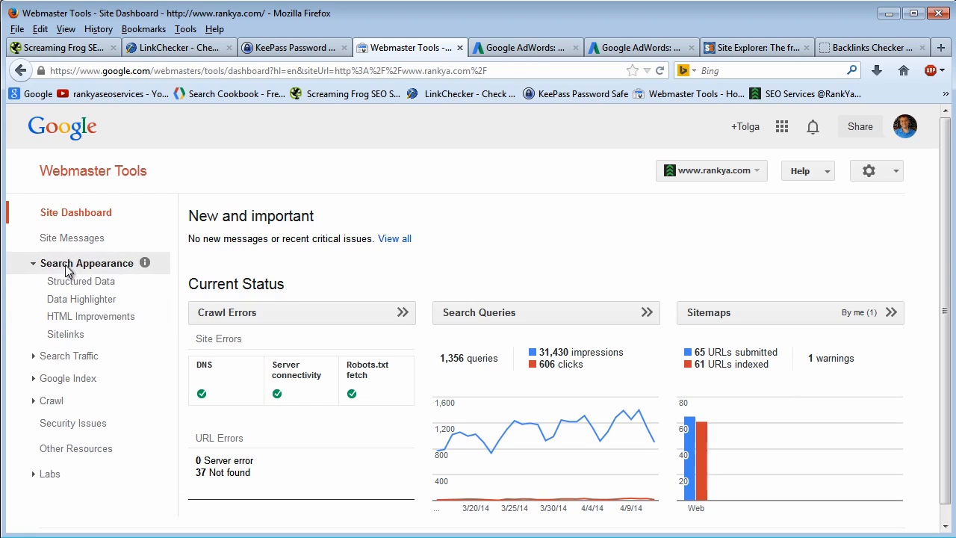
{"action": "left_click", "coordinate": [90, 316]}
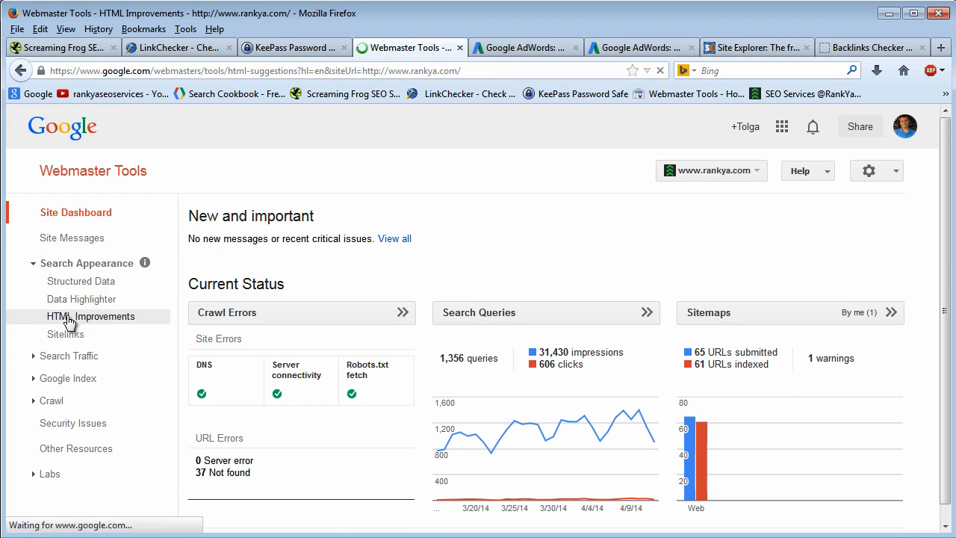
{"action": "left_click", "coordinate": [90, 316]}
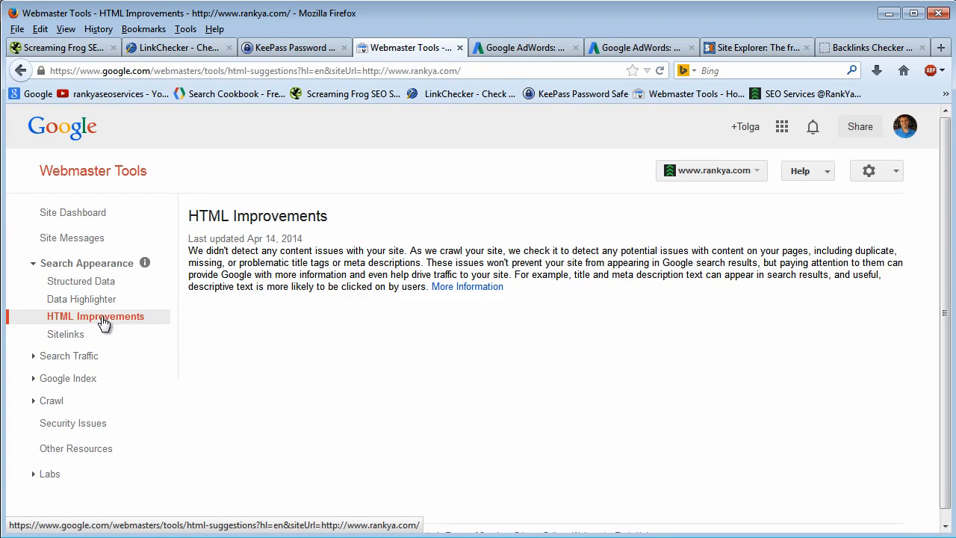
{"action": "mouse_move", "coordinate": [450, 240]}
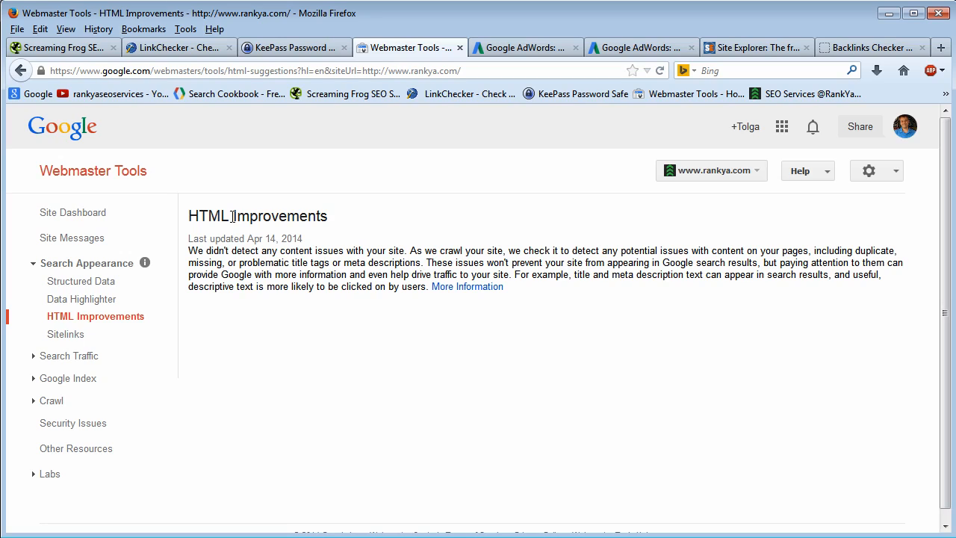
{"action": "mouse_move", "coordinate": [454, 246]}
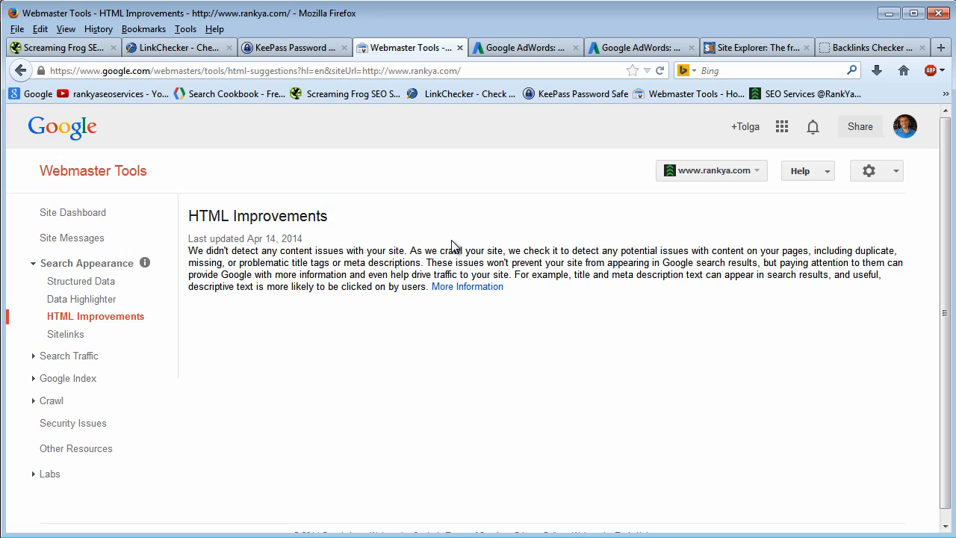
{"action": "mouse_move", "coordinate": [682, 328]}
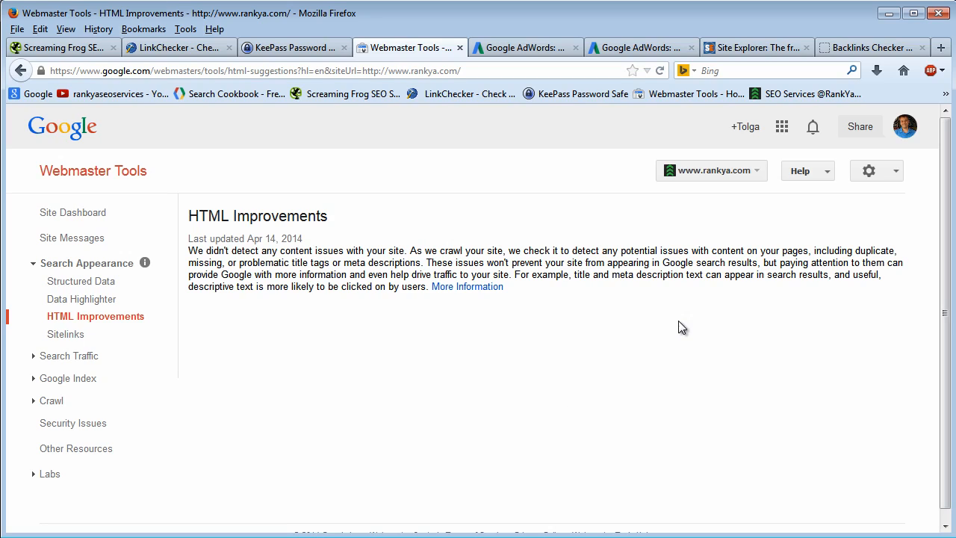
{"action": "mouse_move", "coordinate": [502, 397]}
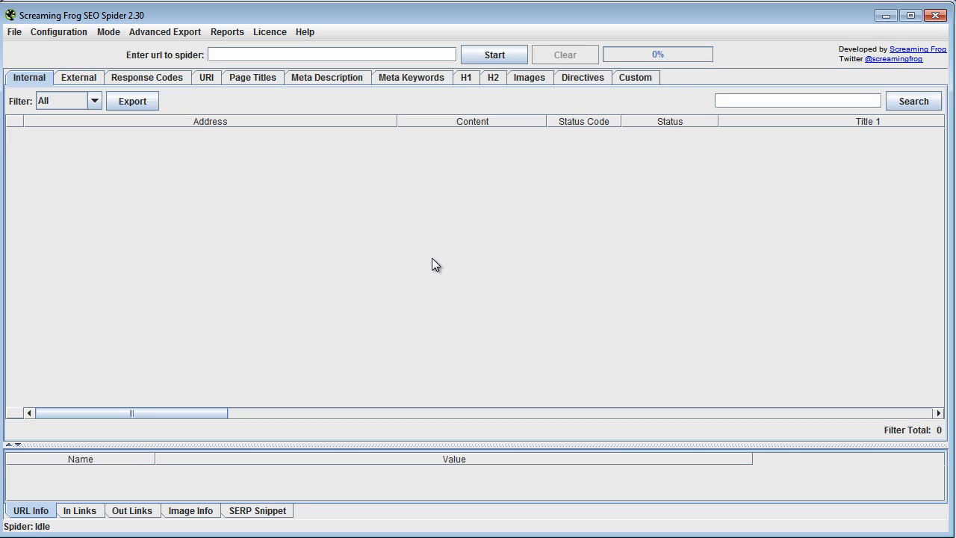
{"action": "mouse_move", "coordinate": [335, 144]}
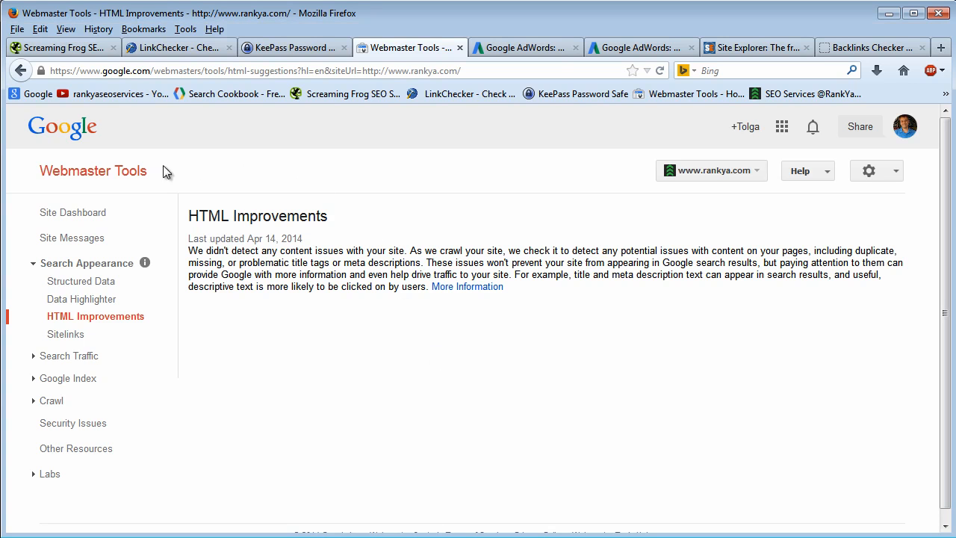
{"action": "mouse_move", "coordinate": [388, 217]}
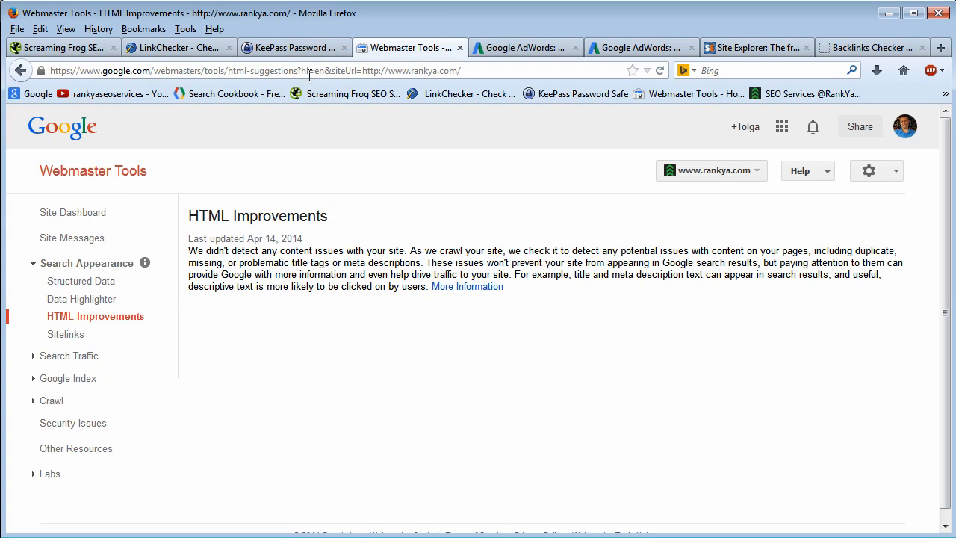
{"action": "left_click", "coordinate": [292, 47]}
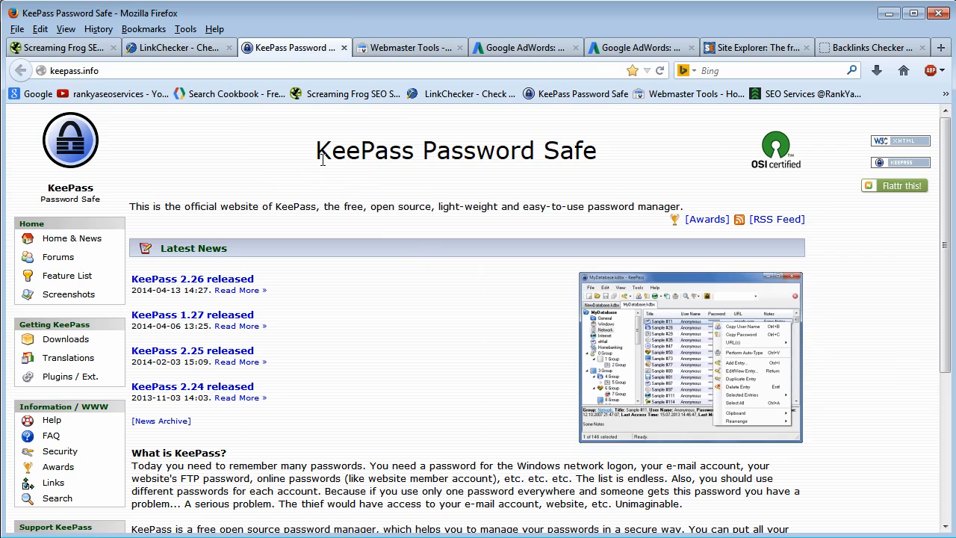
{"action": "left_click_drag", "start_coordinate": [317, 150], "coordinate": [501, 150]}
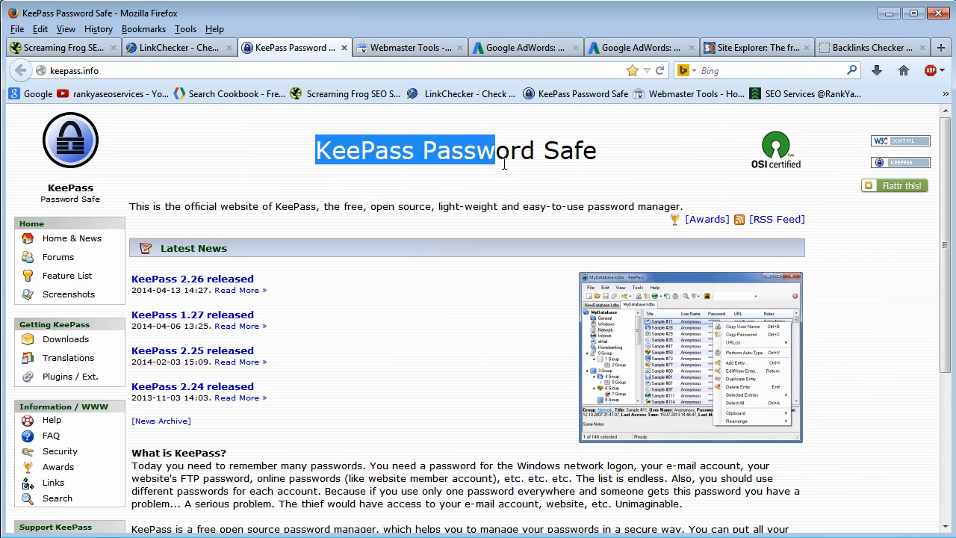
{"action": "left_click_drag", "start_coordinate": [493, 157], "coordinate": [598, 156]}
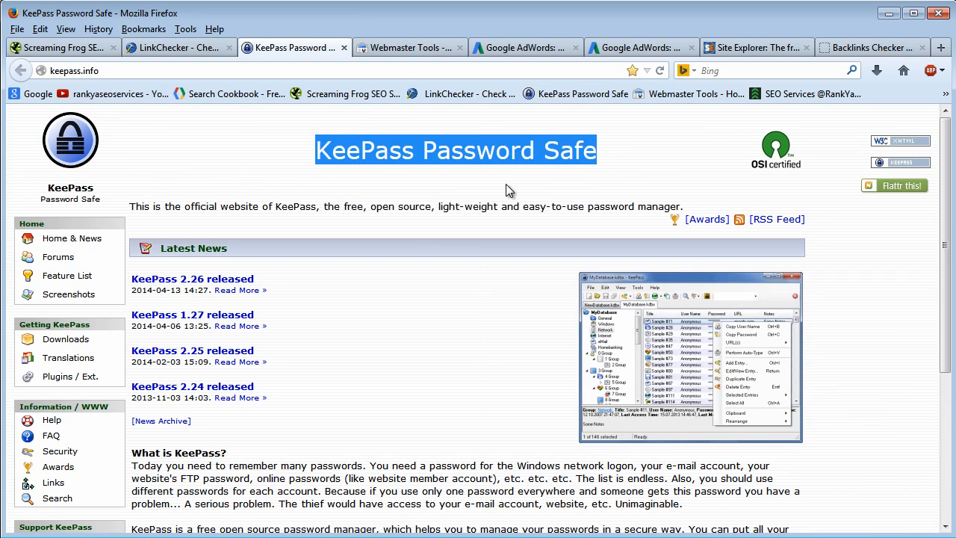
{"action": "left_click", "coordinate": [432, 173]}
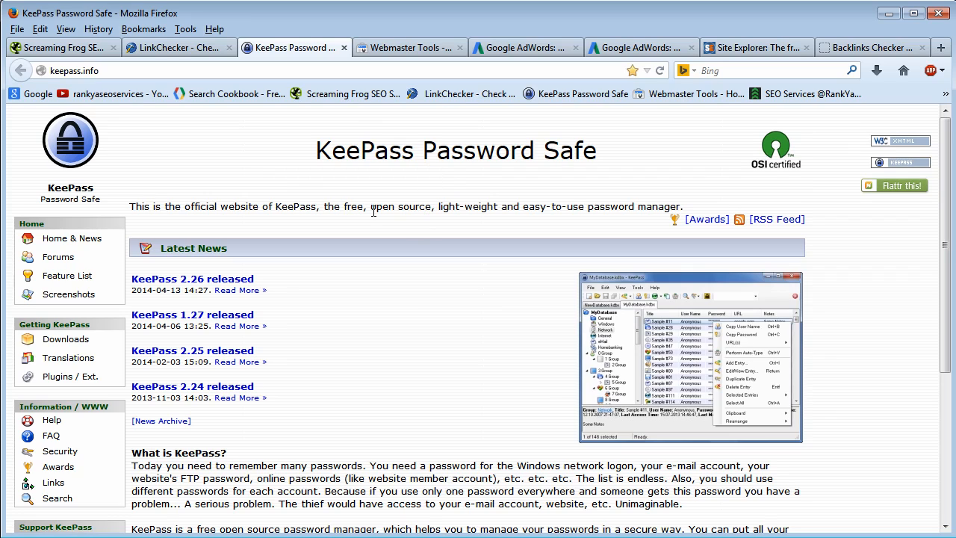
{"action": "mouse_move", "coordinate": [438, 224]}
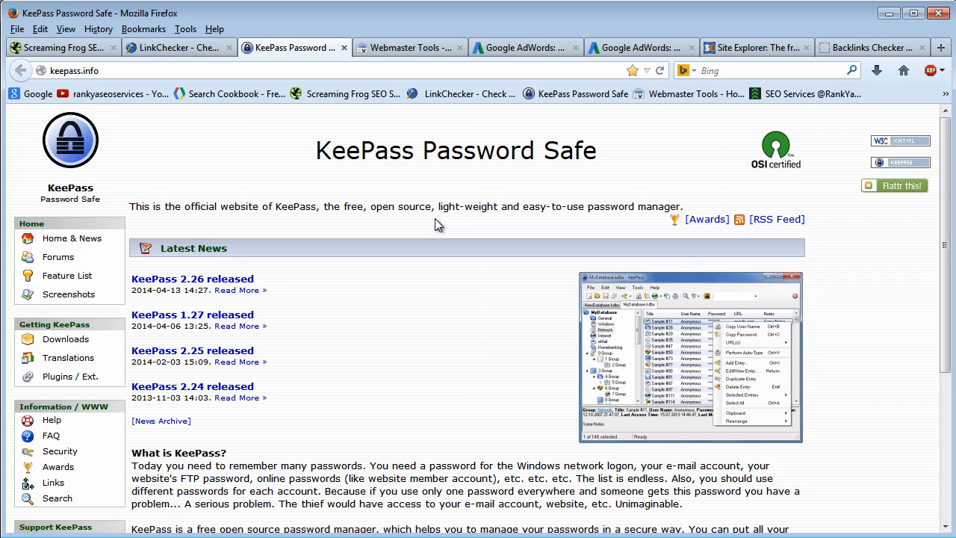
{"action": "mouse_move", "coordinate": [672, 351]}
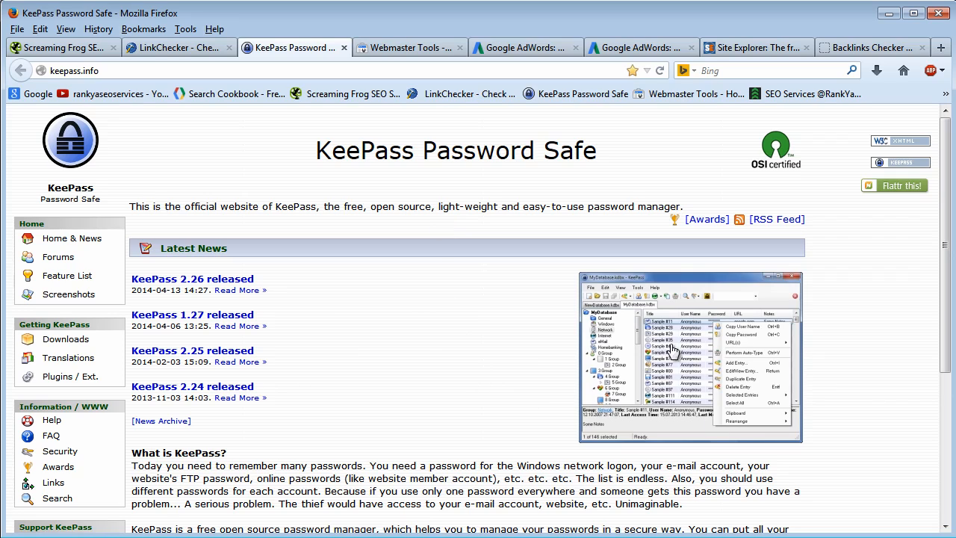
{"action": "mouse_move", "coordinate": [513, 358]}
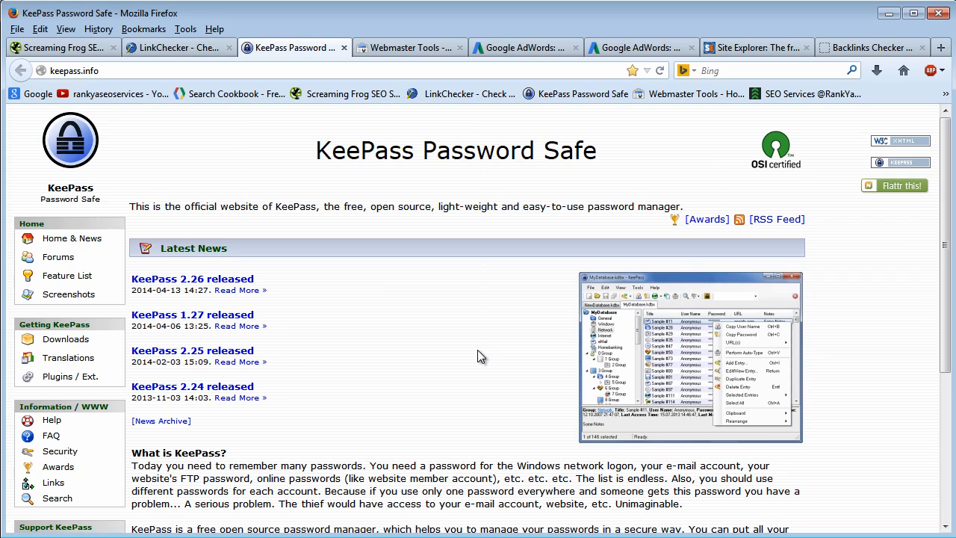
{"action": "mouse_move", "coordinate": [713, 416]}
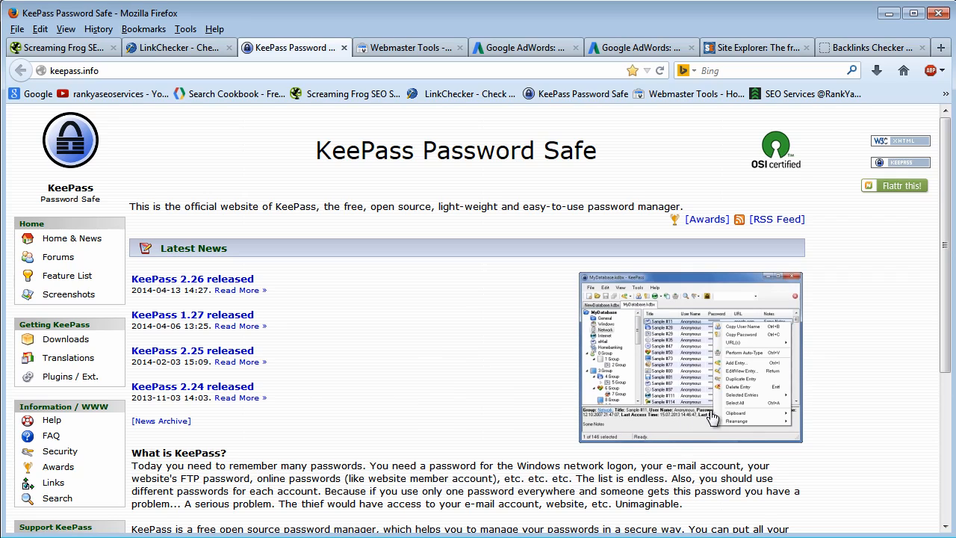
{"action": "mouse_move", "coordinate": [704, 394]}
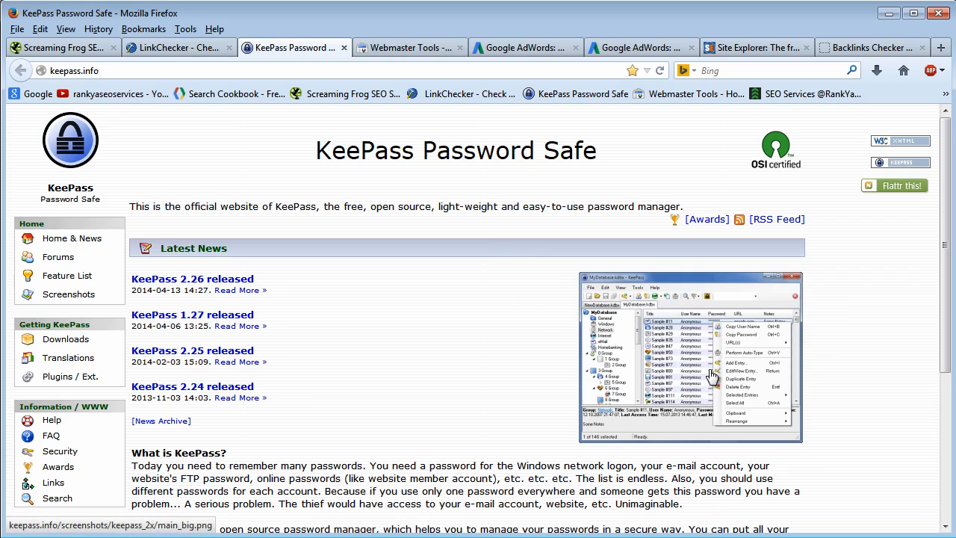
{"action": "mouse_move", "coordinate": [689, 332]}
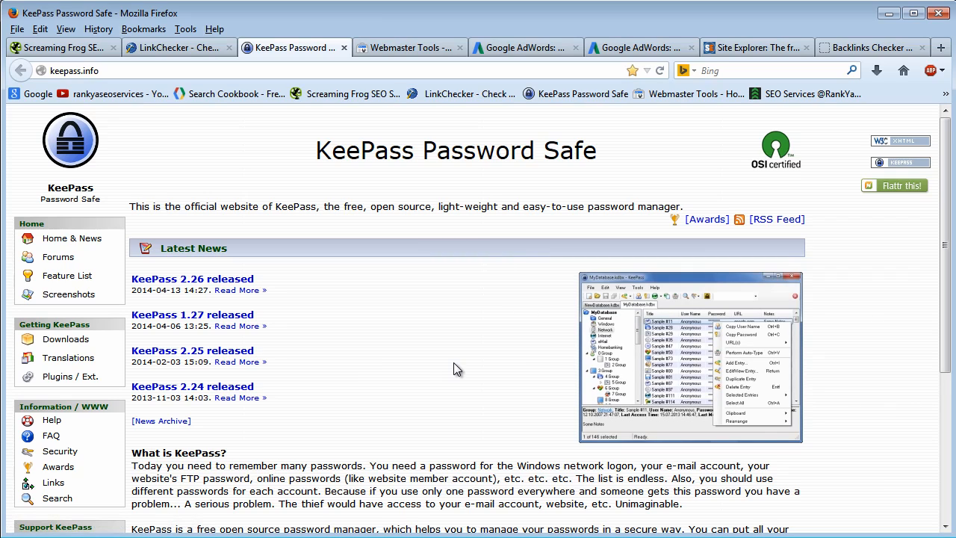
{"action": "mouse_move", "coordinate": [682, 387]}
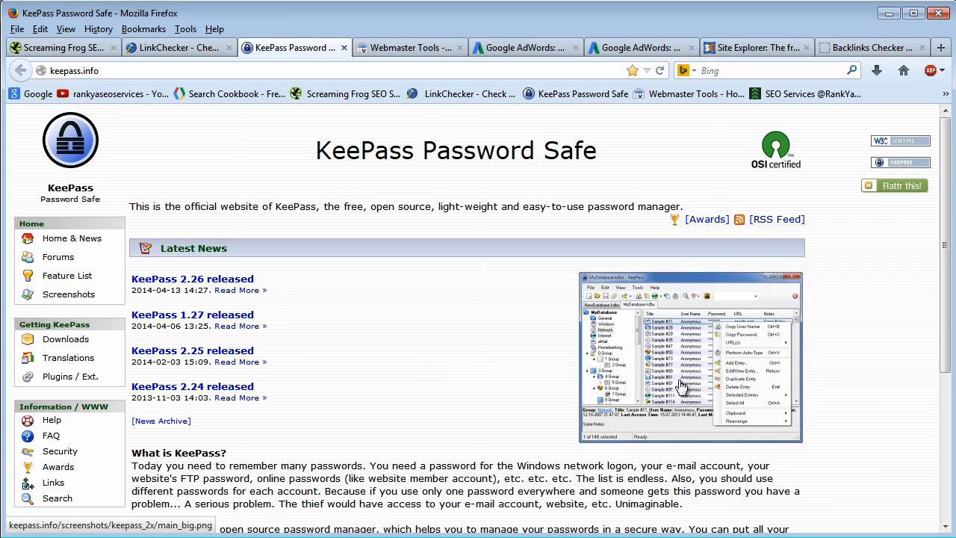
{"action": "mouse_move", "coordinate": [669, 338]}
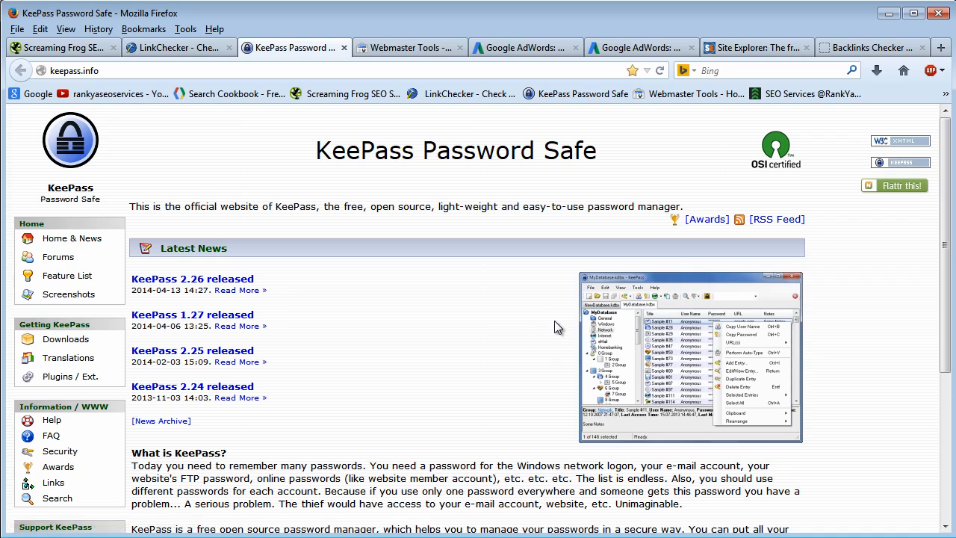
{"action": "mouse_move", "coordinate": [525, 310]}
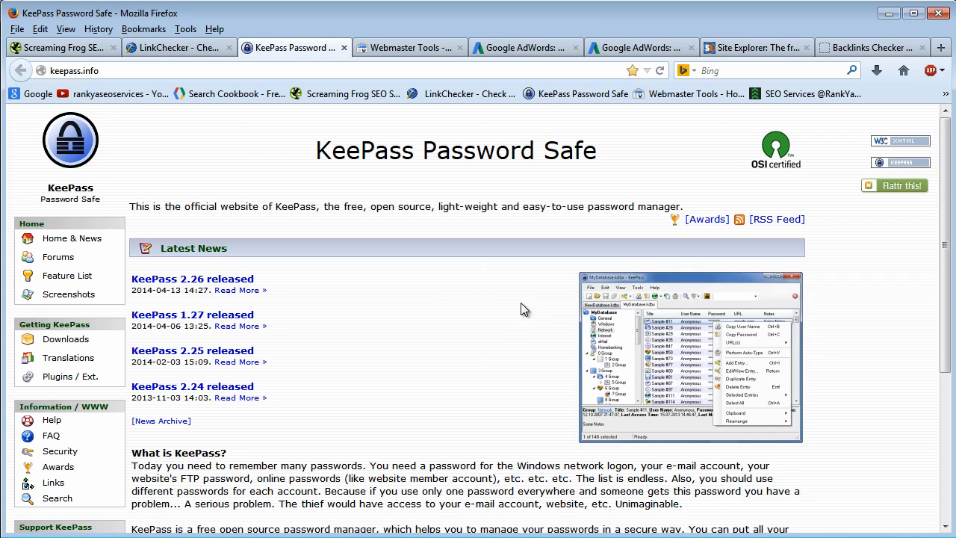
{"action": "mouse_move", "coordinate": [548, 378]}
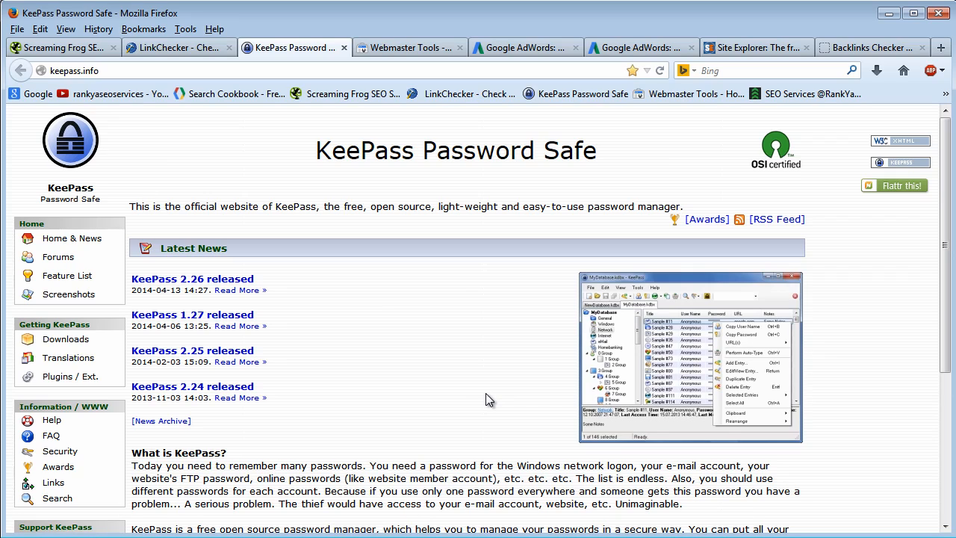
{"action": "mouse_move", "coordinate": [554, 257]}
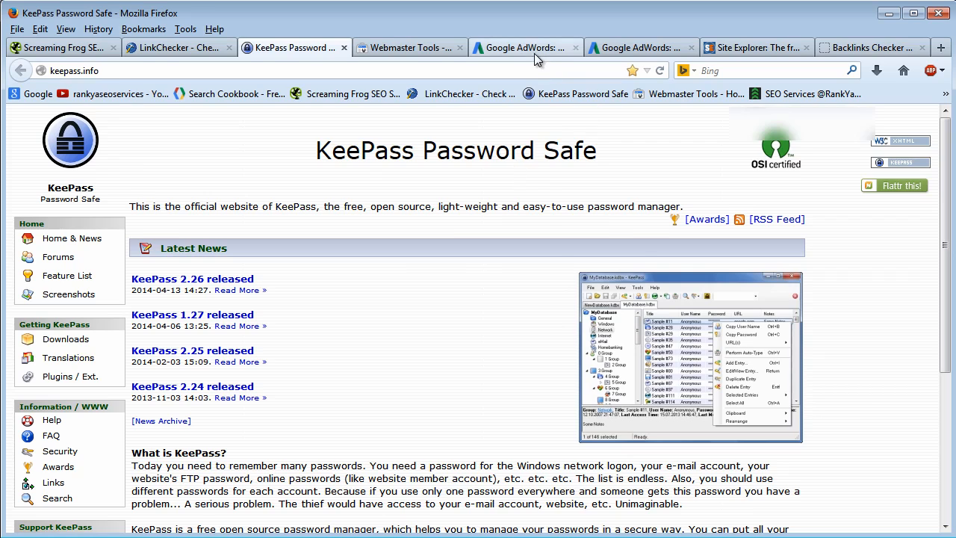
Switch to the Google AdWords tab showing the Keyword Planner home page.
{"action": "left_click", "coordinate": [523, 47]}
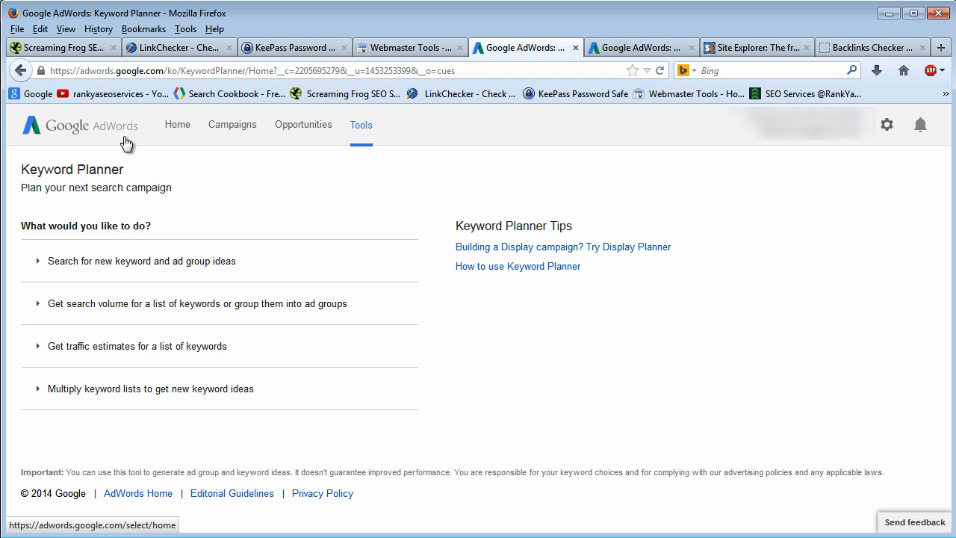
{"action": "mouse_move", "coordinate": [645, 200]}
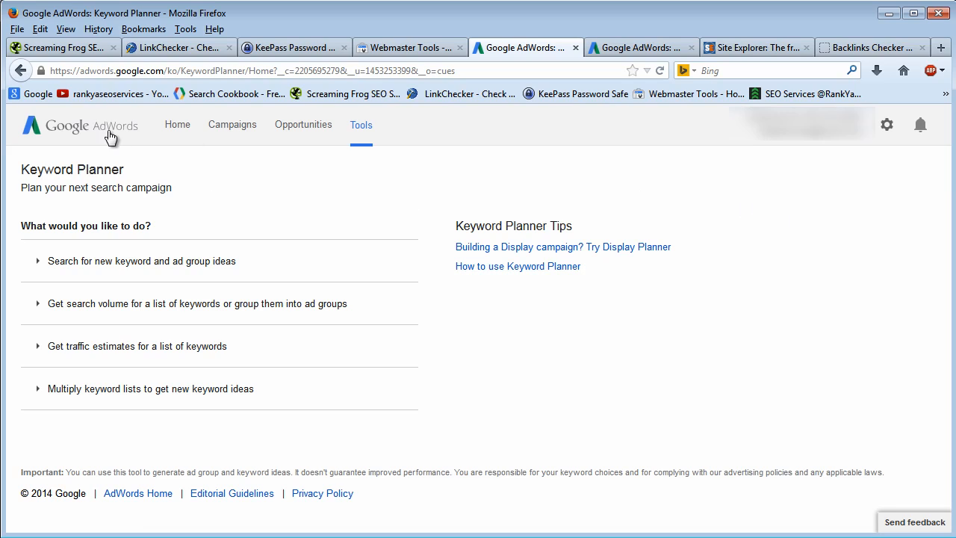
{"action": "mouse_move", "coordinate": [724, 203]}
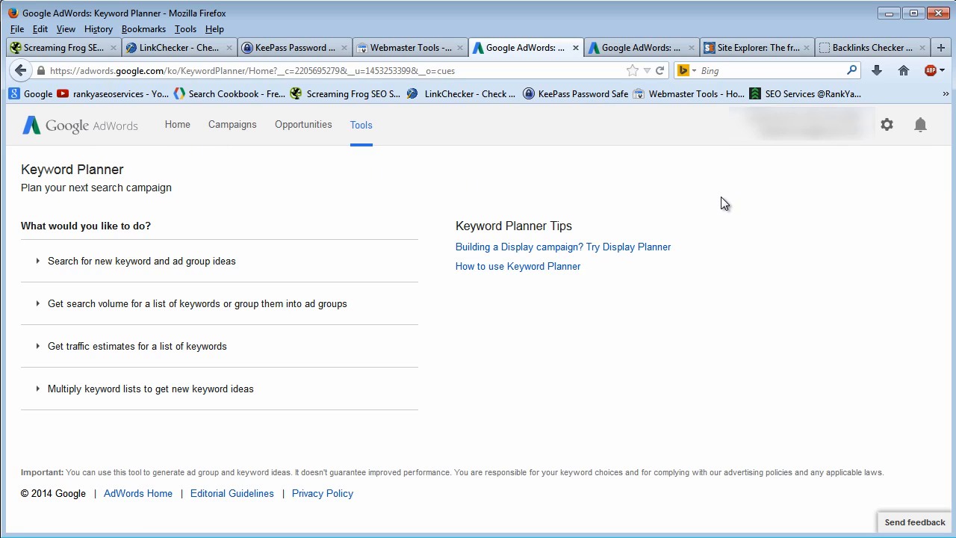
{"action": "mouse_move", "coordinate": [534, 167]}
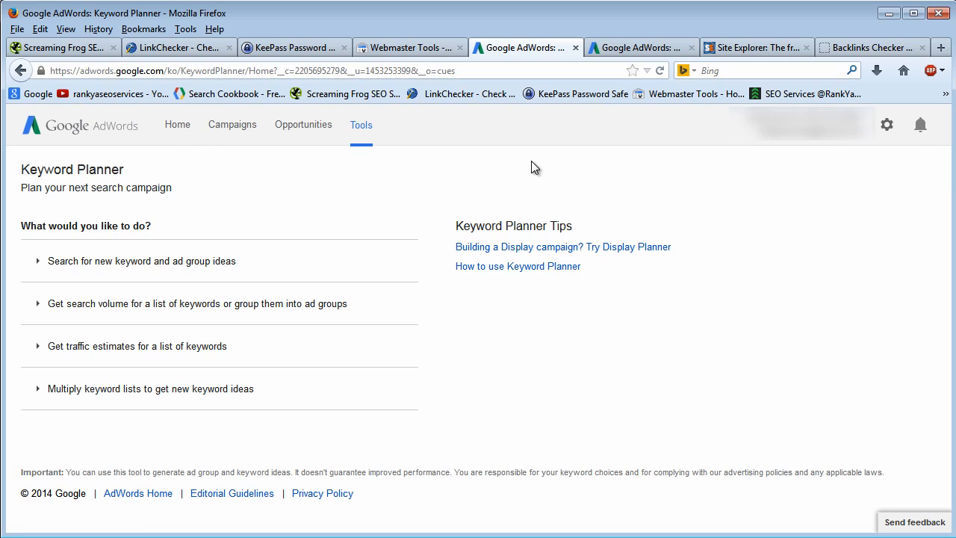
{"action": "mouse_move", "coordinate": [327, 187]}
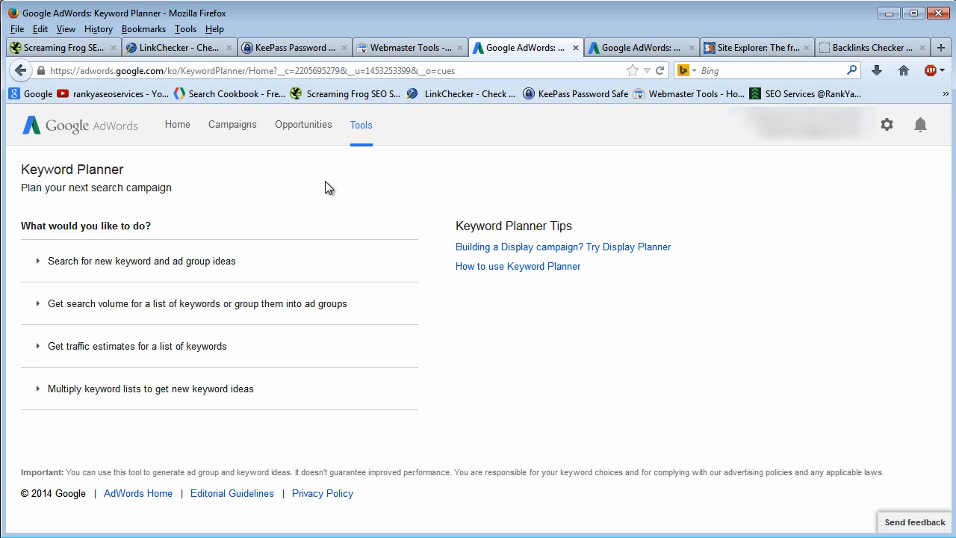
{"action": "mouse_move", "coordinate": [377, 198]}
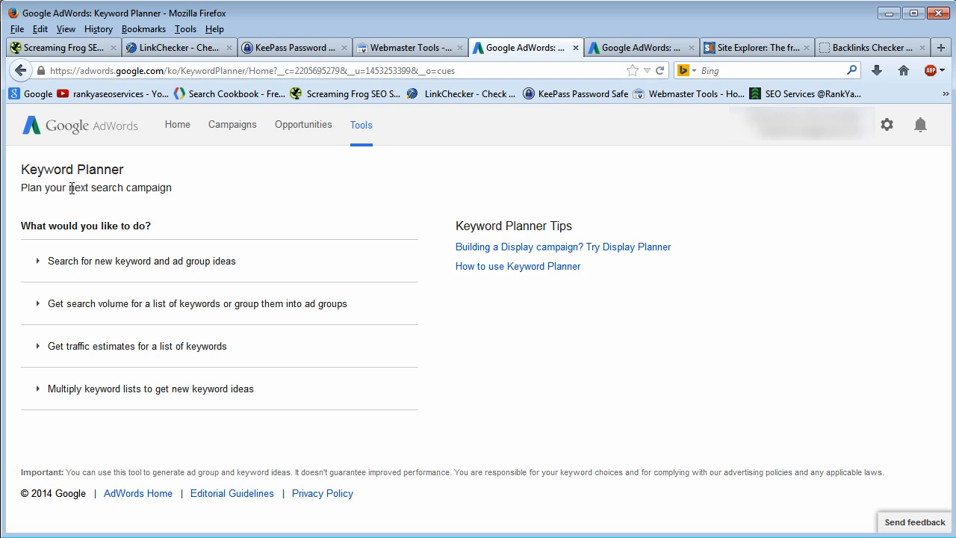
{"action": "mouse_move", "coordinate": [320, 214]}
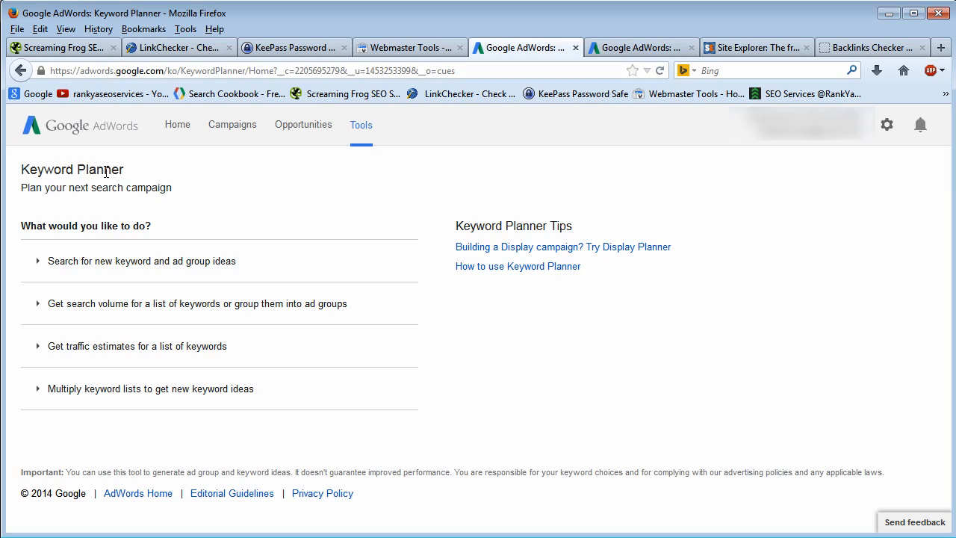
{"action": "mouse_move", "coordinate": [134, 182]}
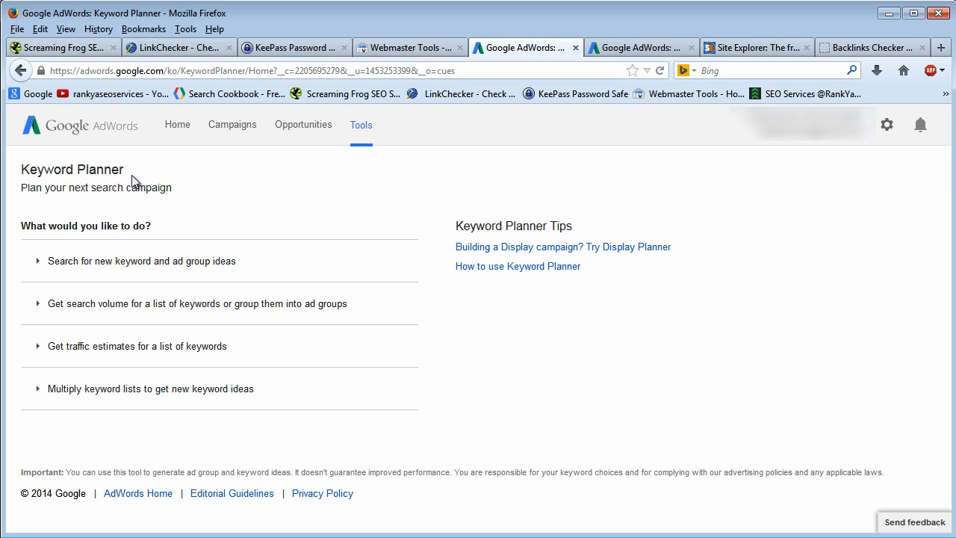
{"action": "mouse_move", "coordinate": [395, 216]}
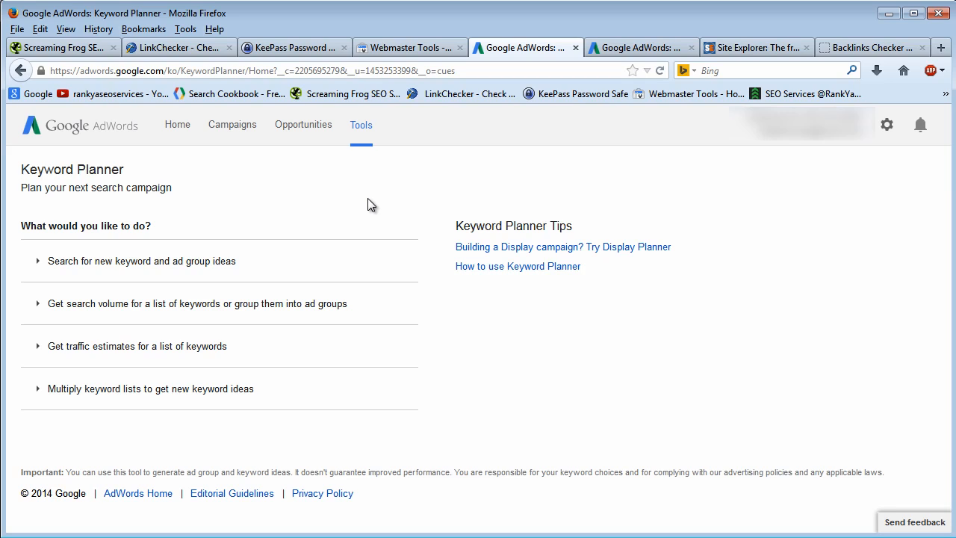
{"action": "mouse_move", "coordinate": [401, 200]}
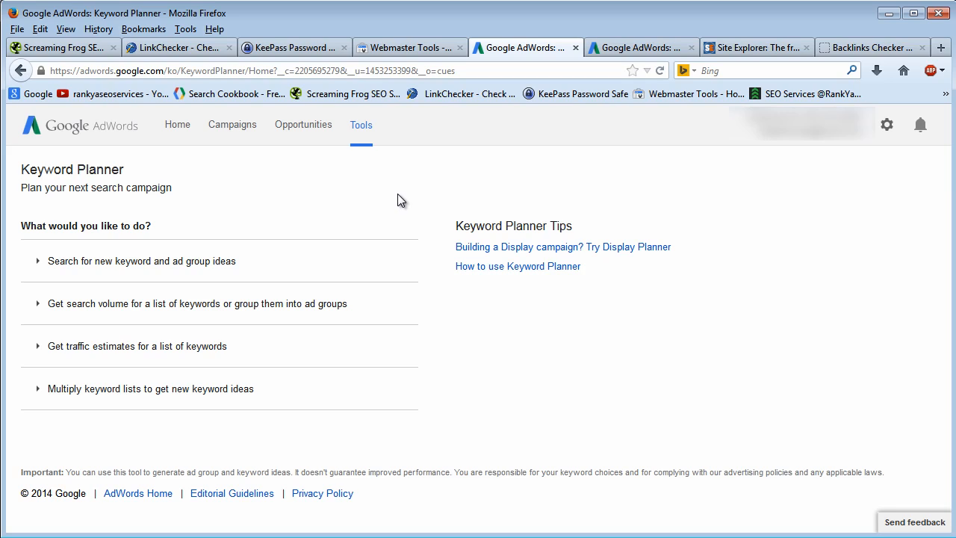
{"action": "mouse_move", "coordinate": [665, 258]}
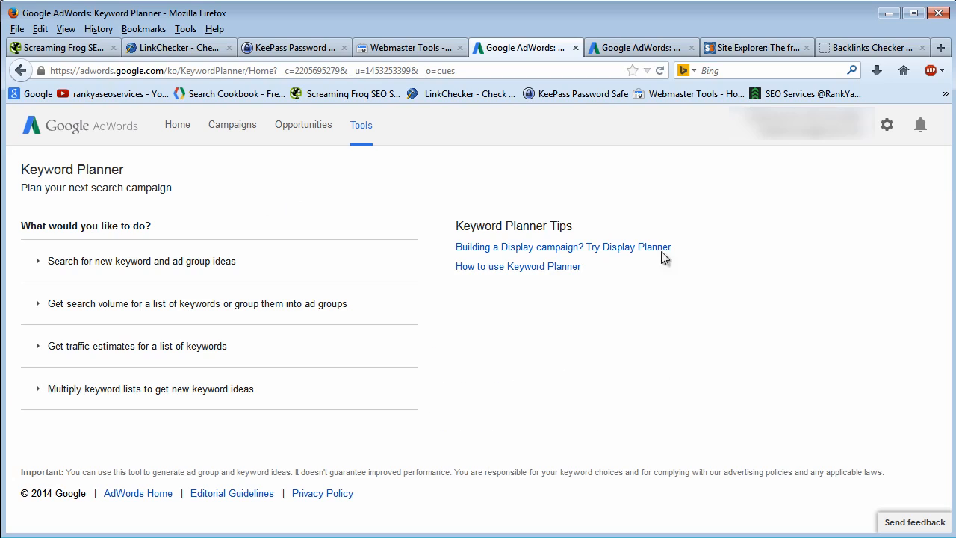
{"action": "mouse_move", "coordinate": [321, 179]}
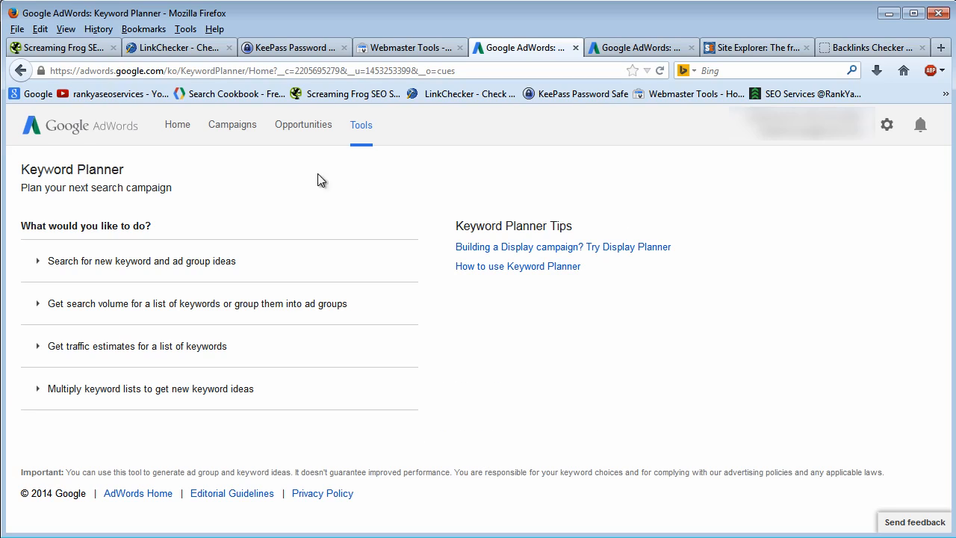
{"action": "mouse_move", "coordinate": [284, 185]}
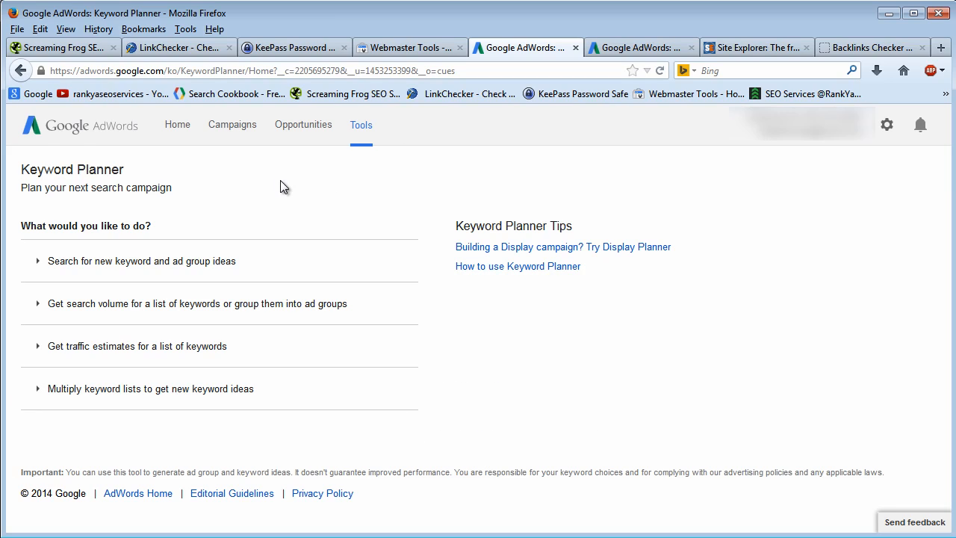
{"action": "mouse_move", "coordinate": [377, 262]}
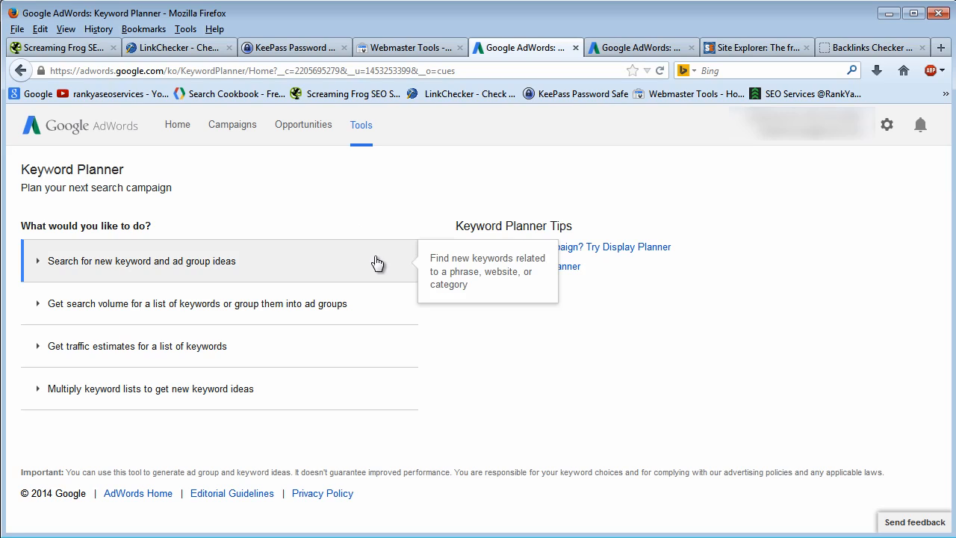
{"action": "mouse_move", "coordinate": [433, 439]}
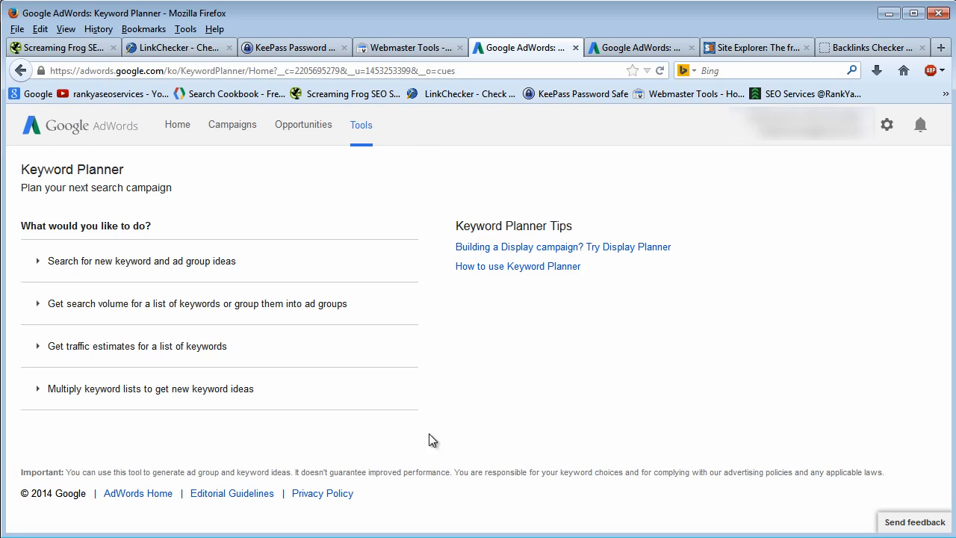
{"action": "mouse_move", "coordinate": [173, 473]}
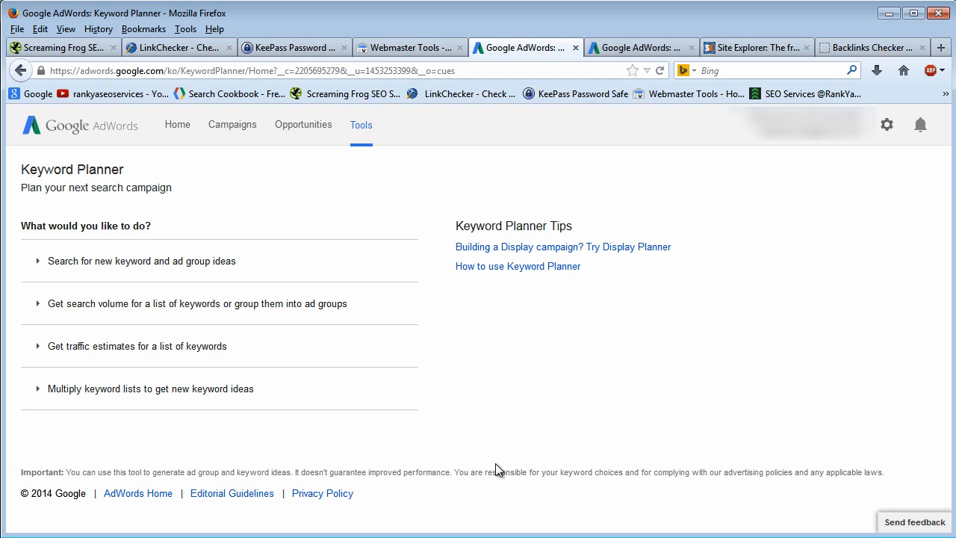
{"action": "mouse_move", "coordinate": [302, 207]}
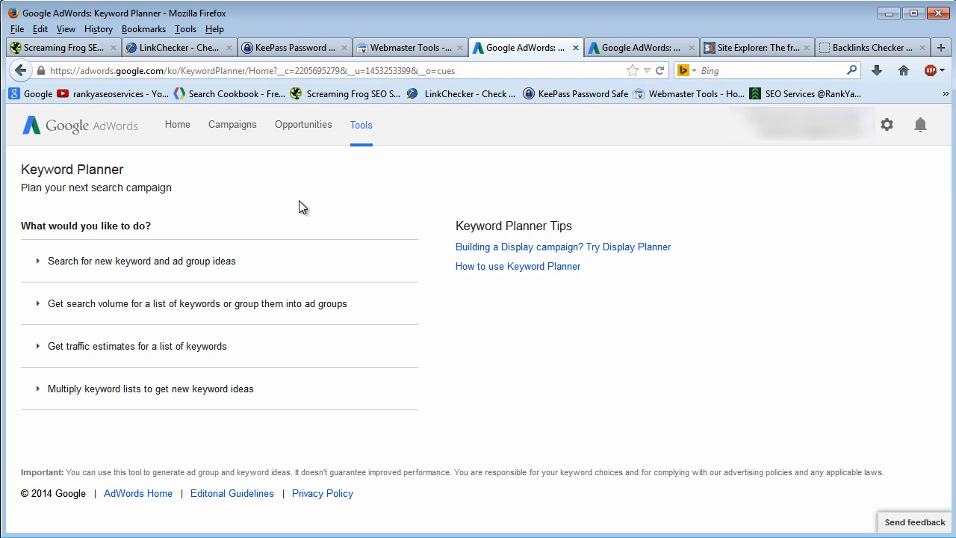
{"action": "mouse_move", "coordinate": [381, 210]}
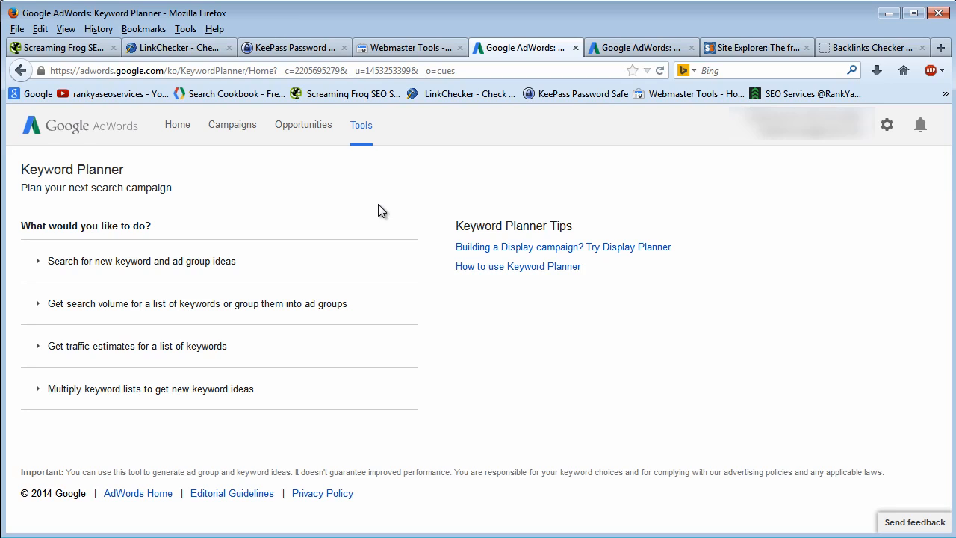
{"action": "mouse_move", "coordinate": [396, 194]}
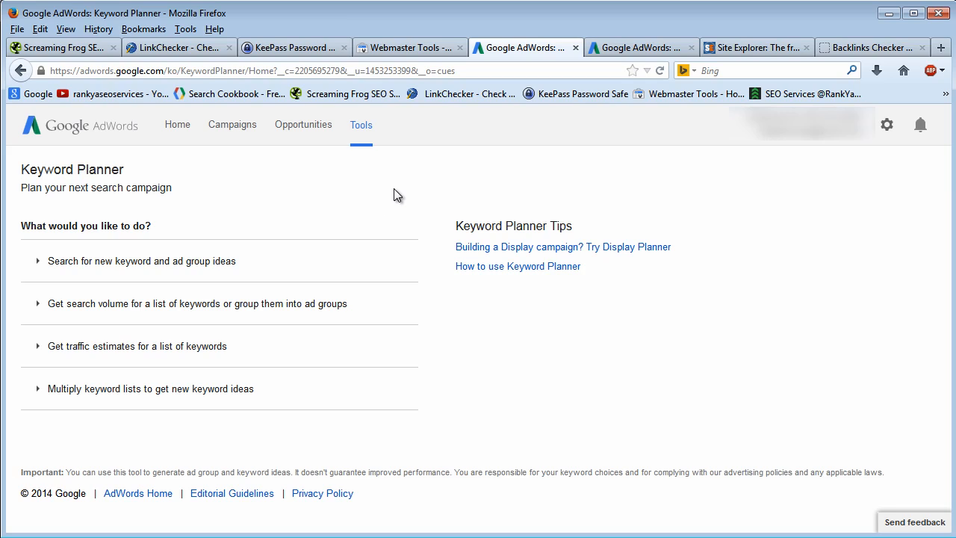
{"action": "mouse_move", "coordinate": [261, 178]}
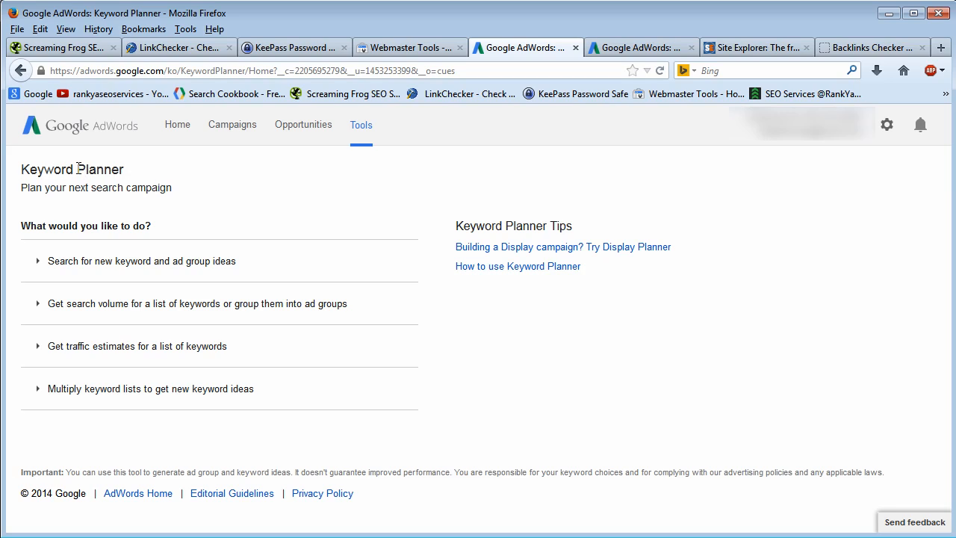
{"action": "mouse_move", "coordinate": [404, 187]}
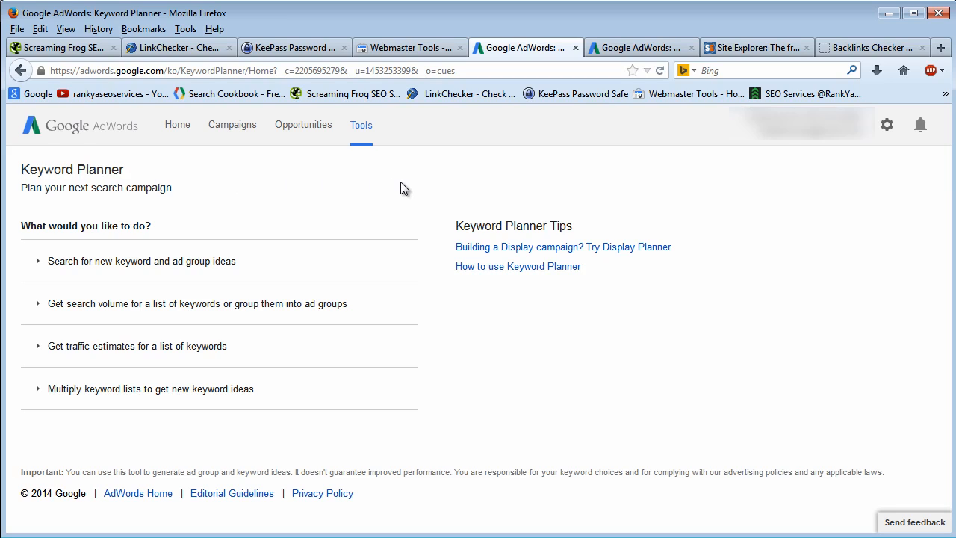
{"action": "mouse_move", "coordinate": [638, 192]}
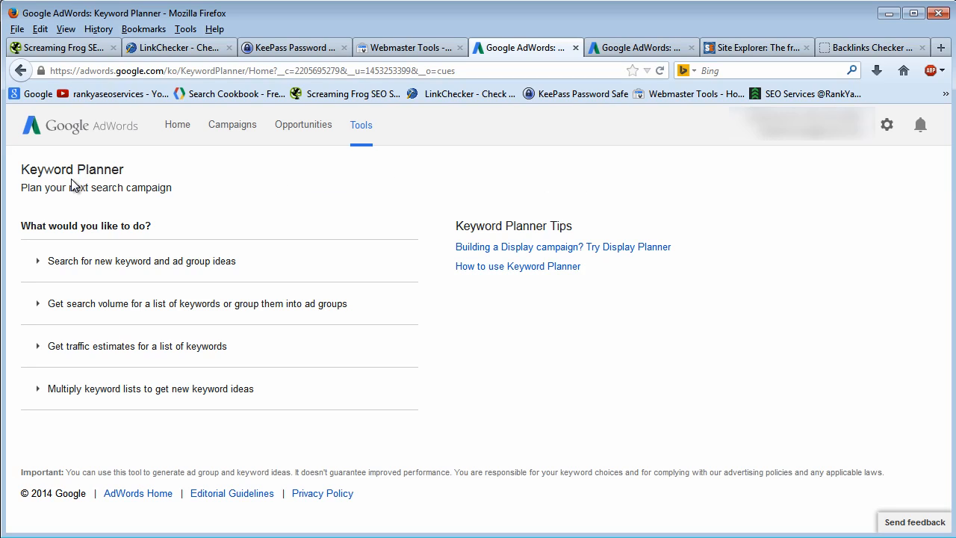
{"action": "mouse_move", "coordinate": [590, 185]}
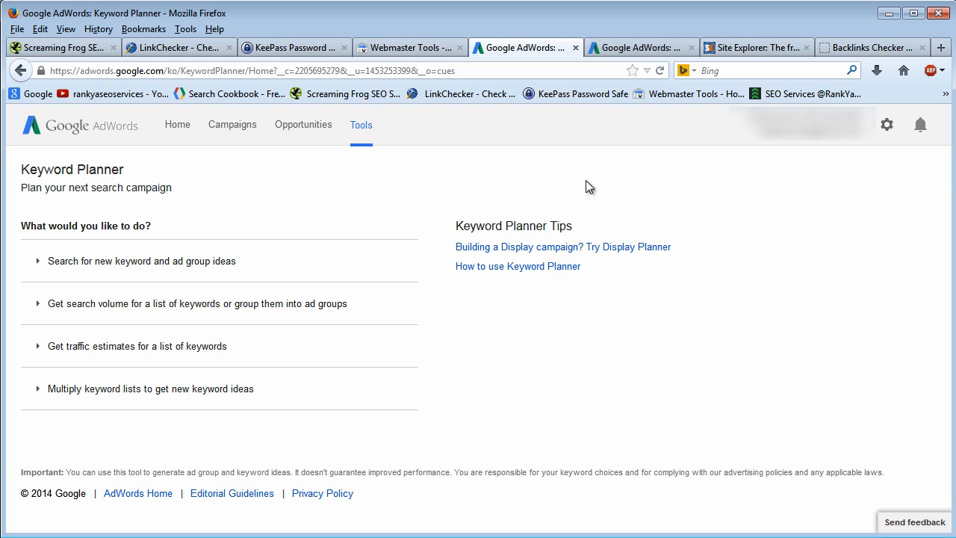
{"action": "mouse_move", "coordinate": [660, 67]}
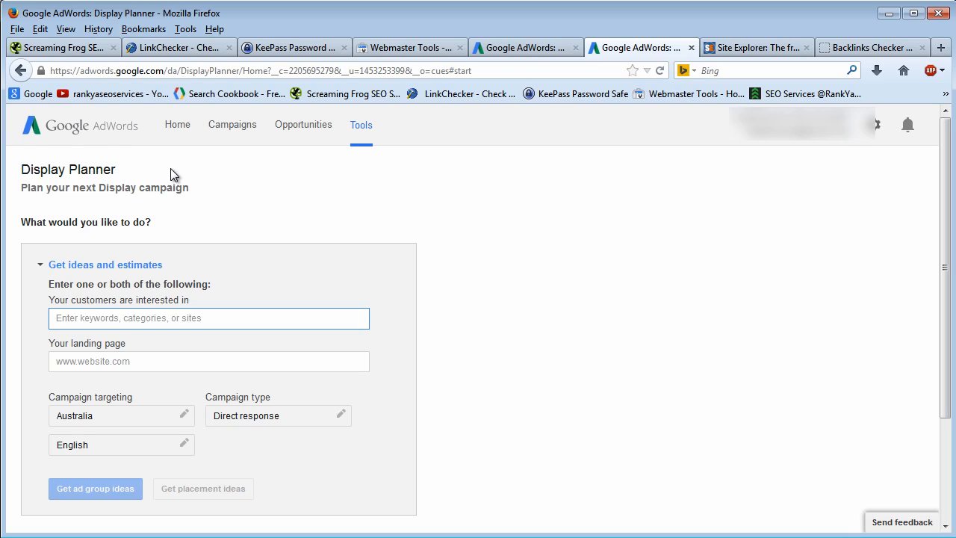
{"action": "mouse_move", "coordinate": [188, 175]}
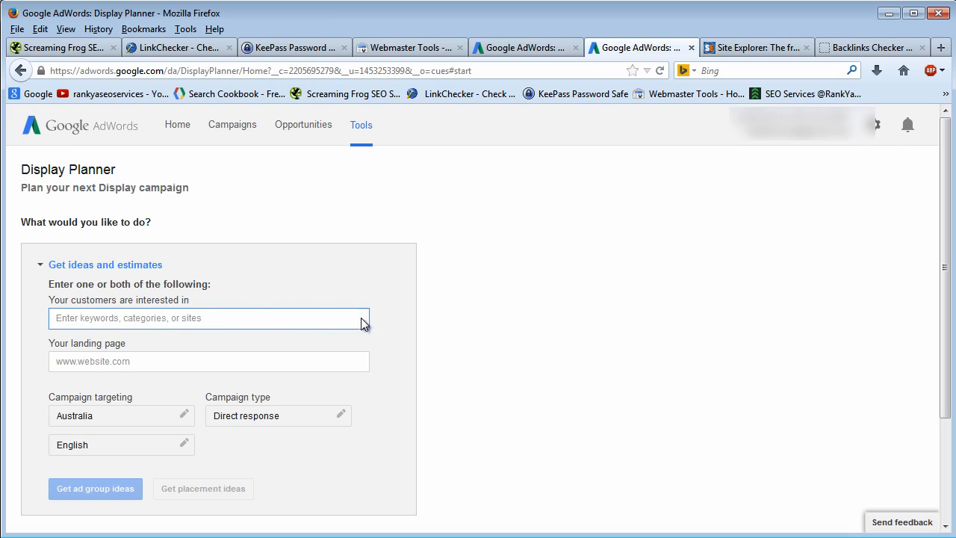
{"action": "mouse_move", "coordinate": [577, 319]}
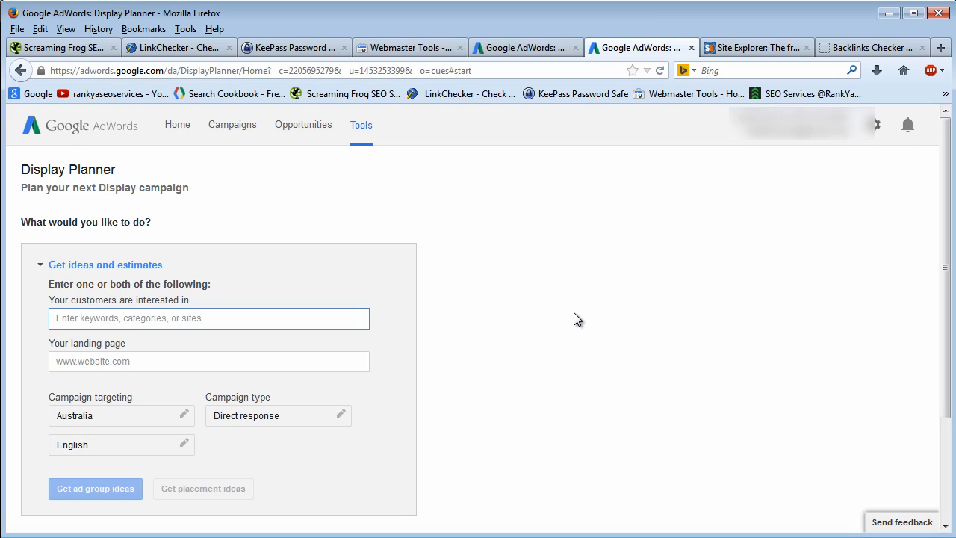
{"action": "mouse_move", "coordinate": [575, 93]}
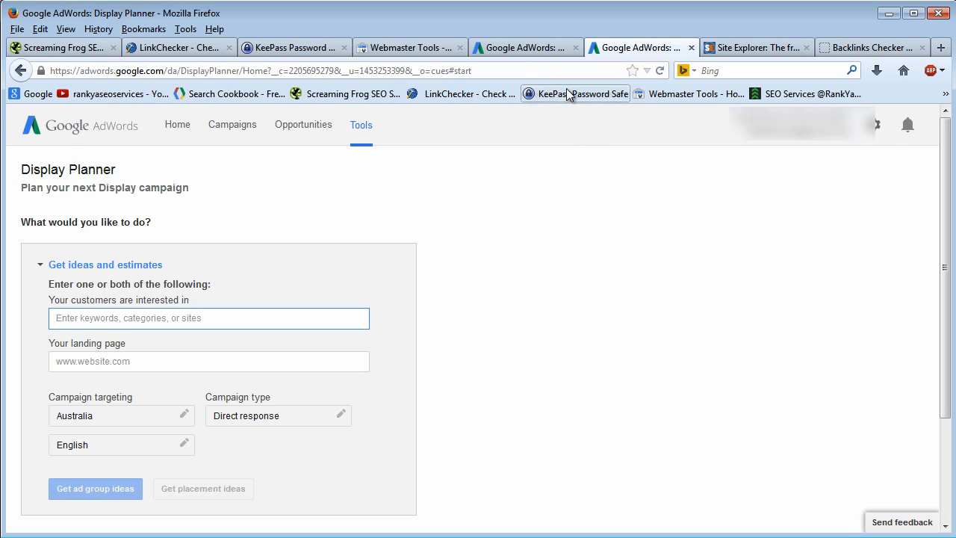
{"action": "mouse_move", "coordinate": [527, 47]}
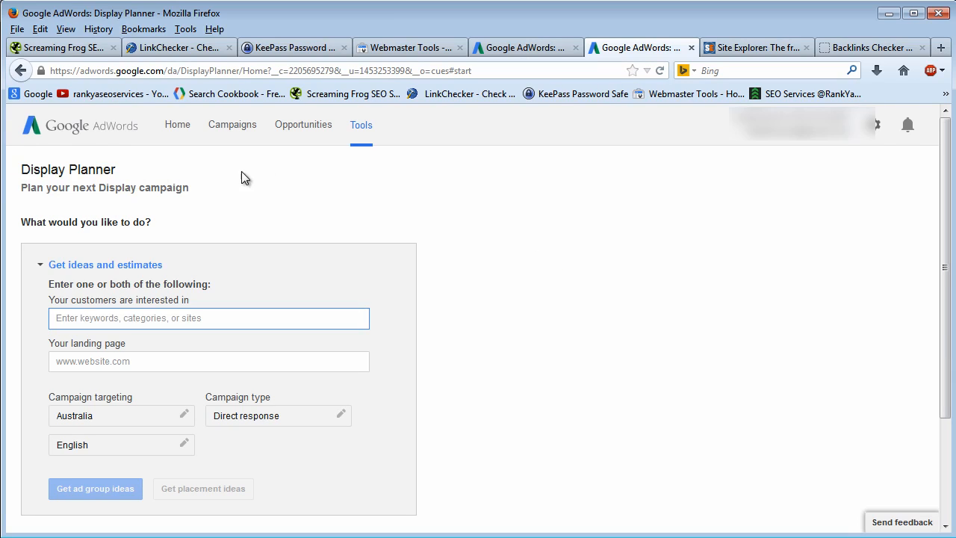
{"action": "mouse_move", "coordinate": [504, 228]}
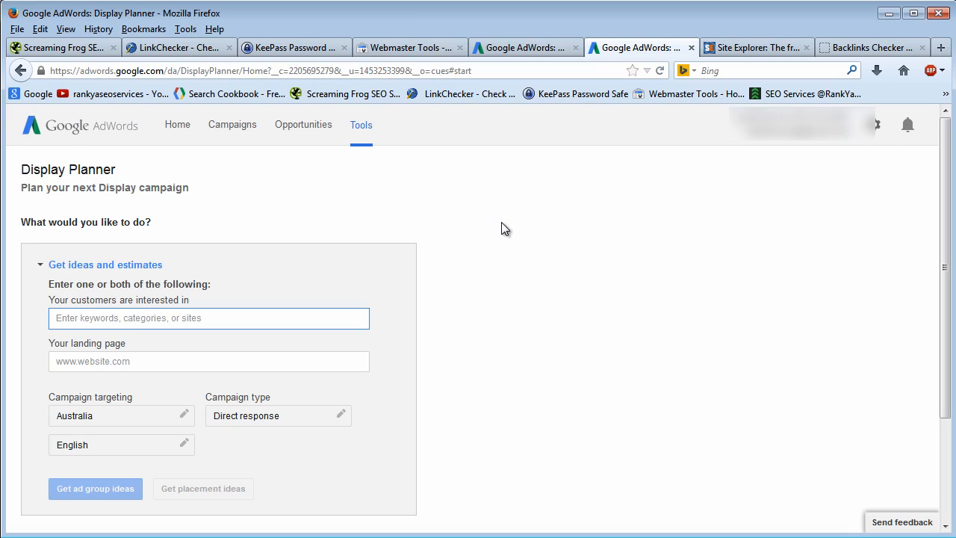
{"action": "mouse_move", "coordinate": [565, 240]}
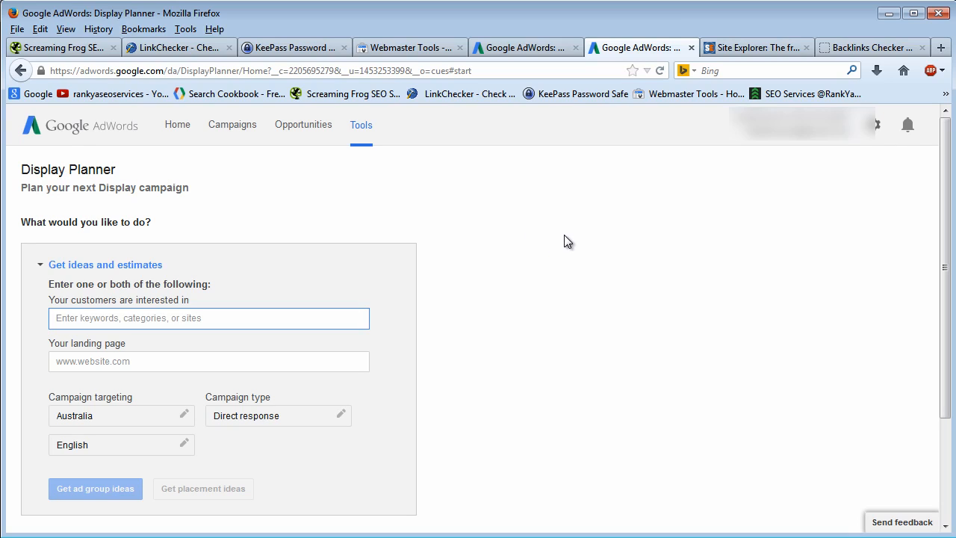
{"action": "mouse_move", "coordinate": [778, 229]}
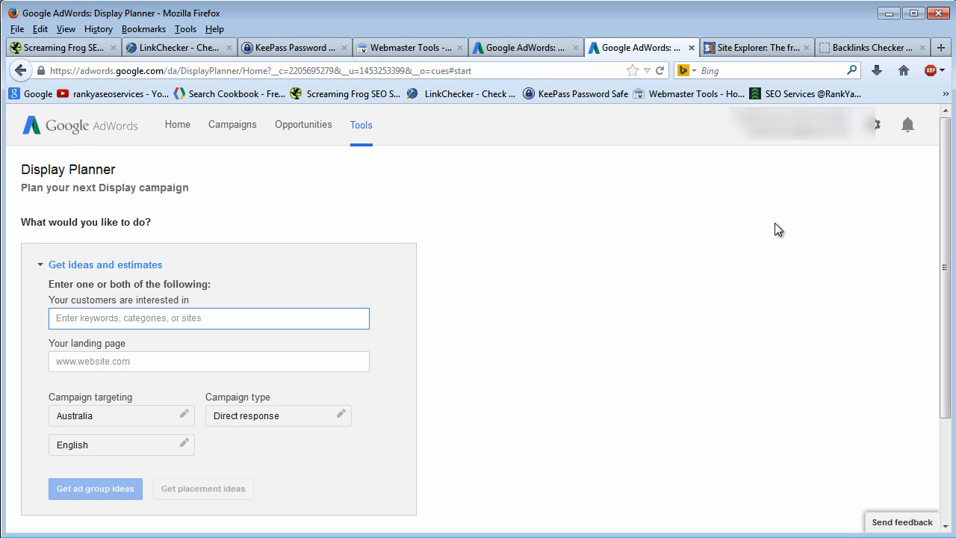
{"action": "mouse_move", "coordinate": [761, 47]}
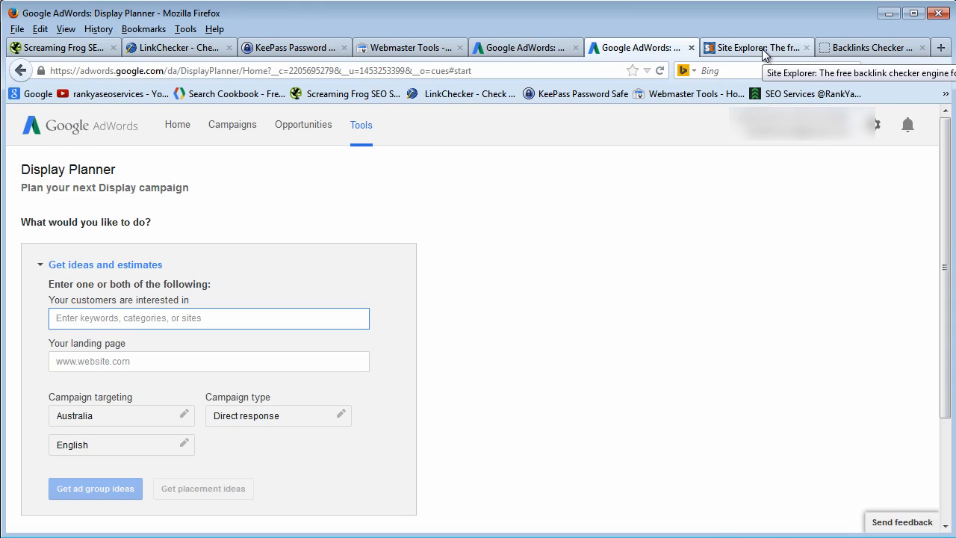
Switch to Site Explorer and focus its backlink search box and the address bar.
{"action": "left_click", "coordinate": [754, 47]}
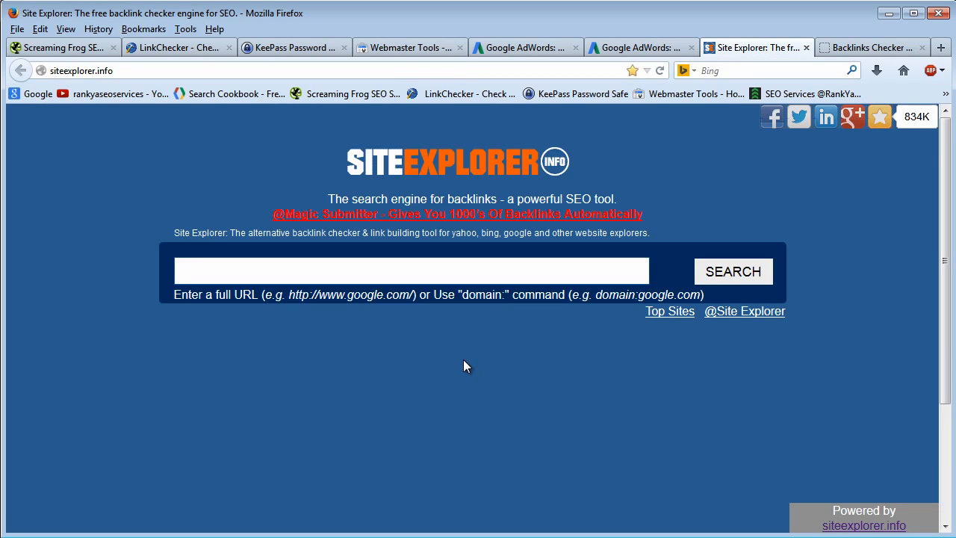
{"action": "mouse_move", "coordinate": [724, 329]}
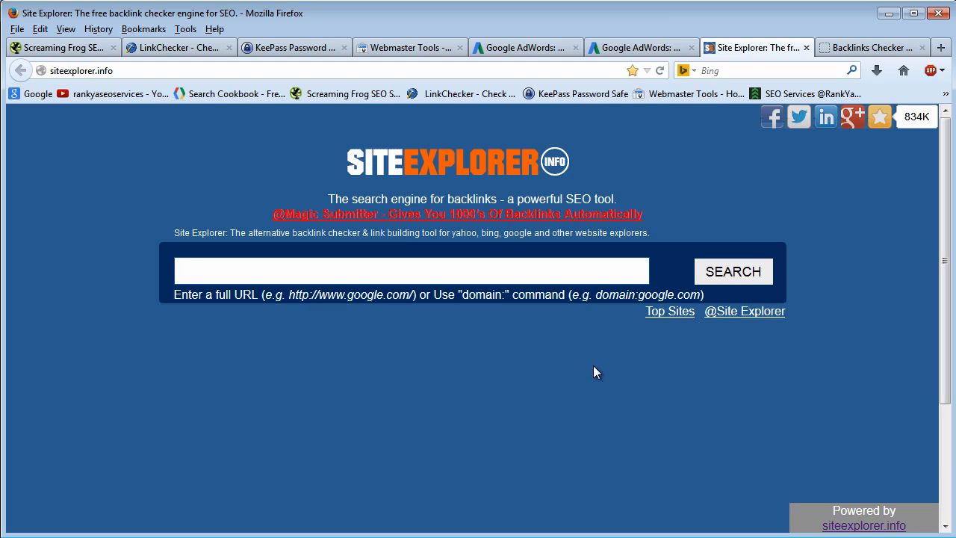
{"action": "left_click", "coordinate": [410, 271]}
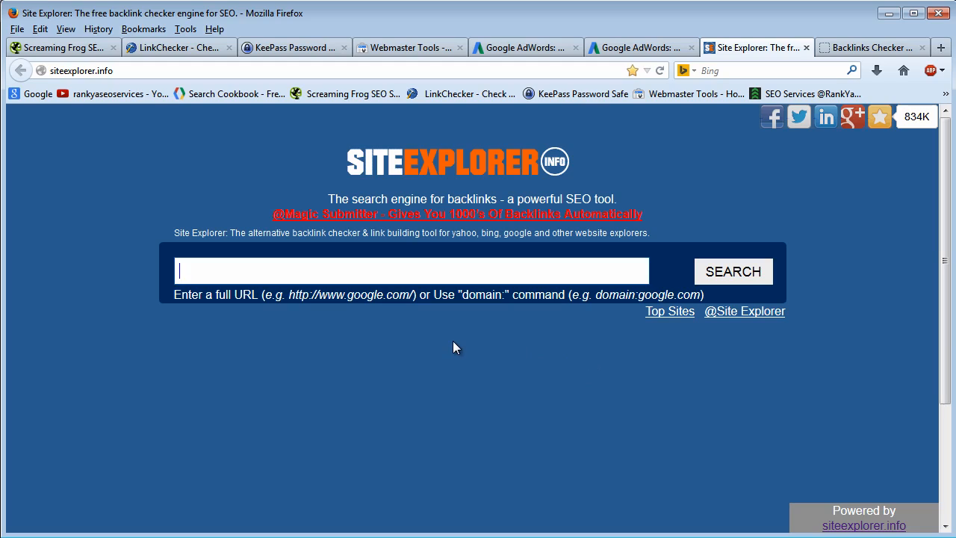
{"action": "mouse_move", "coordinate": [443, 342]}
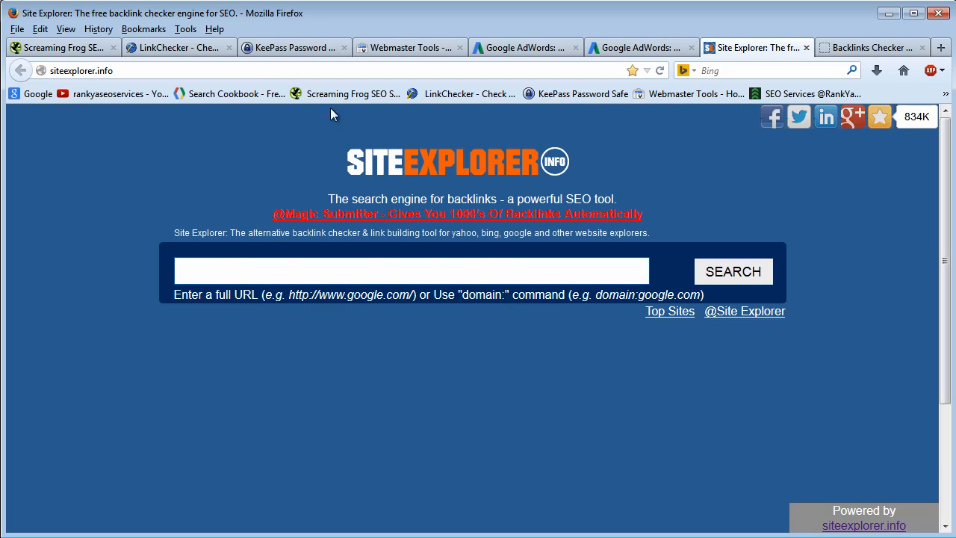
{"action": "left_click", "coordinate": [80, 70]}
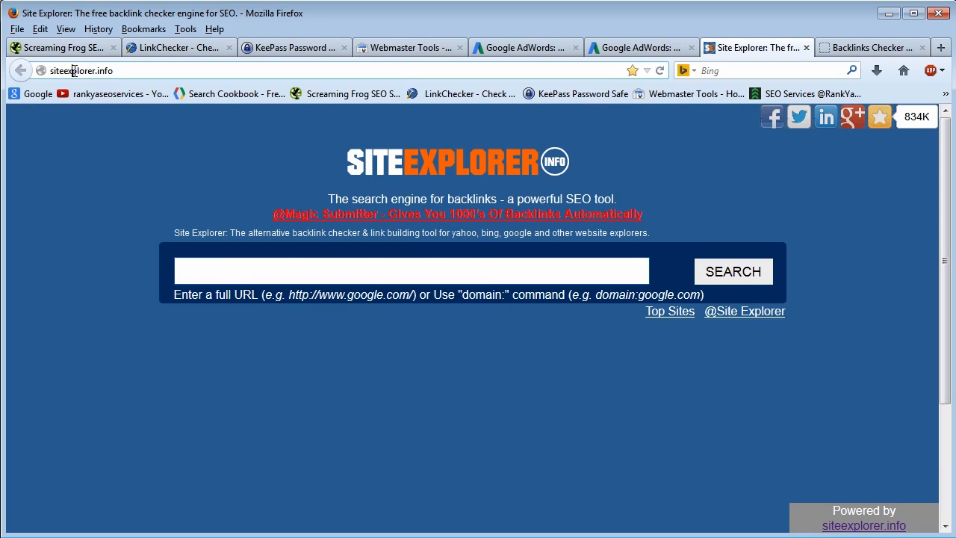
{"action": "left_click", "coordinate": [80, 71]}
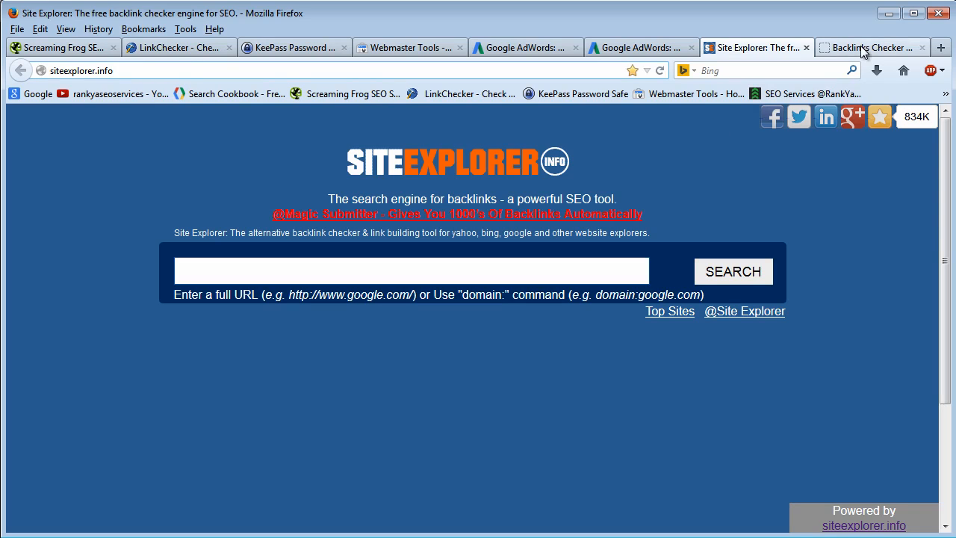
Switch to the Backlink Watch tab showing the backlinks checker with its URL field.
{"action": "left_click", "coordinate": [867, 47]}
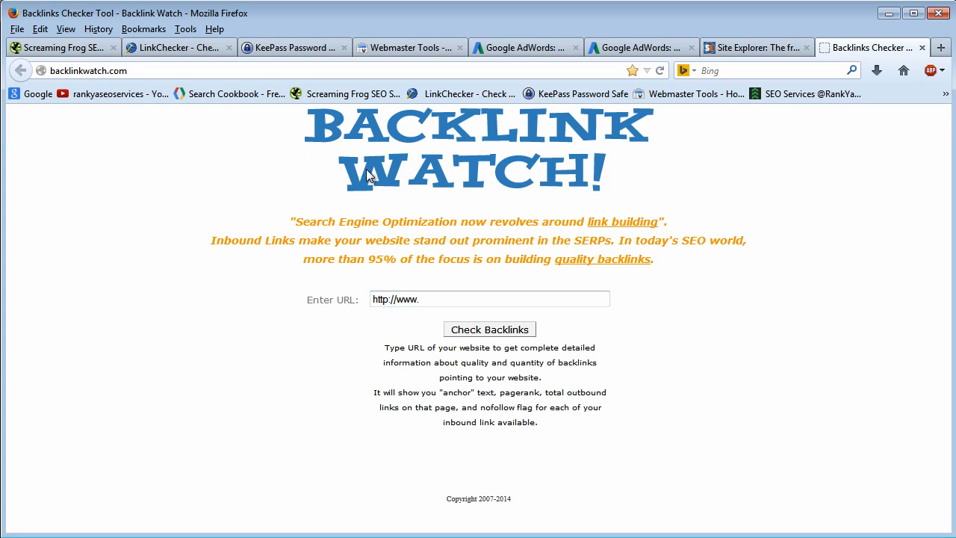
{"action": "mouse_move", "coordinate": [425, 183]}
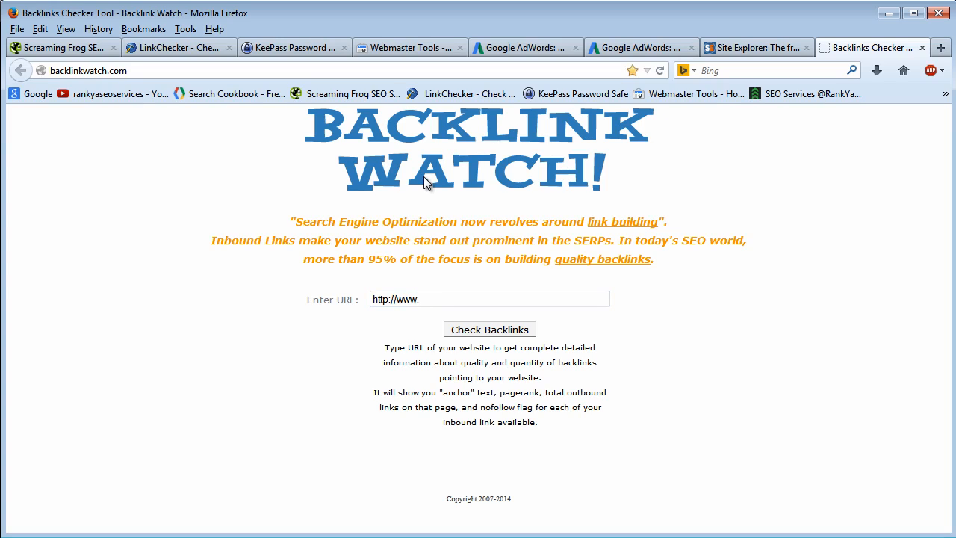
{"action": "mouse_move", "coordinate": [445, 185]}
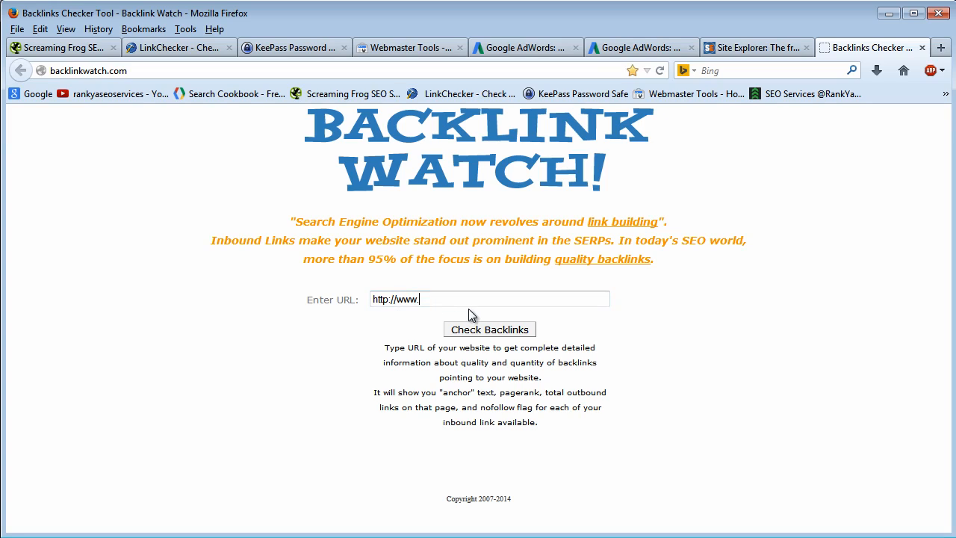
{"action": "mouse_move", "coordinate": [486, 173]}
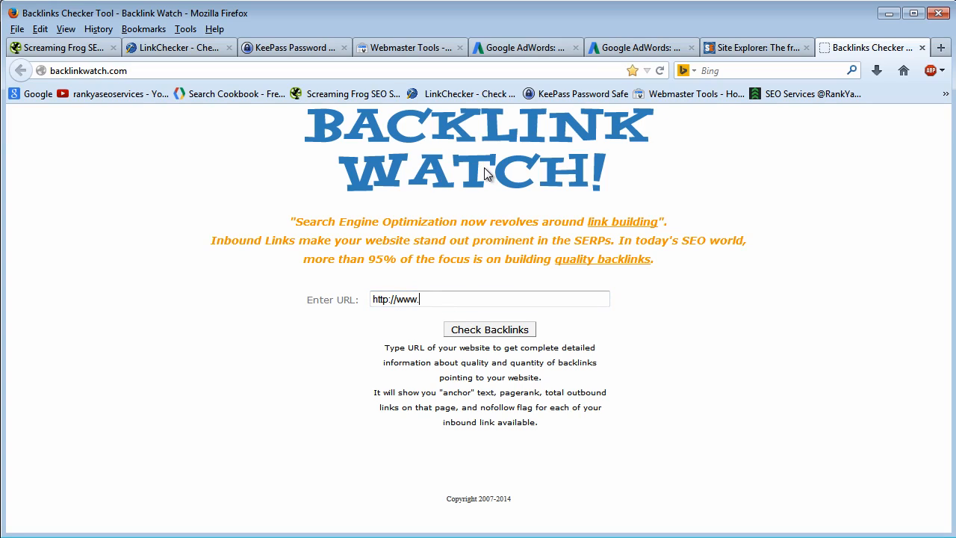
{"action": "mouse_move", "coordinate": [656, 195]}
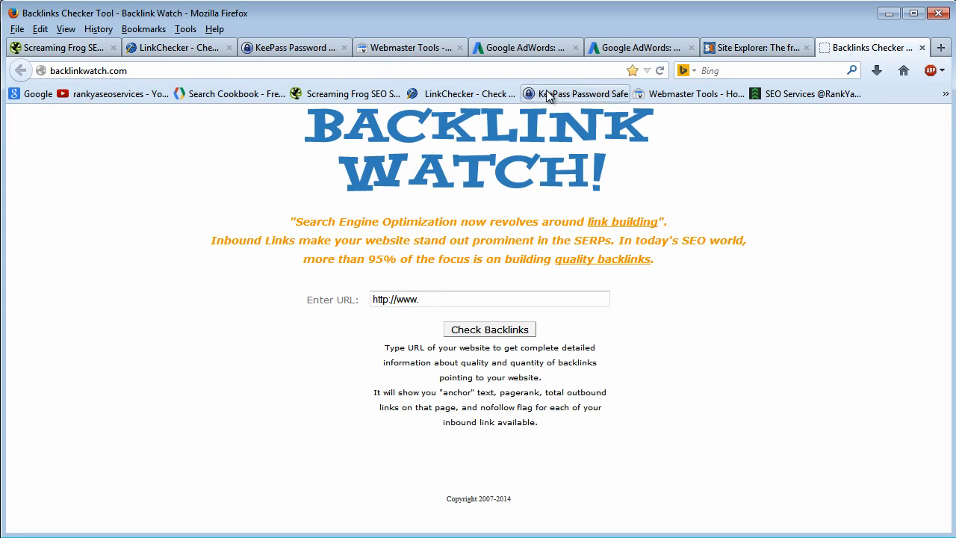
{"action": "mouse_move", "coordinate": [521, 173]}
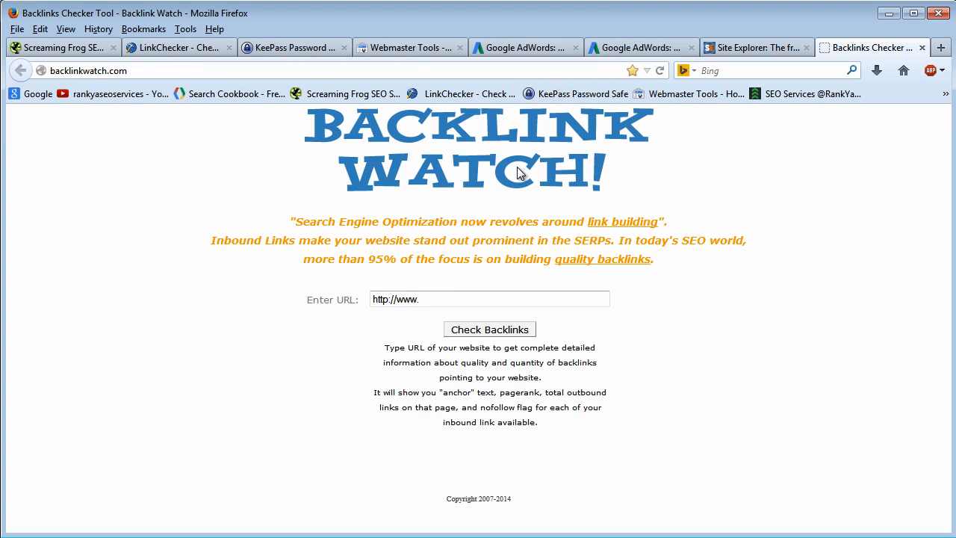
{"action": "mouse_move", "coordinate": [647, 199]}
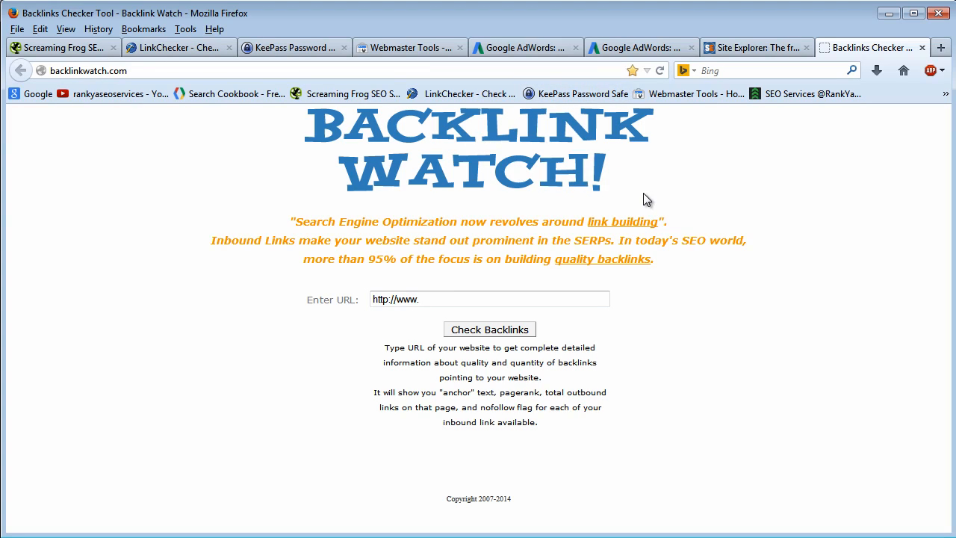
In a new Google tab, build the query "truethai.com.au" -inurl: and paste the domain after it.
{"action": "left_click", "coordinate": [940, 47]}
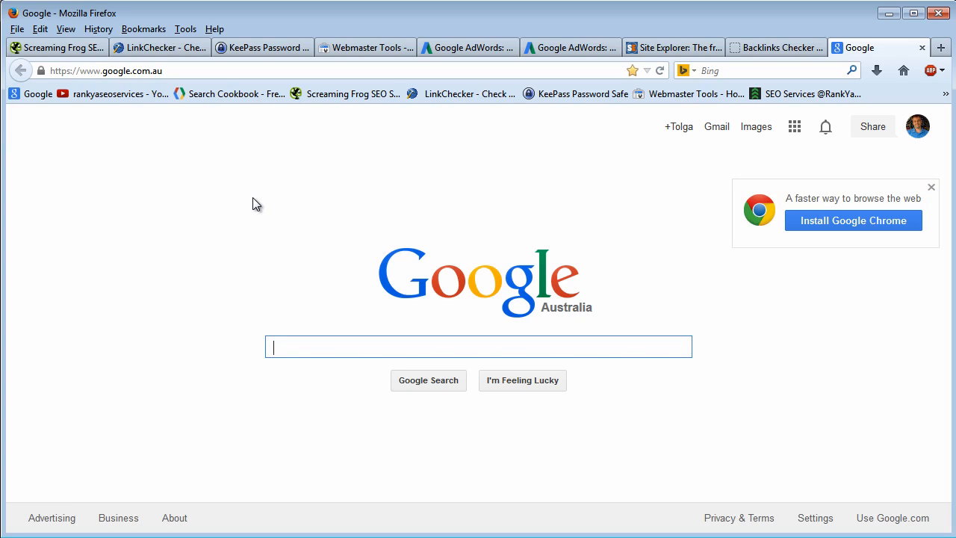
{"action": "type", "text": "\""}
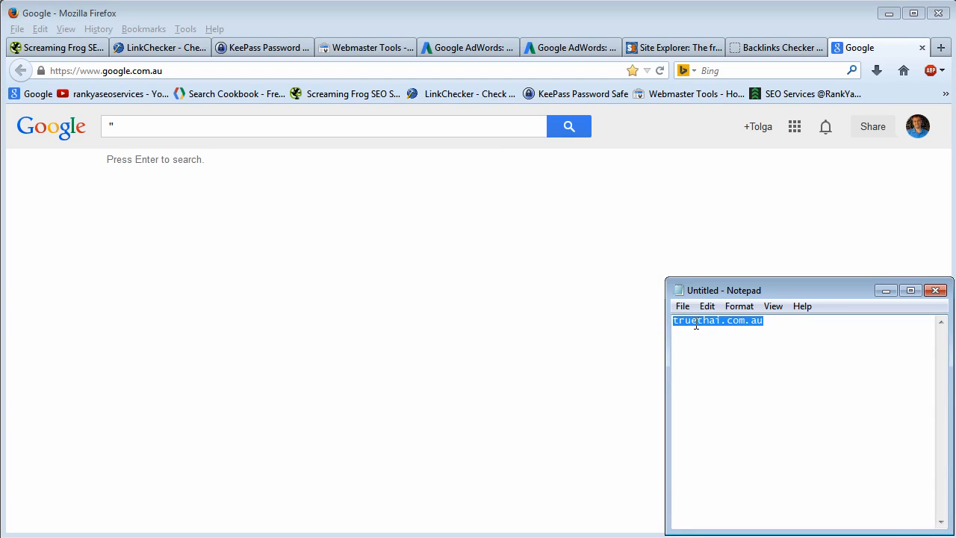
{"action": "left_click", "coordinate": [323, 126]}
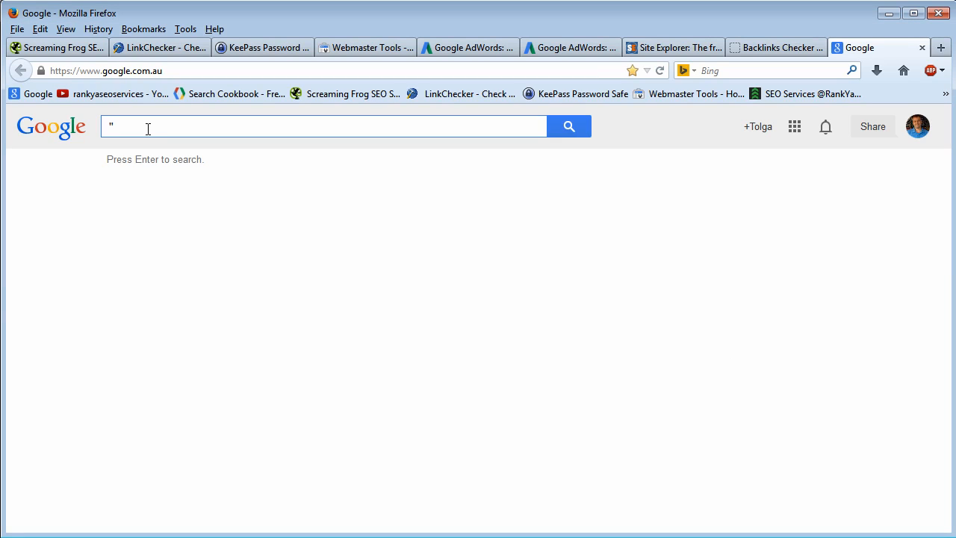
{"action": "type", "text": "truethai.com.au"}
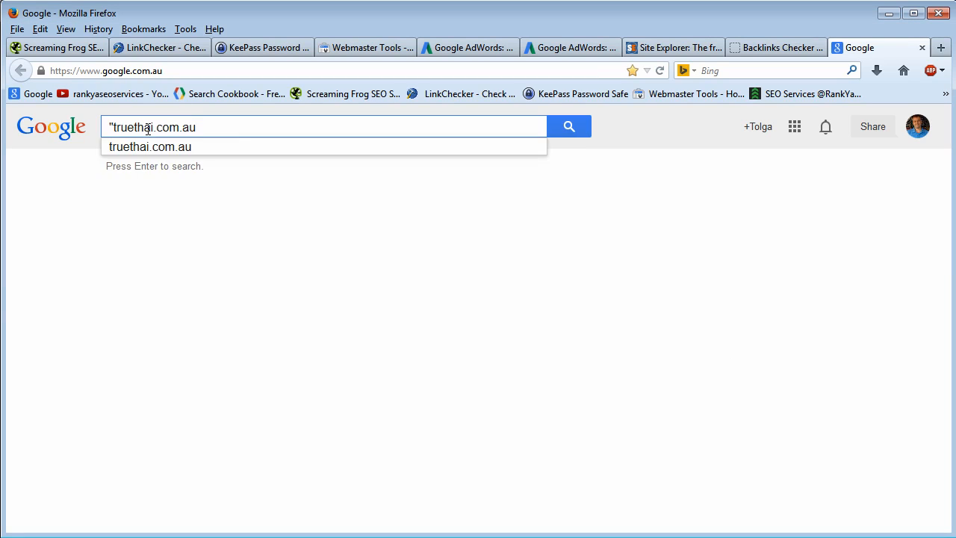
{"action": "double_click", "coordinate": [153, 126]}
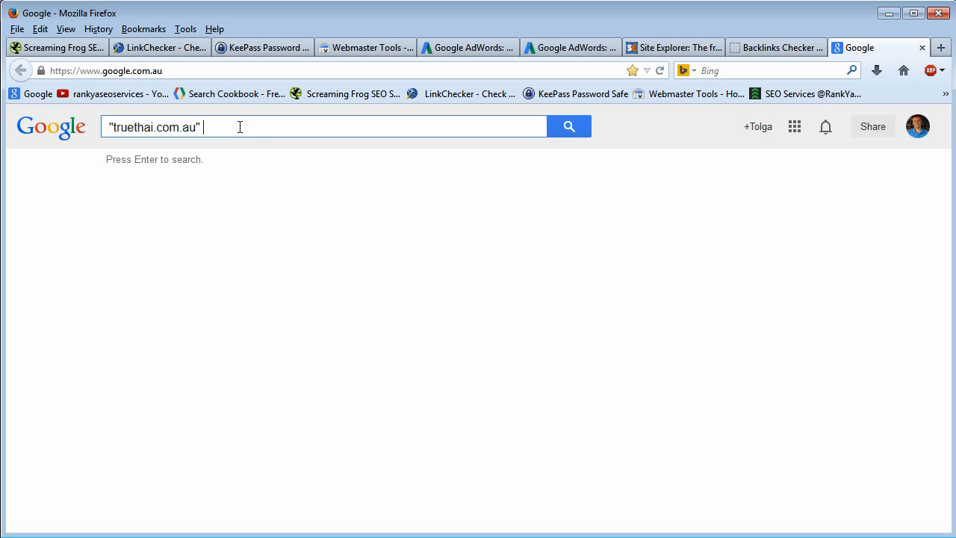
{"action": "type", "text": "-inurl:"}
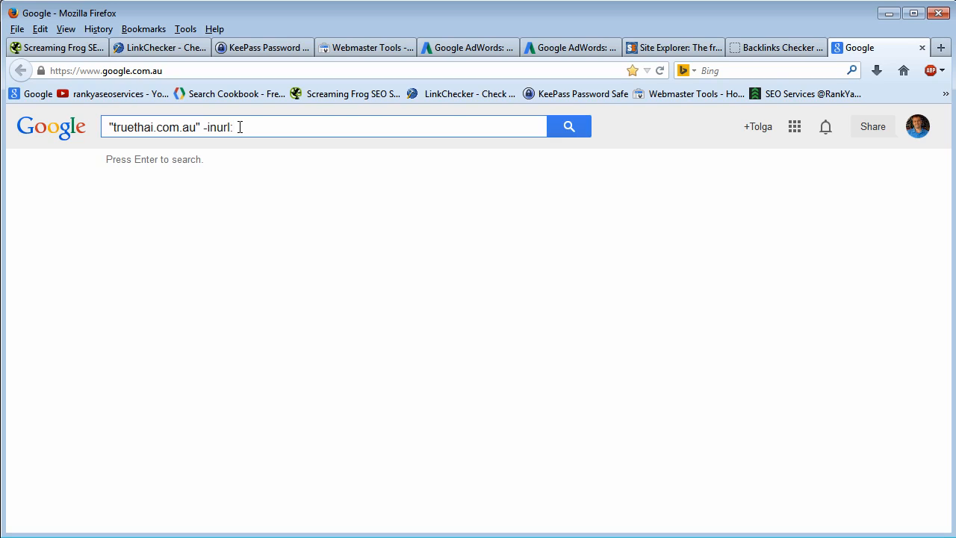
{"action": "right_click", "coordinate": [247, 134]}
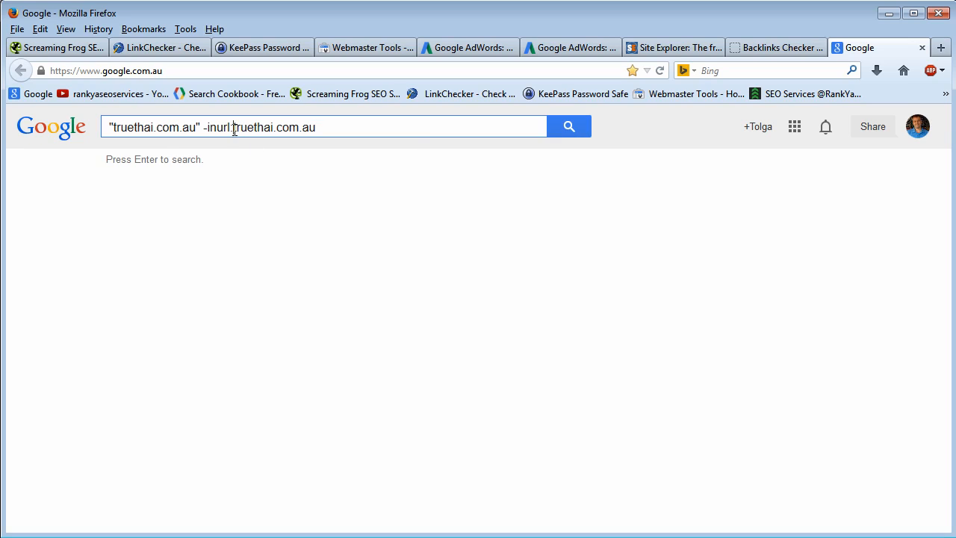
Review the quoted domain and -inurl: exclusion, then submit the search.
{"action": "double_click", "coordinate": [272, 127]}
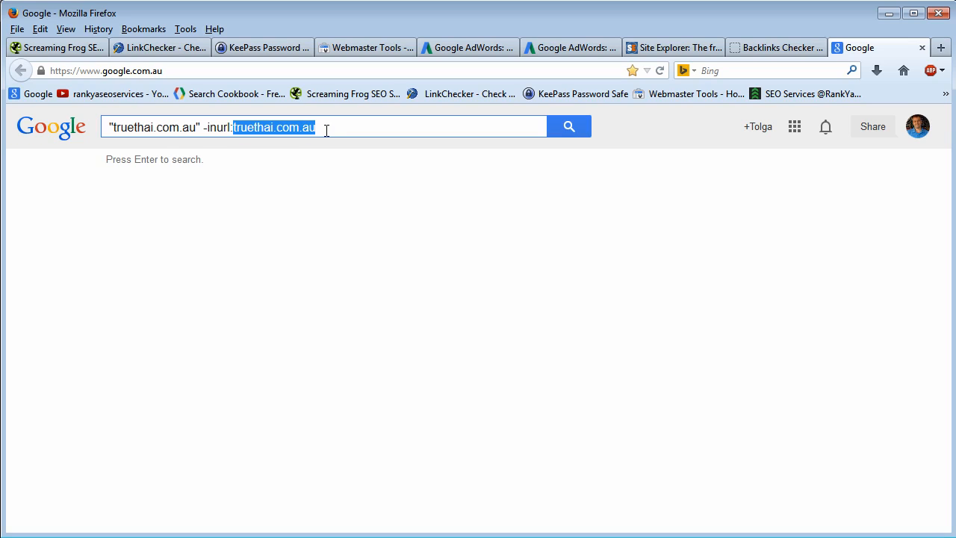
{"action": "left_click", "coordinate": [231, 126]}
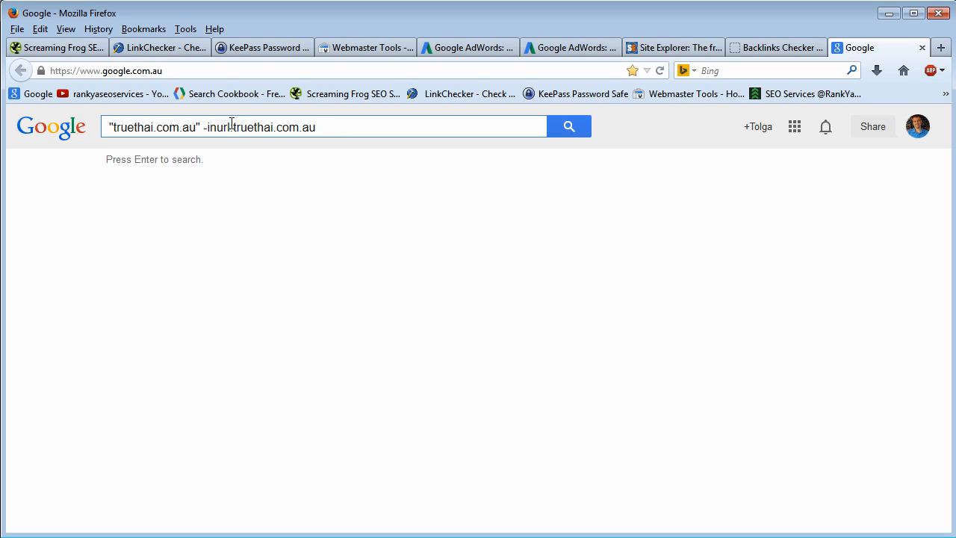
{"action": "double_click", "coordinate": [274, 126]}
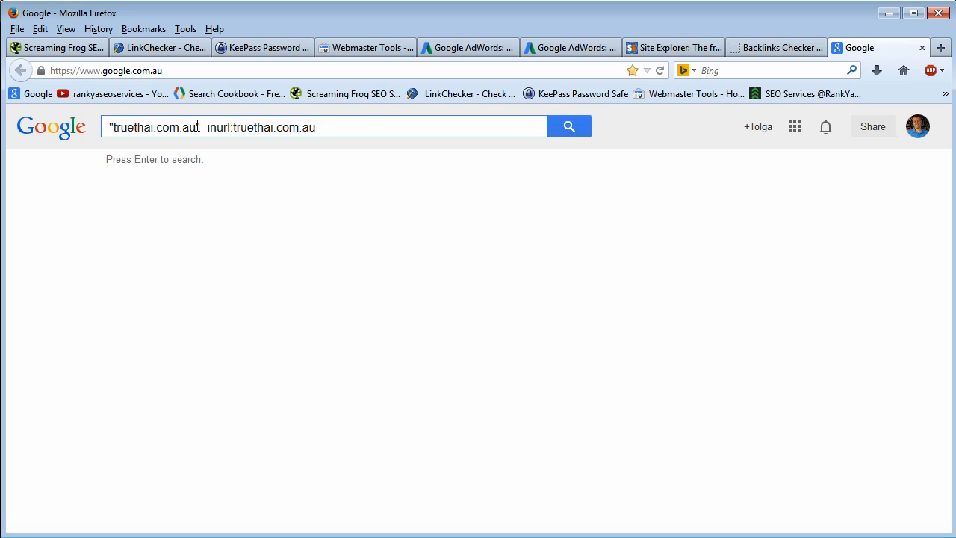
{"action": "double_click", "coordinate": [153, 127]}
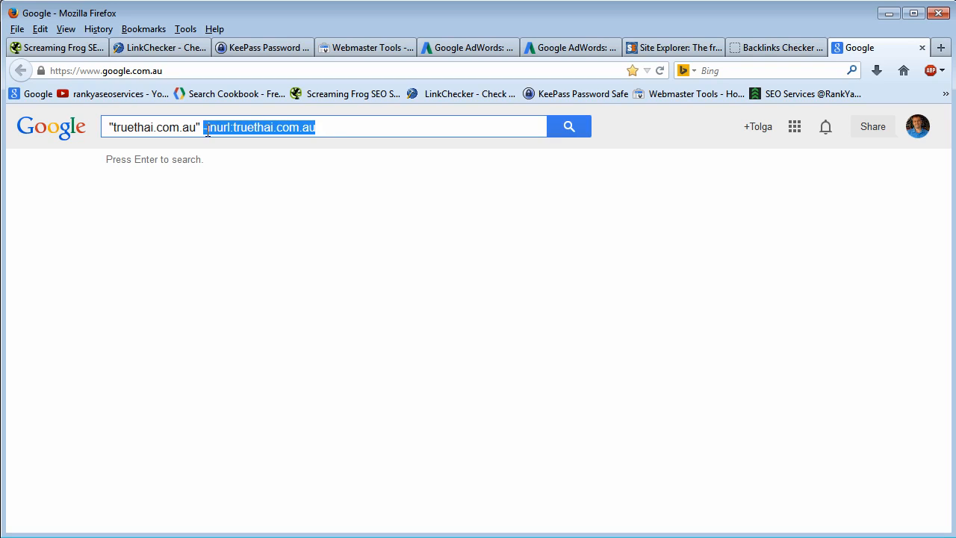
{"action": "left_click", "coordinate": [207, 127]}
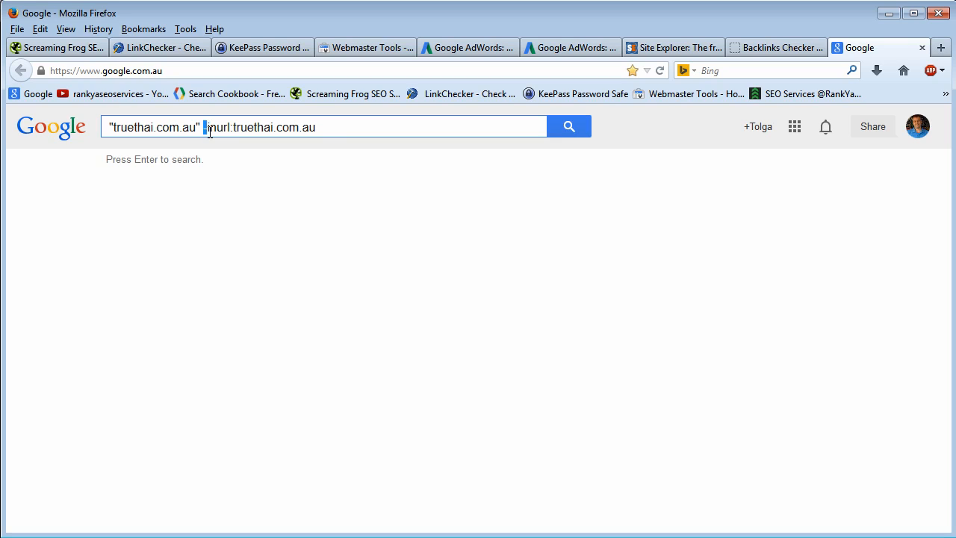
{"action": "left_click", "coordinate": [568, 126]}
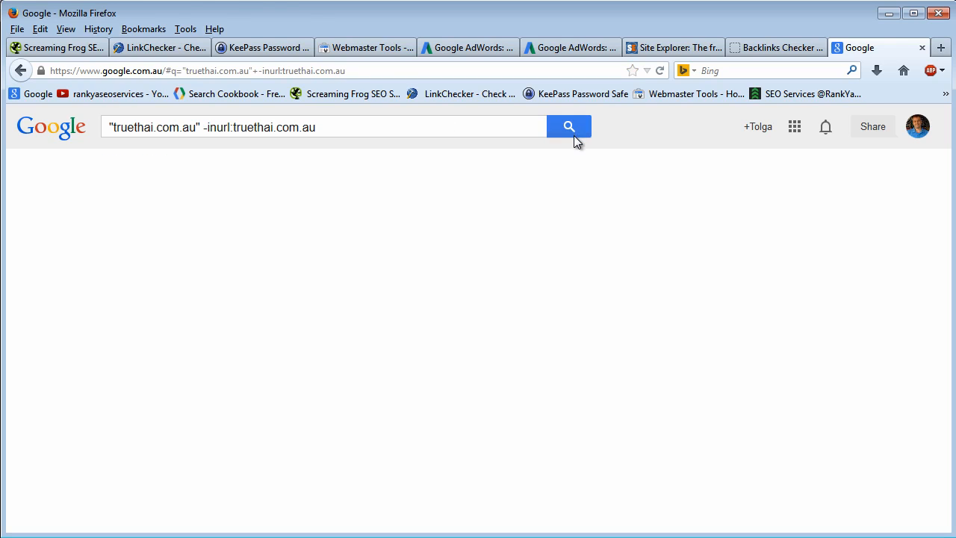
{"action": "left_click", "coordinate": [568, 126]}
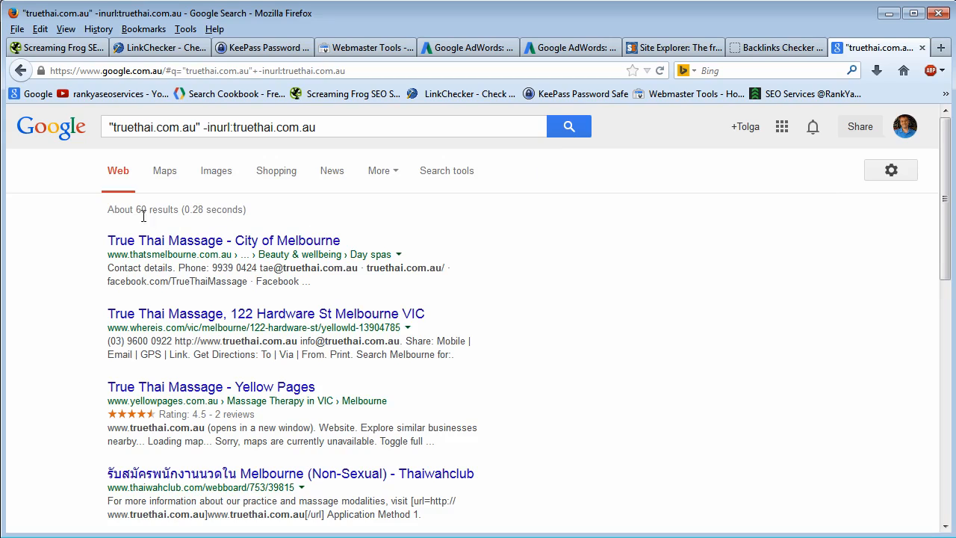
{"action": "mouse_move", "coordinate": [131, 265]}
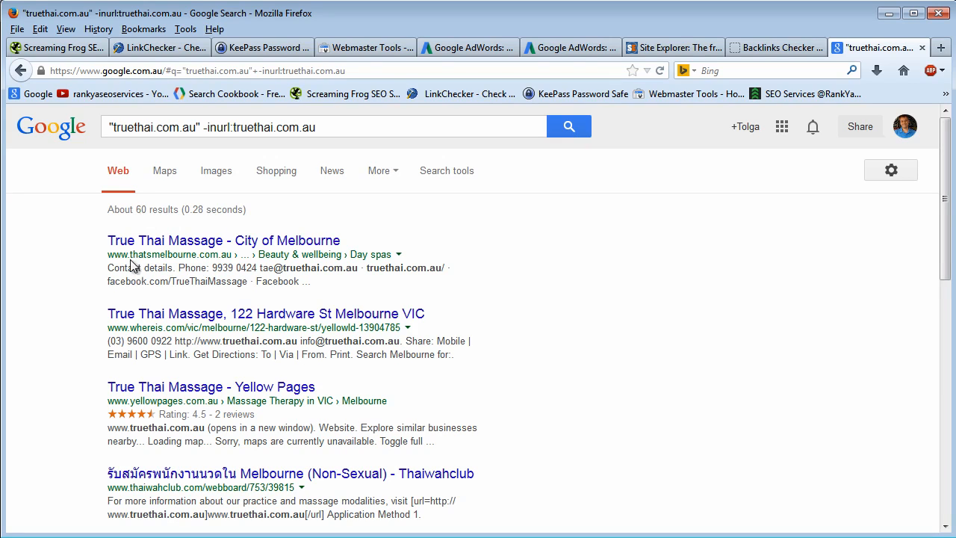
{"action": "double_click", "coordinate": [182, 254]}
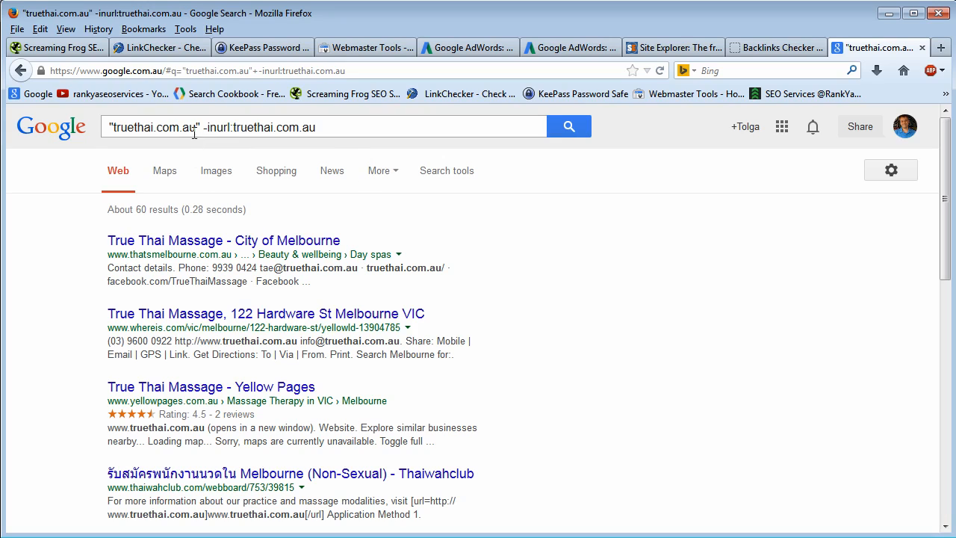
{"action": "double_click", "coordinate": [154, 127]}
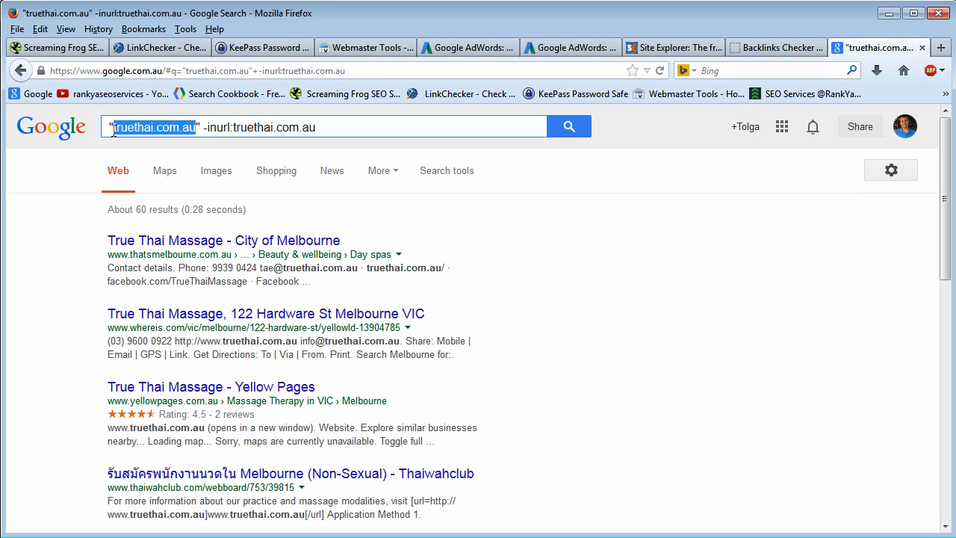
{"action": "double_click", "coordinate": [317, 268]}
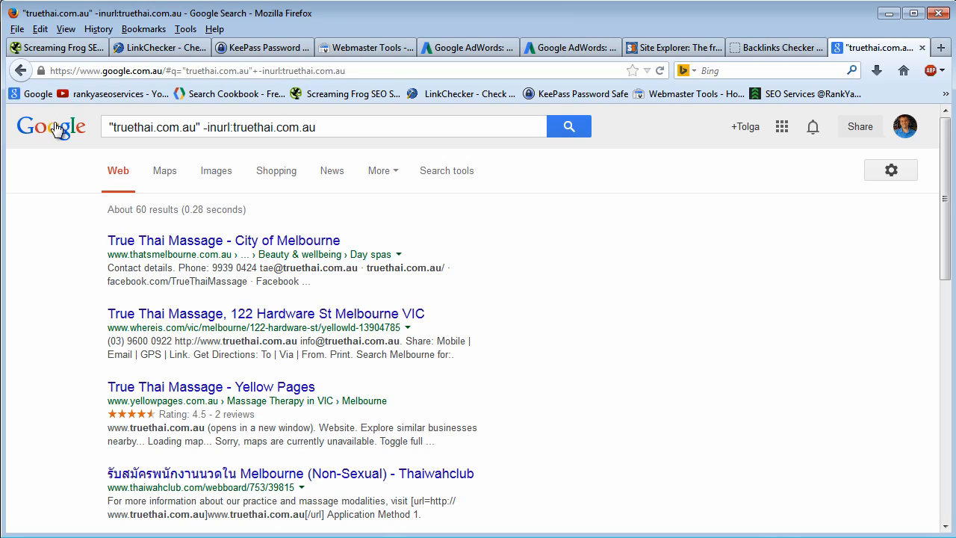
{"action": "mouse_move", "coordinate": [439, 224]}
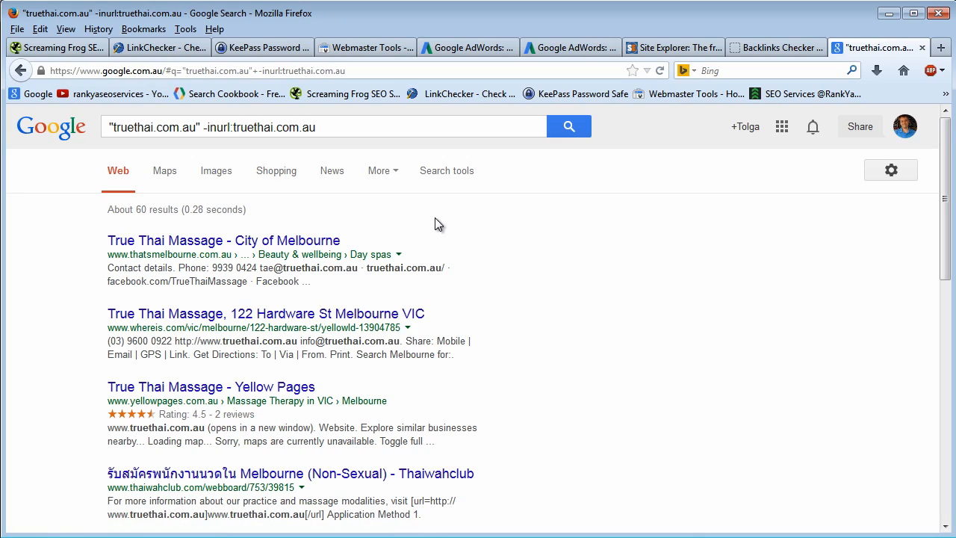
{"action": "mouse_move", "coordinate": [672, 47]}
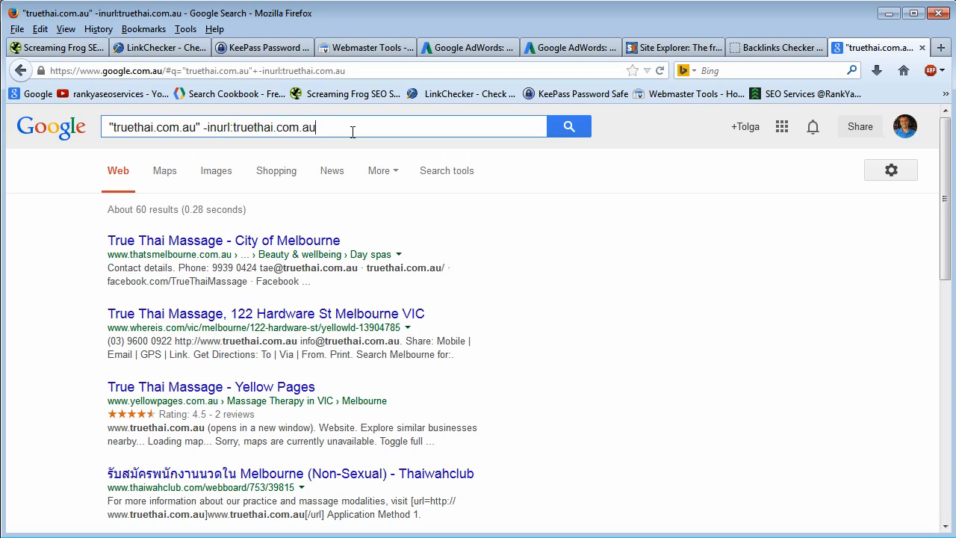
{"action": "mouse_move", "coordinate": [664, 63]}
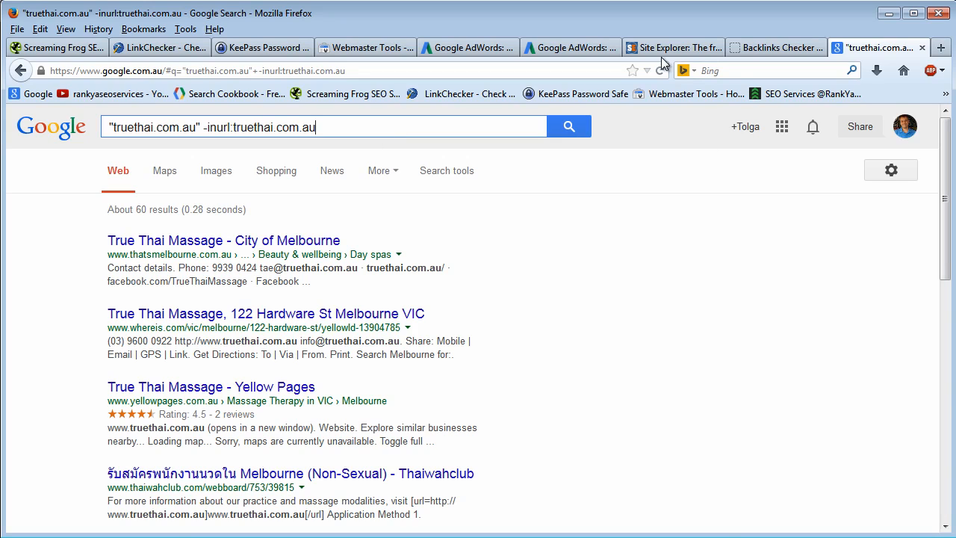
{"action": "left_click", "coordinate": [668, 47]}
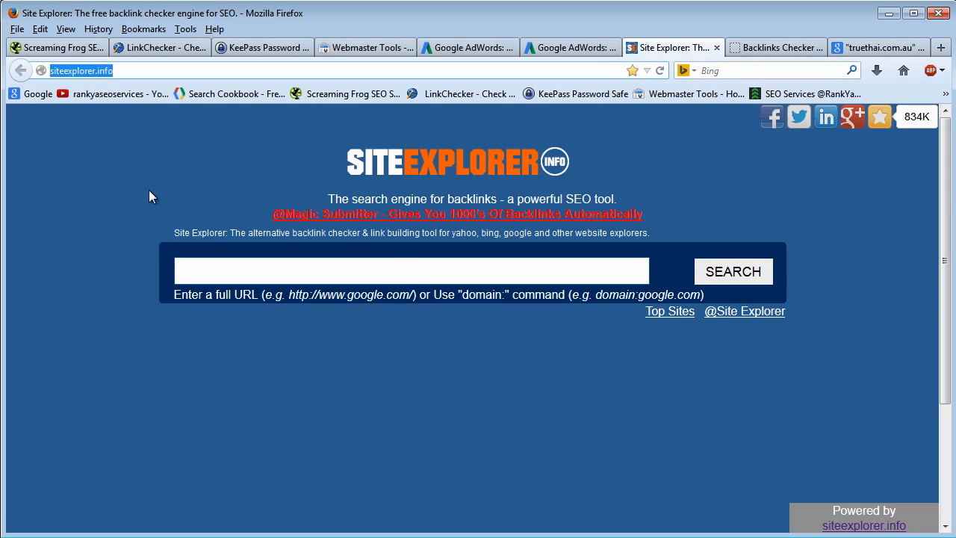
{"action": "mouse_move", "coordinate": [358, 342]}
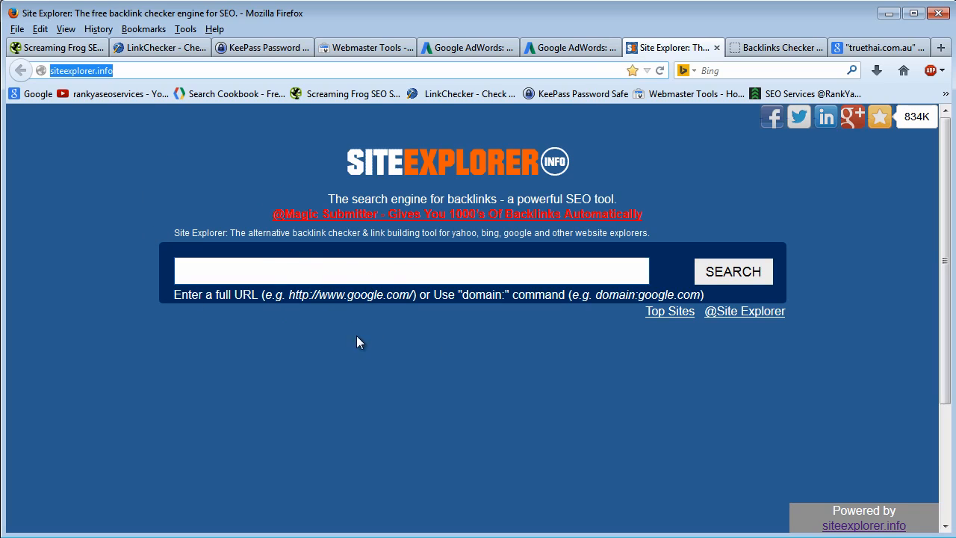
{"action": "left_click", "coordinate": [775, 47]}
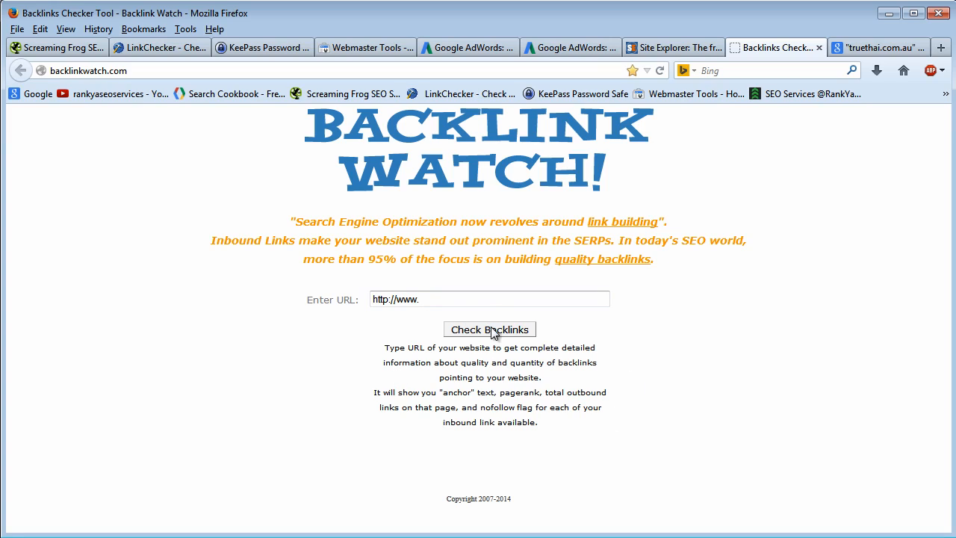
{"action": "mouse_move", "coordinate": [522, 316]}
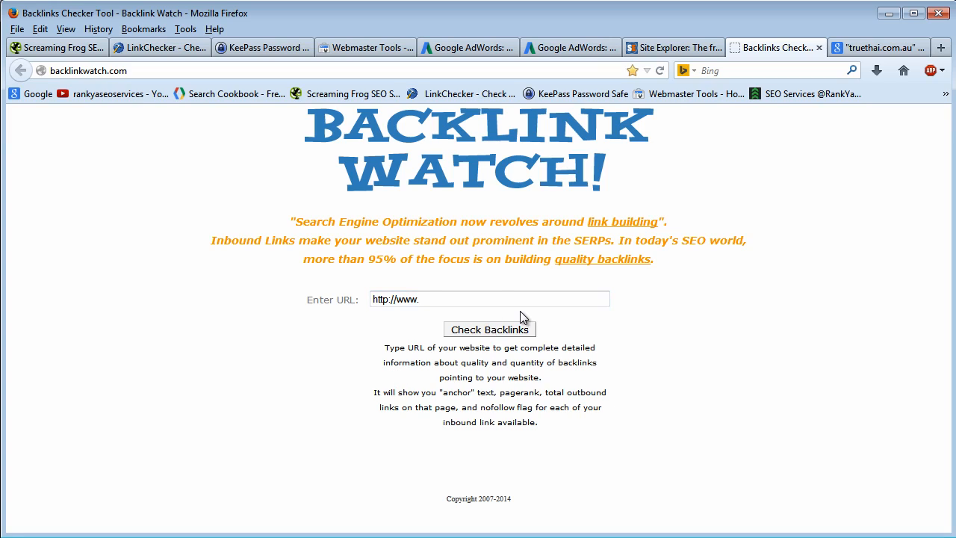
{"action": "left_click", "coordinate": [499, 298]}
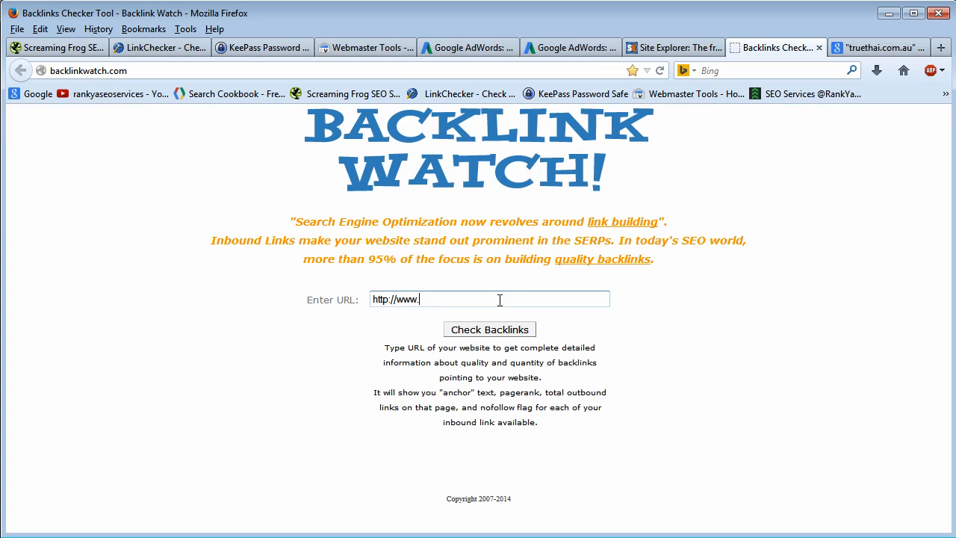
{"action": "left_click", "coordinate": [878, 47]}
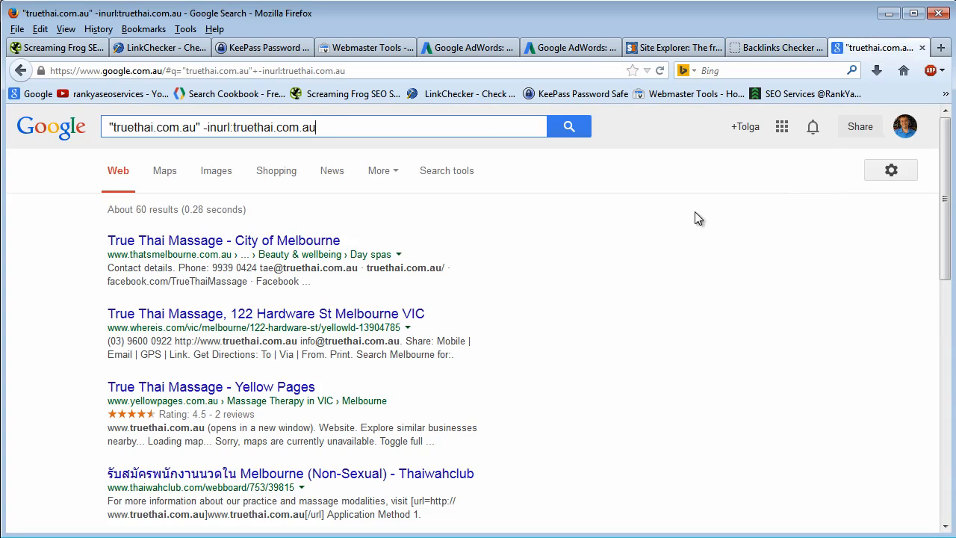
{"action": "double_click", "coordinate": [160, 127]}
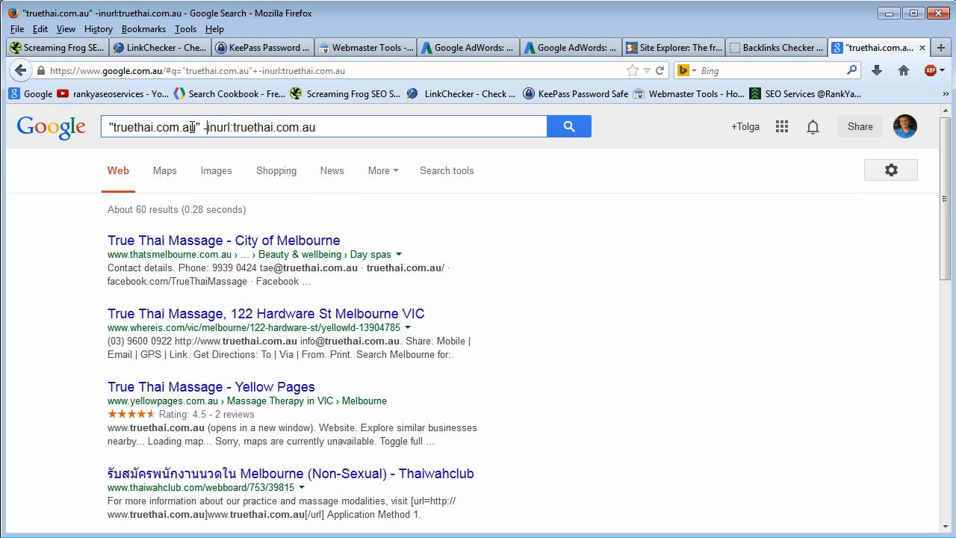
{"action": "double_click", "coordinate": [154, 127]}
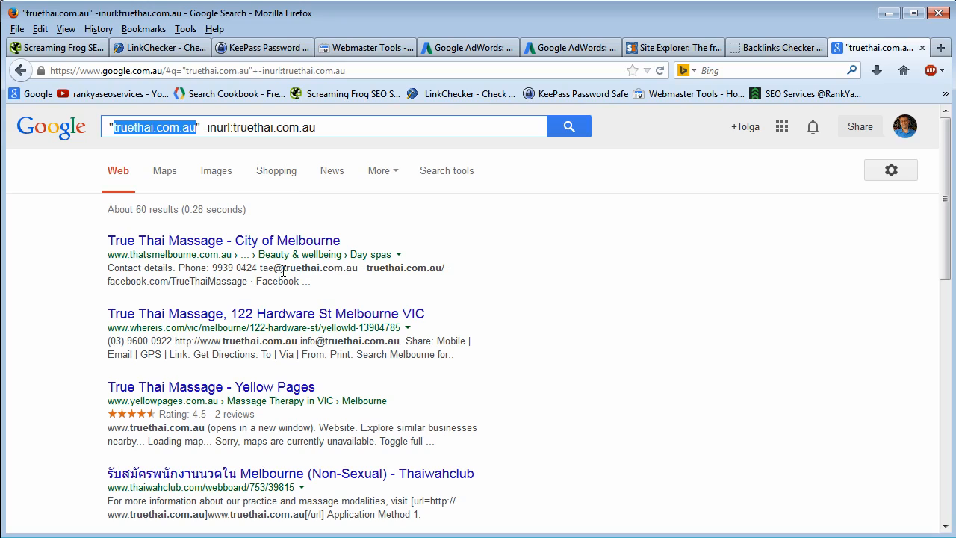
{"action": "double_click", "coordinate": [319, 267]}
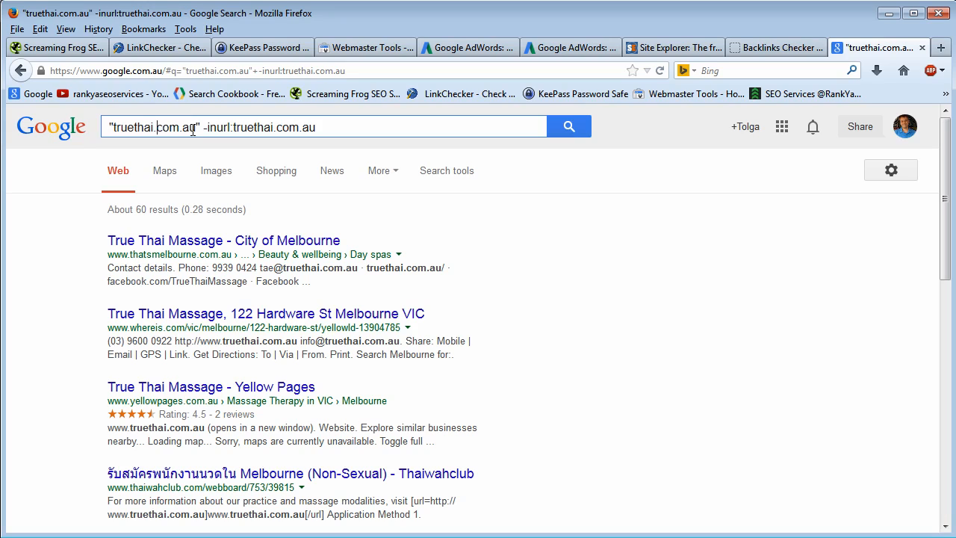
{"action": "double_click", "coordinate": [153, 127]}
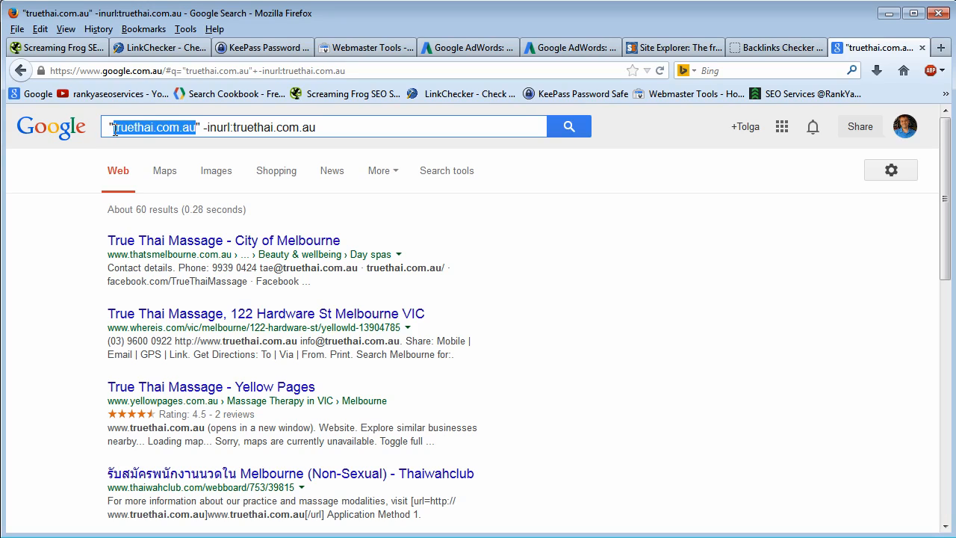
{"action": "left_click", "coordinate": [115, 127]}
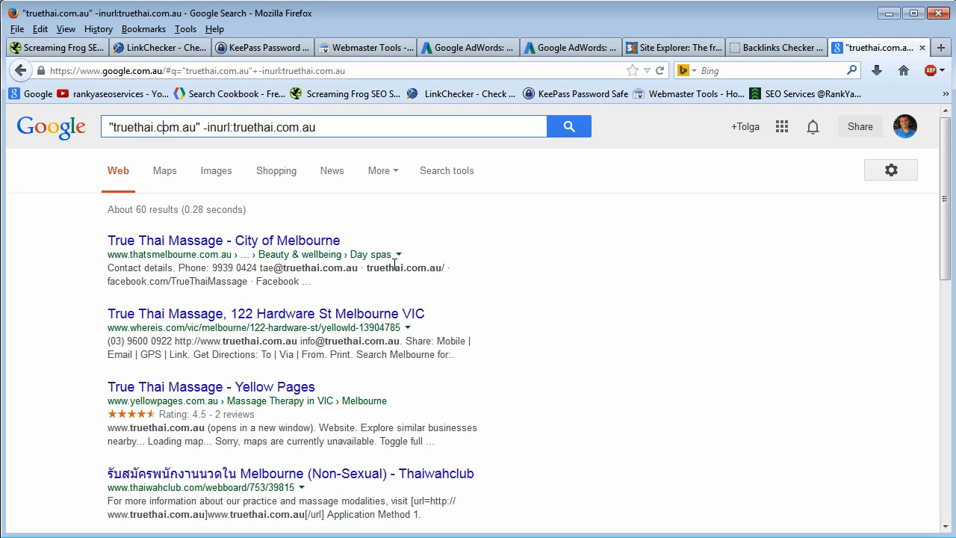
{"action": "left_click", "coordinate": [668, 47]}
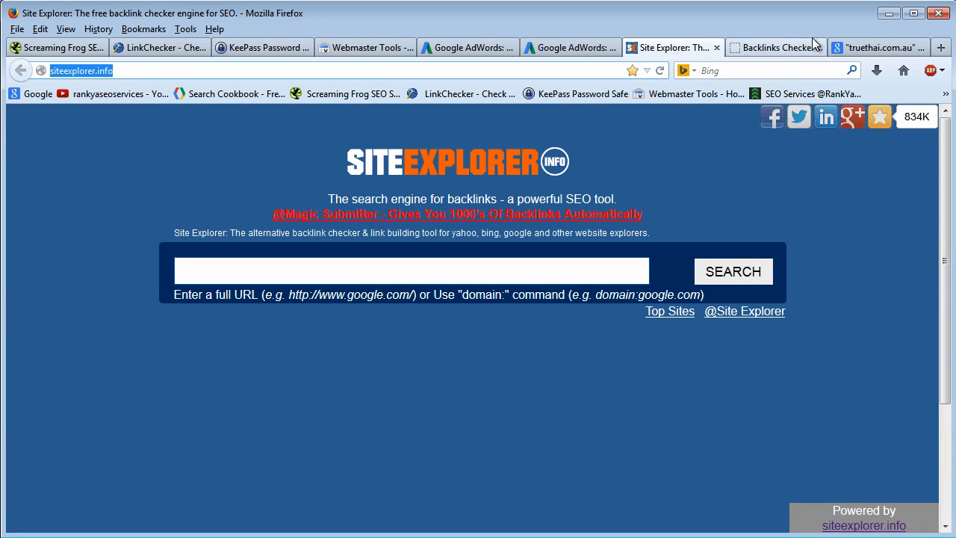
{"action": "left_click", "coordinate": [878, 47]}
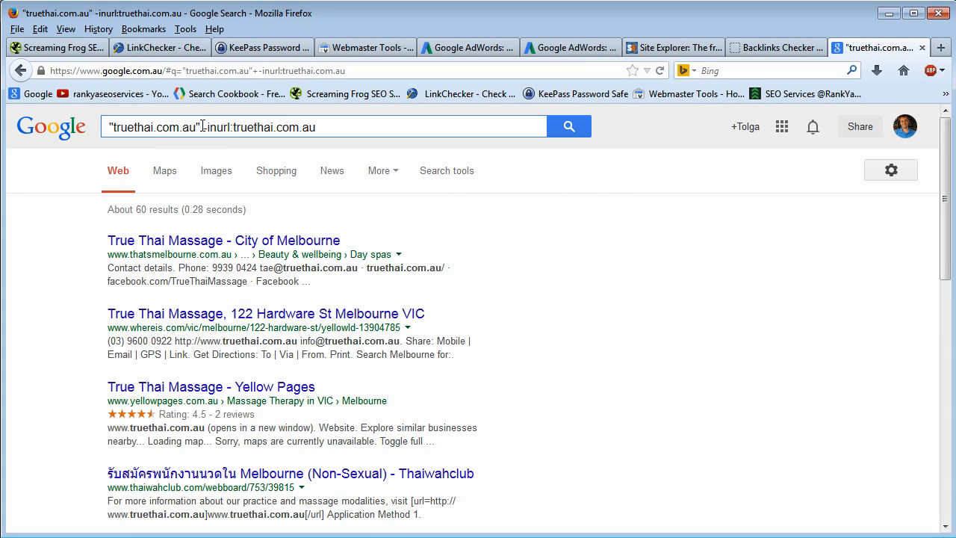
{"action": "mouse_move", "coordinate": [561, 365]}
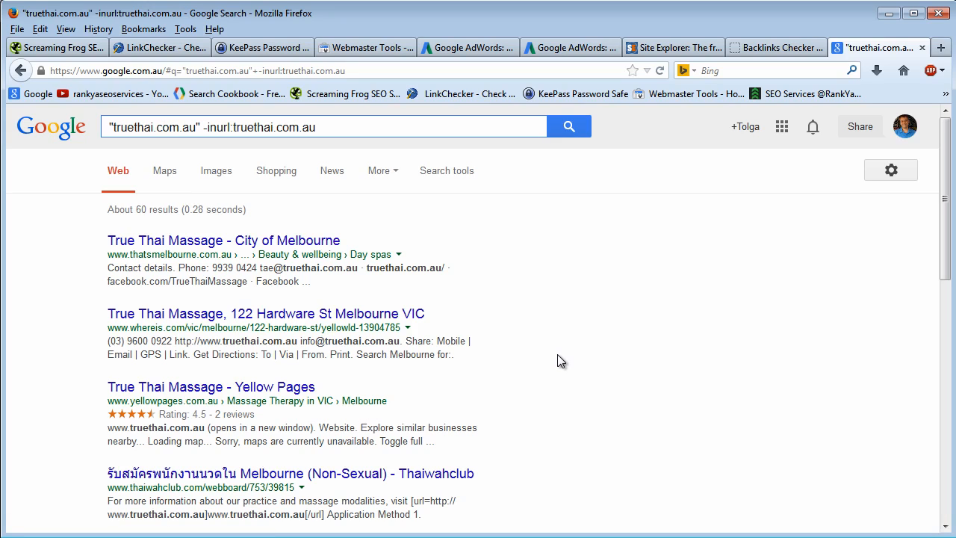
{"action": "mouse_move", "coordinate": [558, 362]}
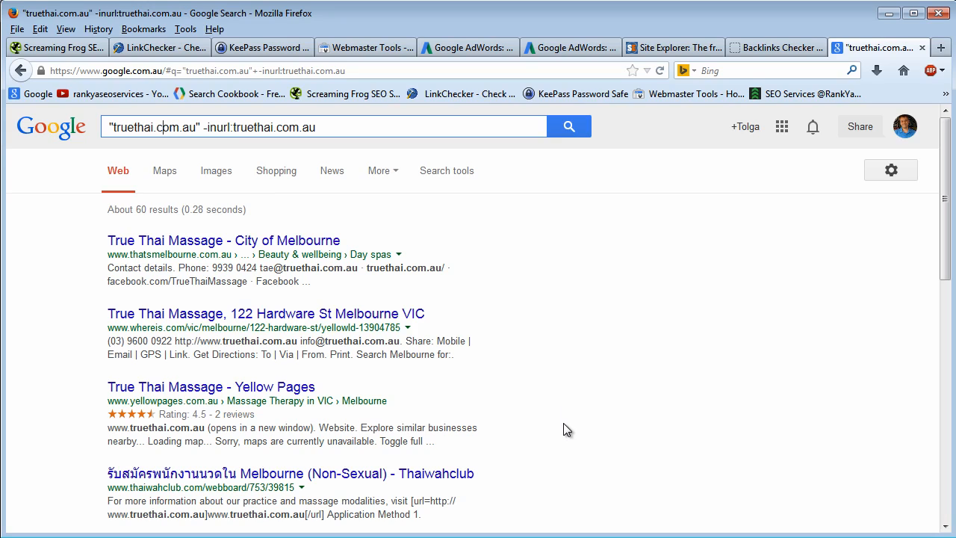
{"action": "mouse_move", "coordinate": [570, 359]}
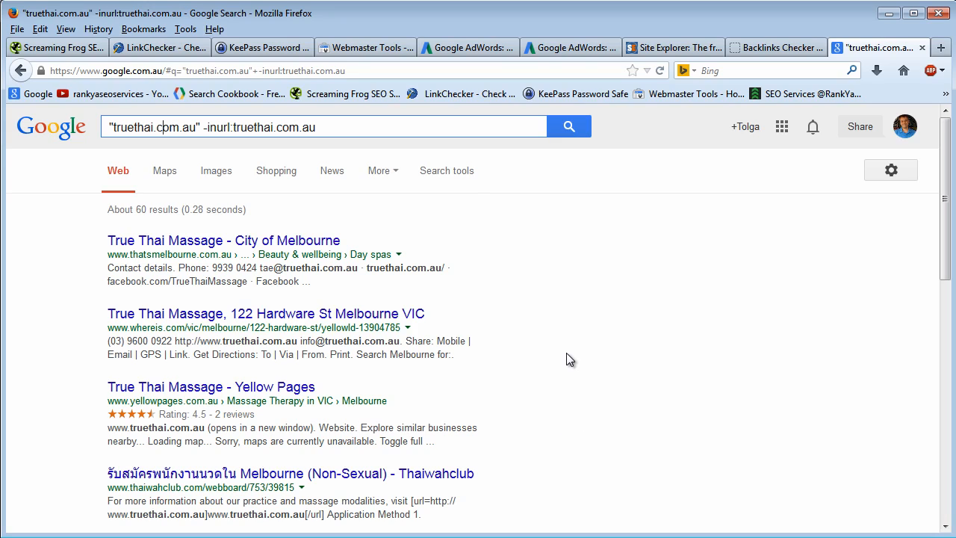
{"action": "mouse_move", "coordinate": [556, 530]}
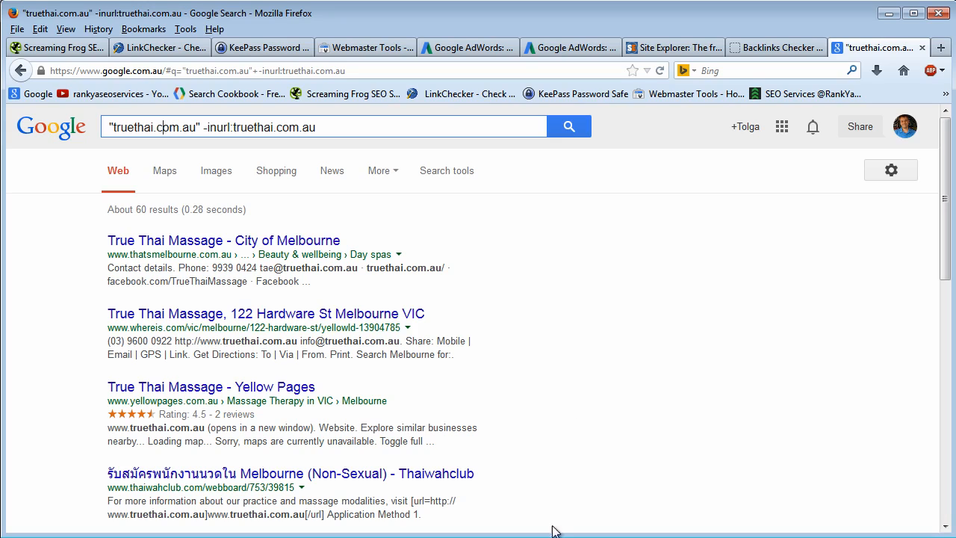